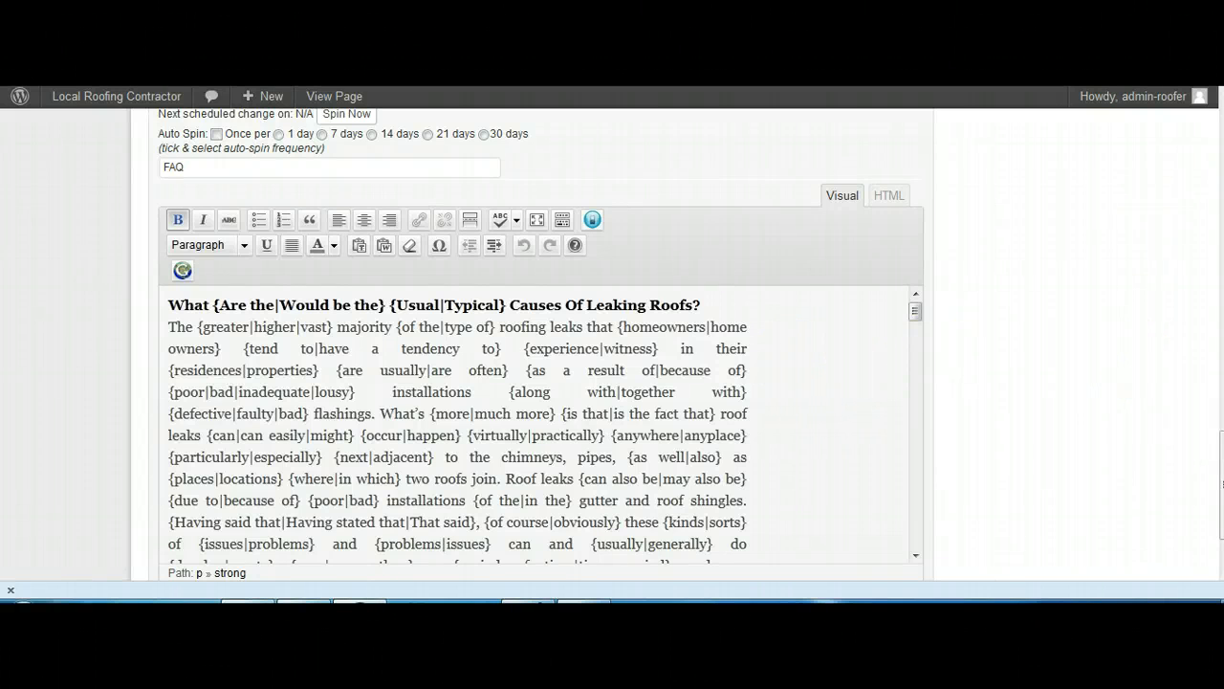
Step: Scroll through the FAQ page to review the spun roofing text, one version per variation
scroll("down", 3)
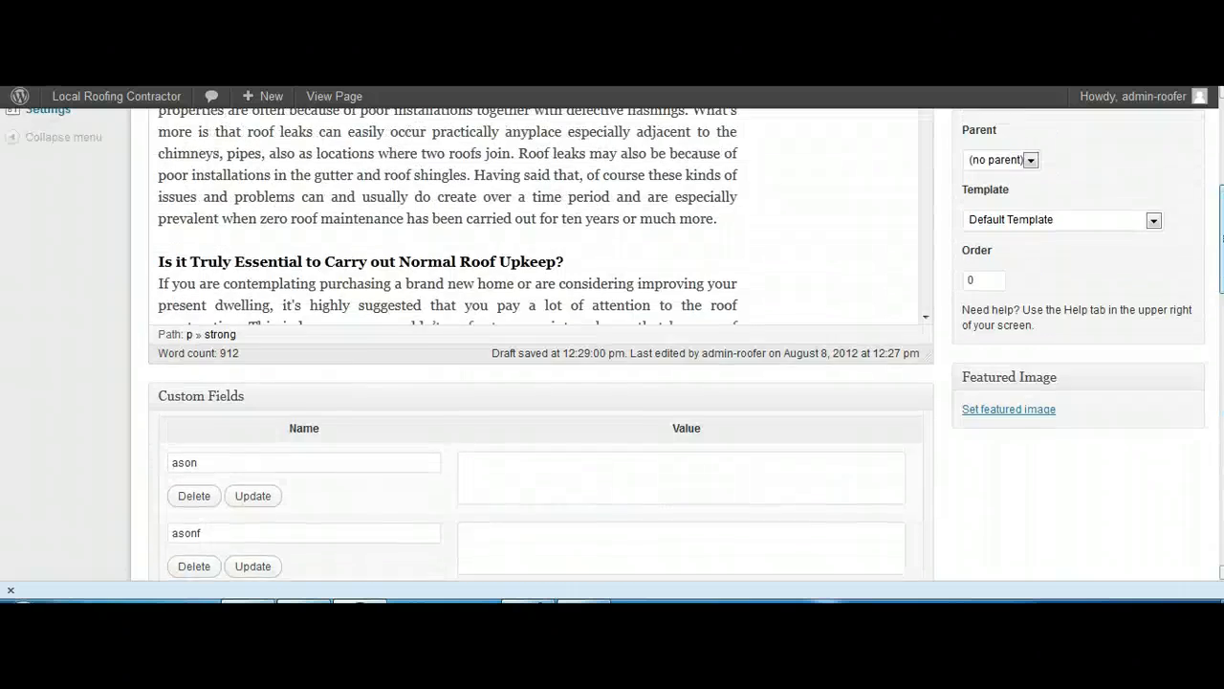
scroll("up", 3)
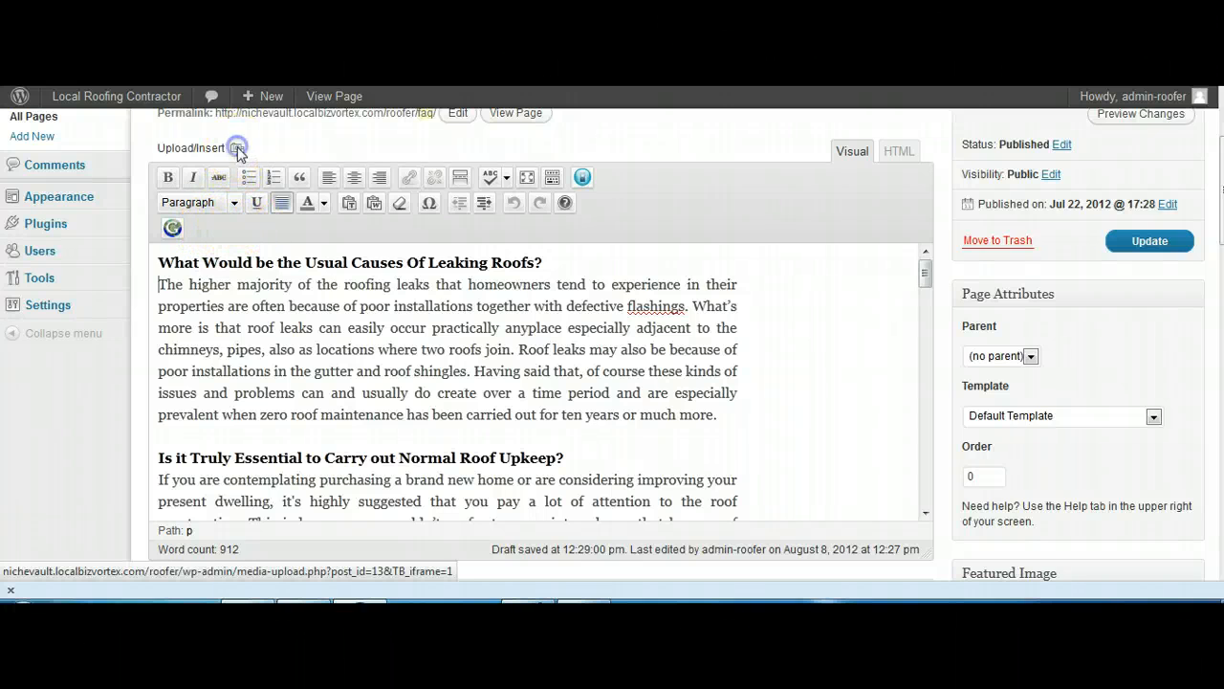
Step: Insert an Up On The Roof image from the Media Library at medium size, right-aligned
left_click(237, 147)
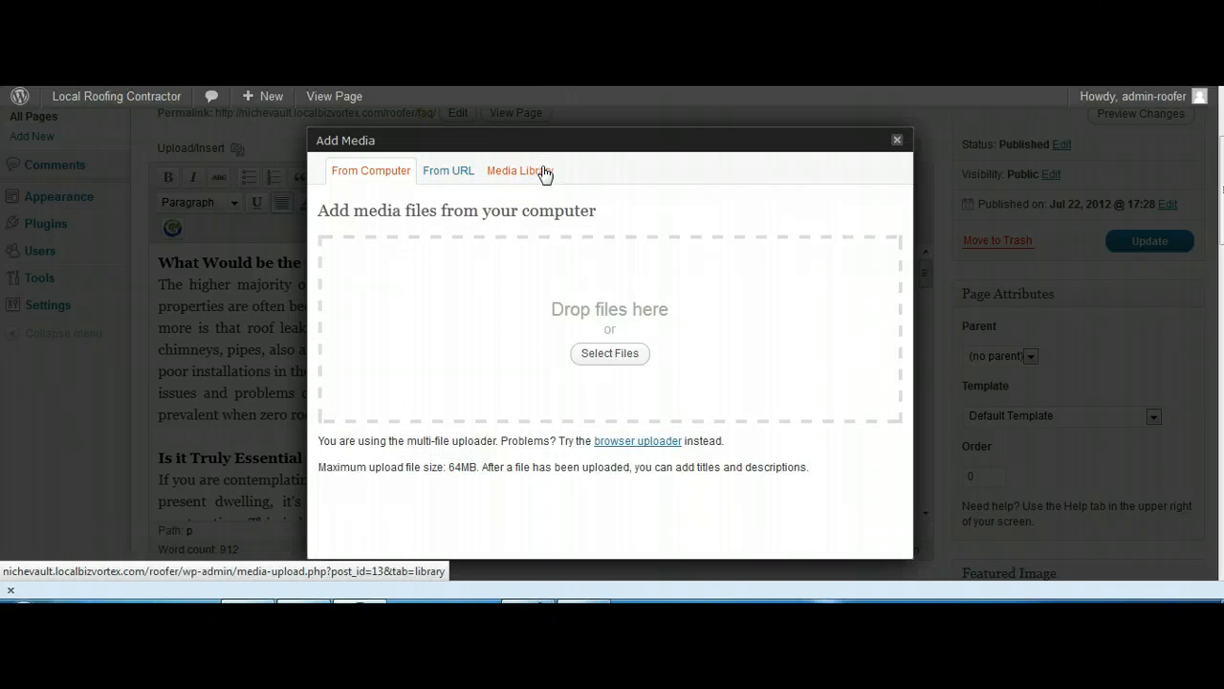
left_click(520, 171)
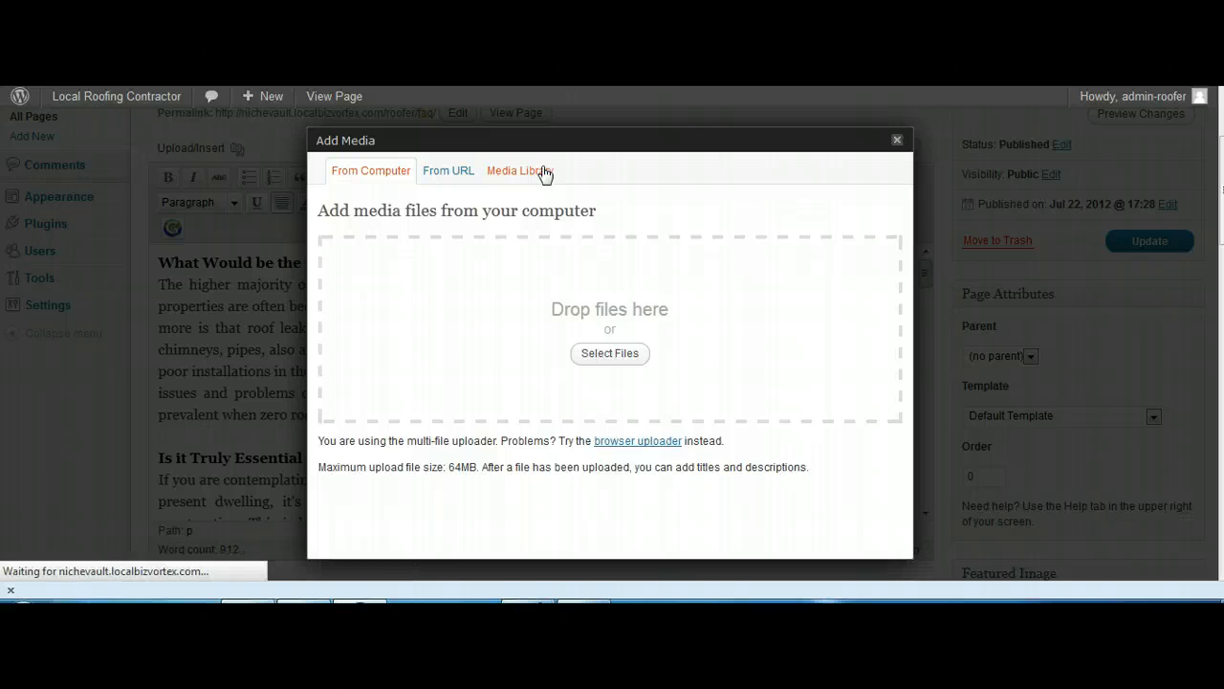
left_click(519, 170)
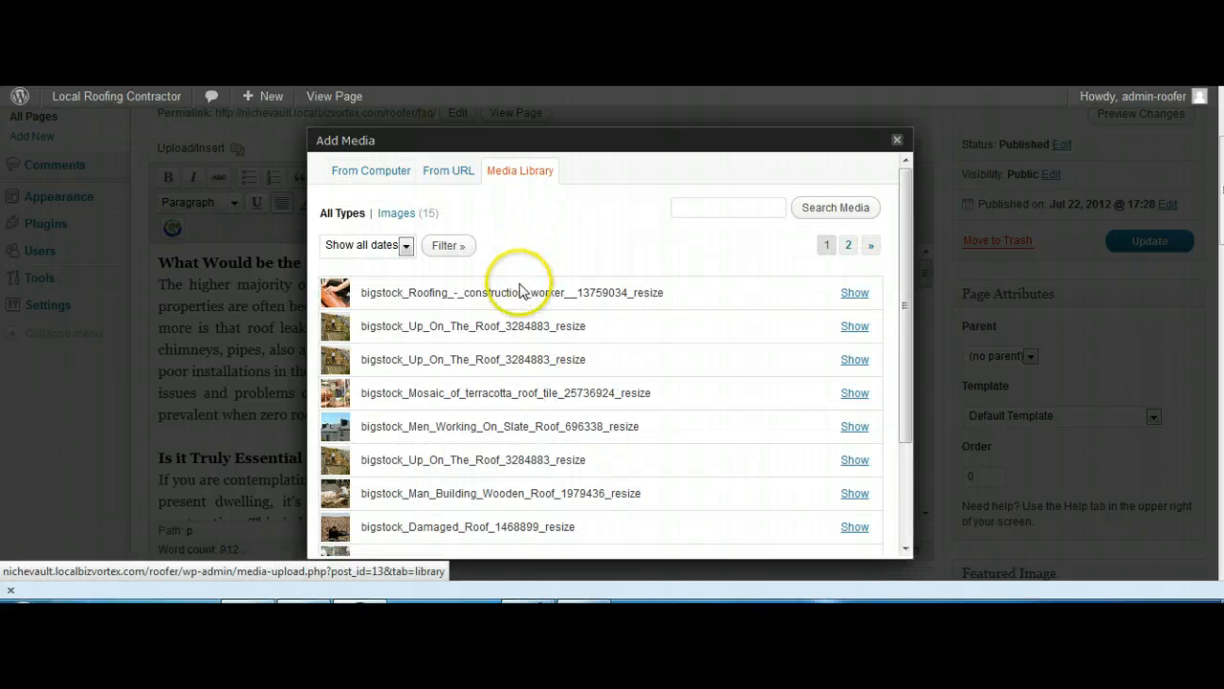
mouse_move(349, 412)
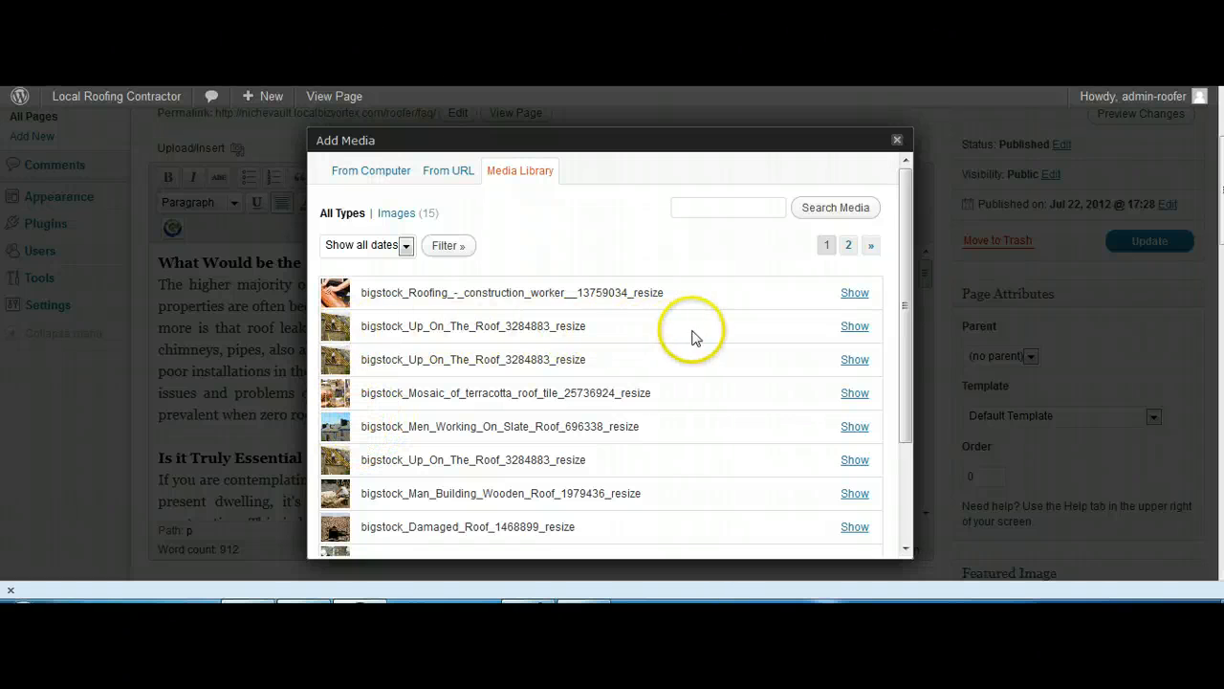
left_click(854, 326)
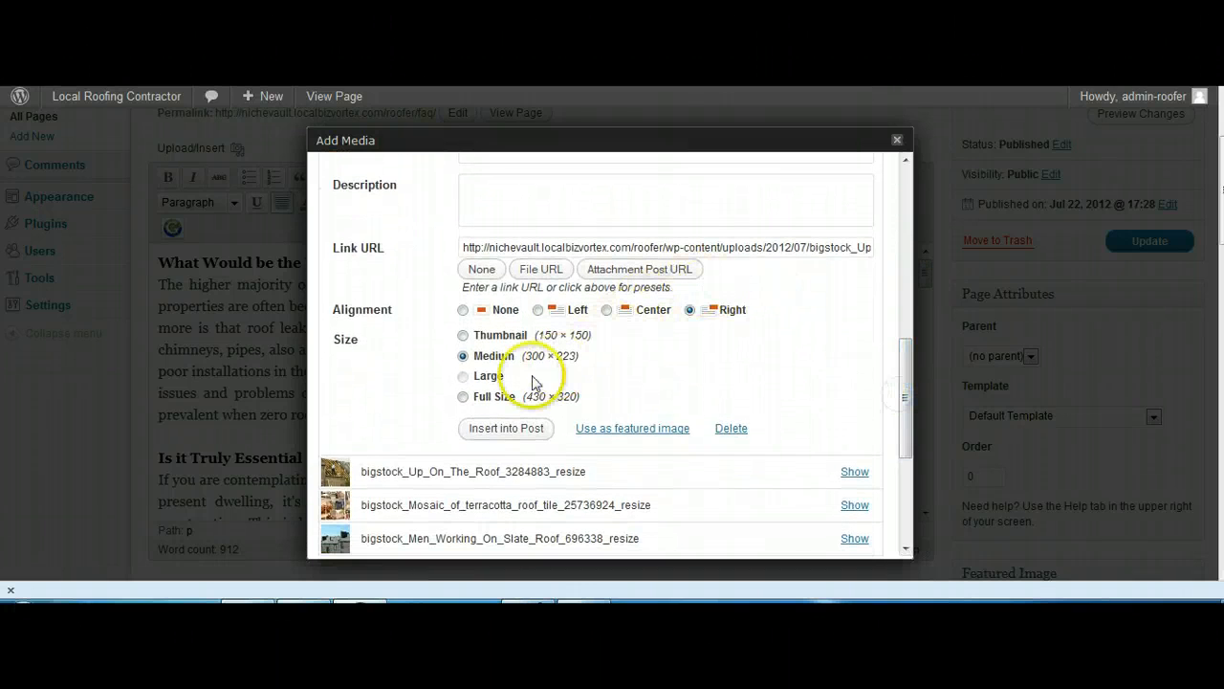
left_click(505, 427)
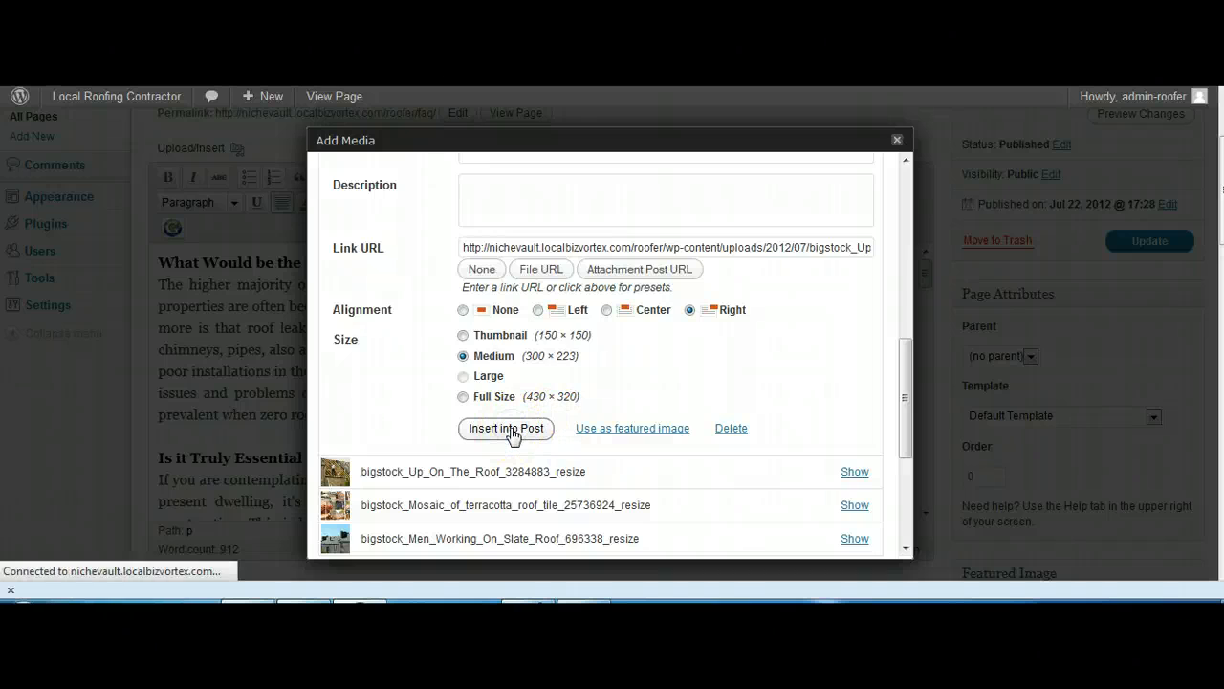
left_click(505, 427)
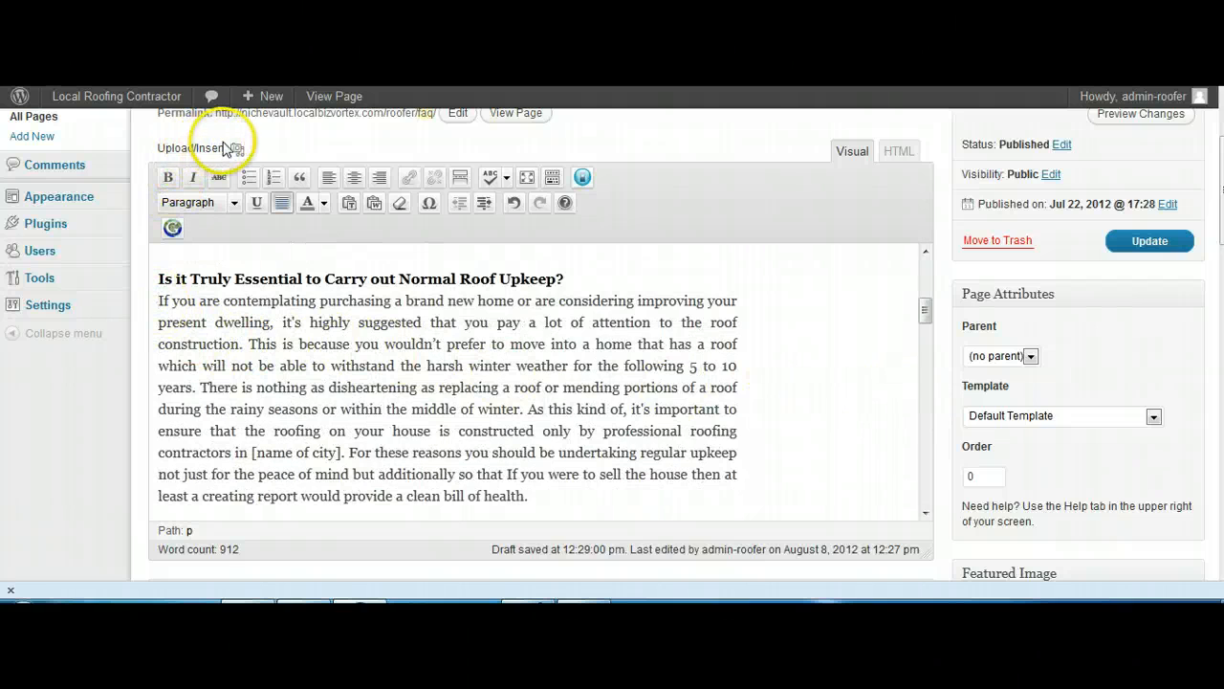
Step: Insert the Solar Panel Installation photo, medium and right-aligned, beside the first FAQ answer
left_click(236, 149)
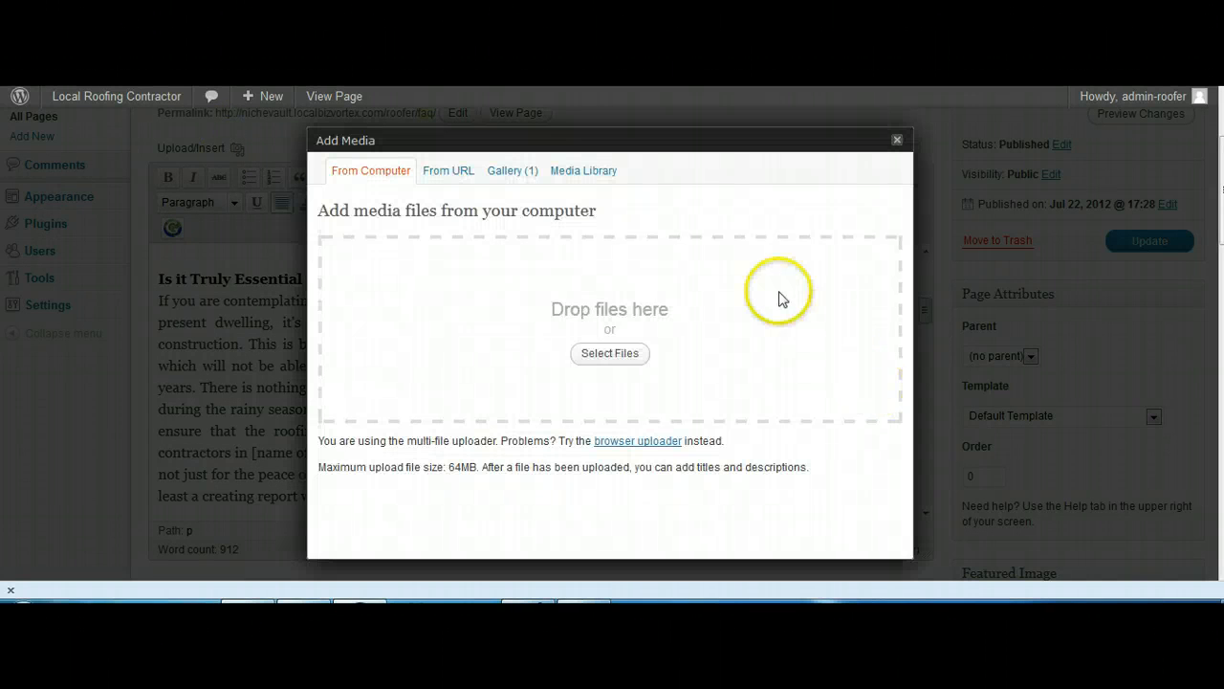
left_click(584, 170)
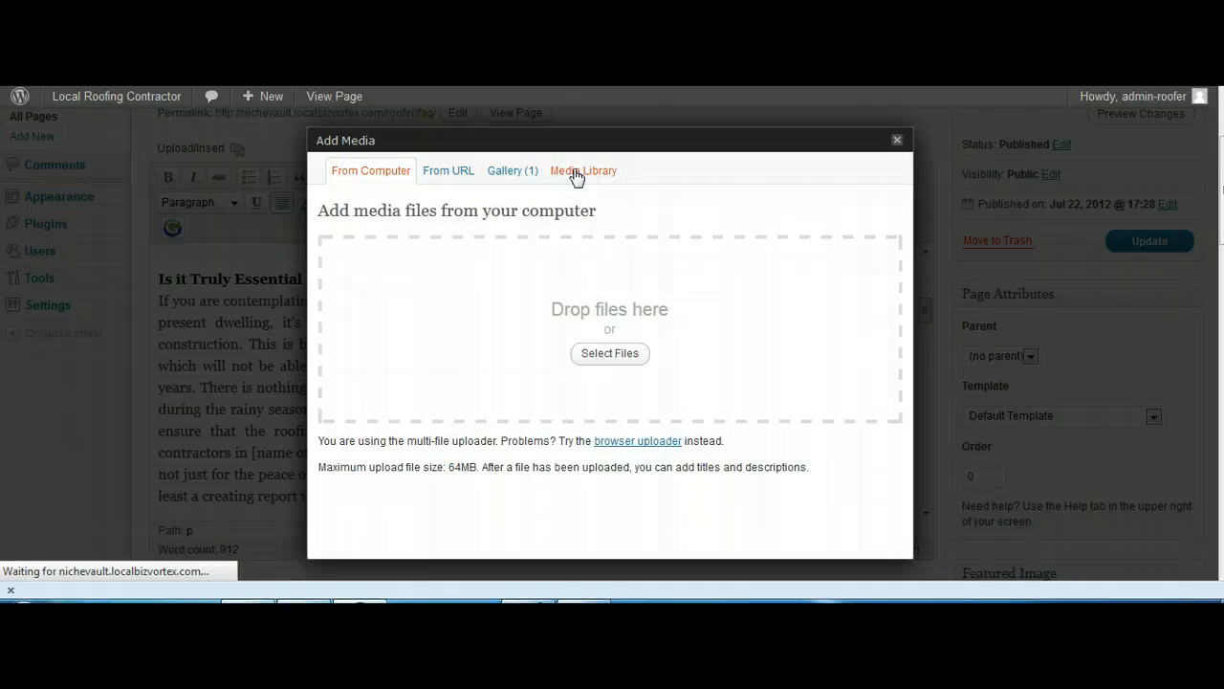
left_click(584, 170)
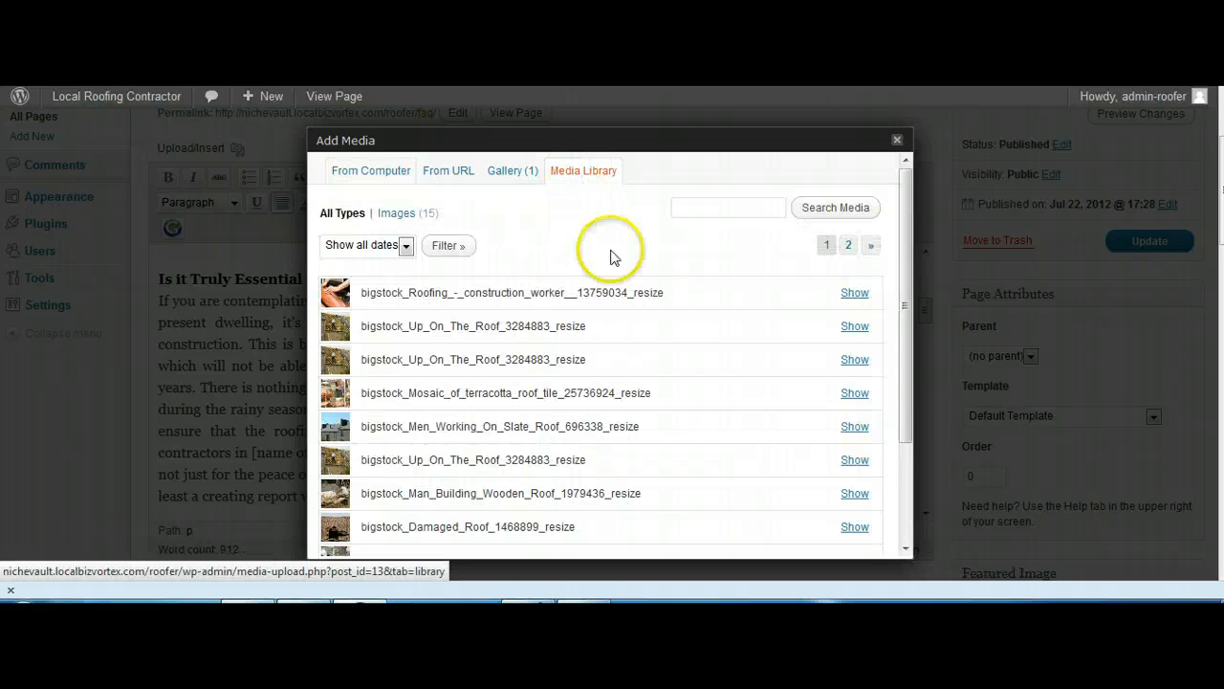
scroll("down", 3)
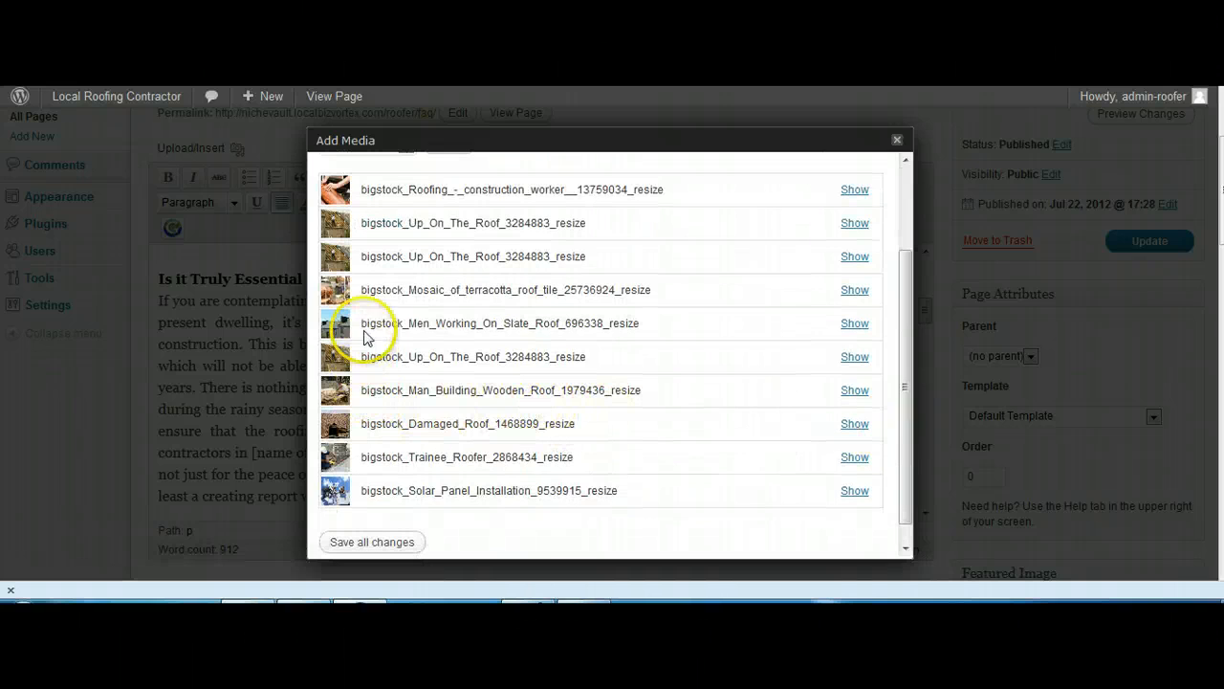
mouse_move(813, 421)
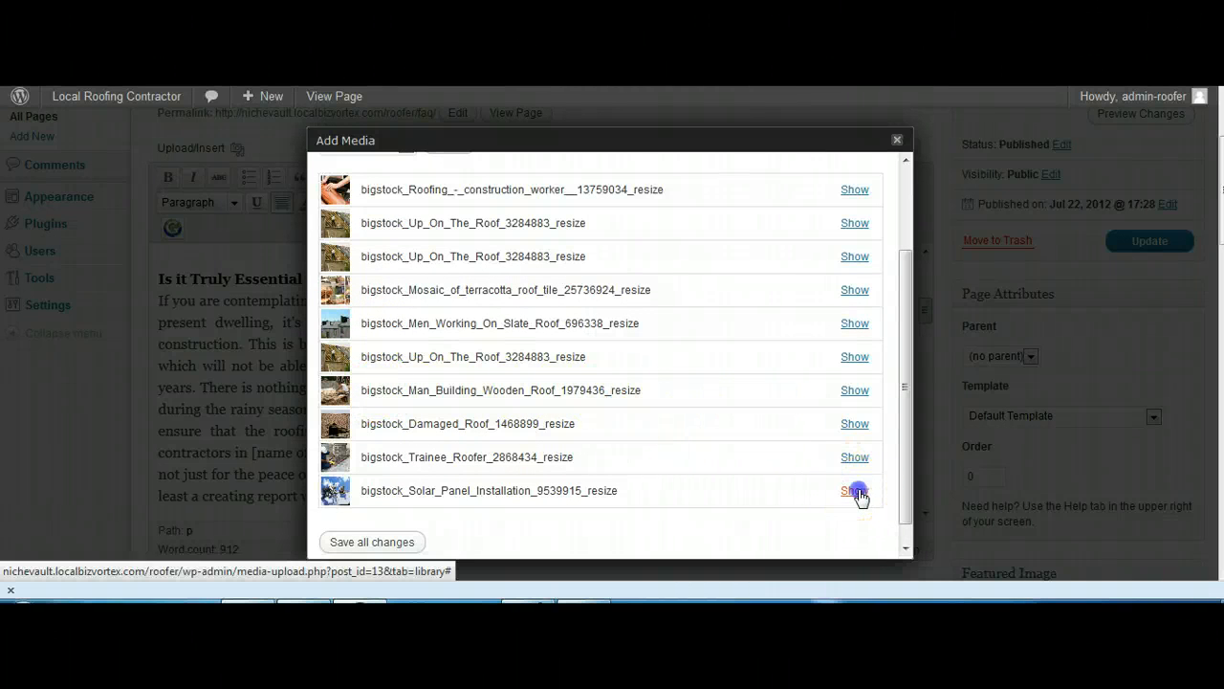
left_click(854, 490)
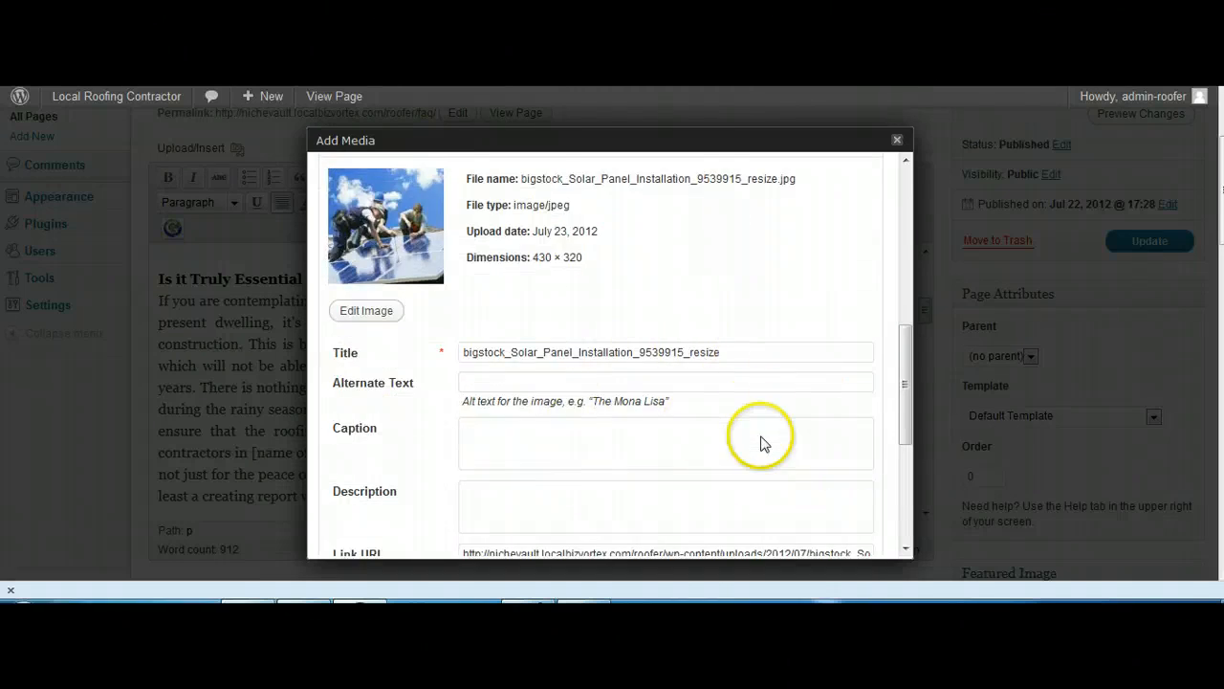
scroll("down", 3)
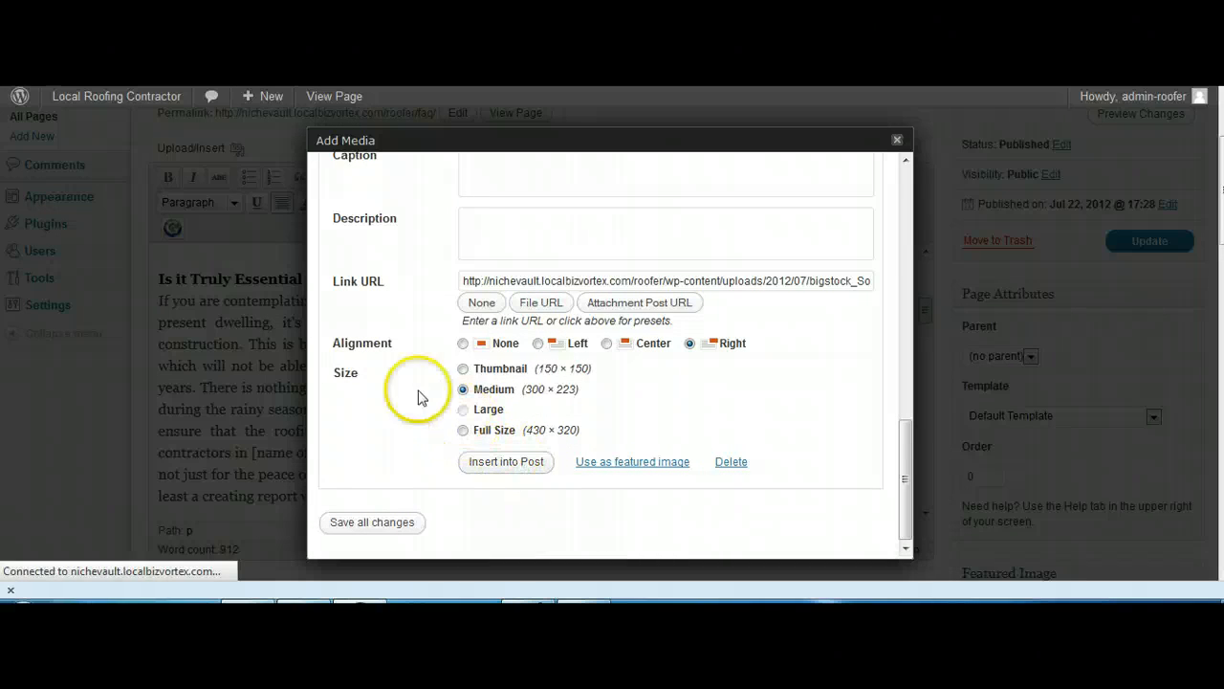
left_click(505, 462)
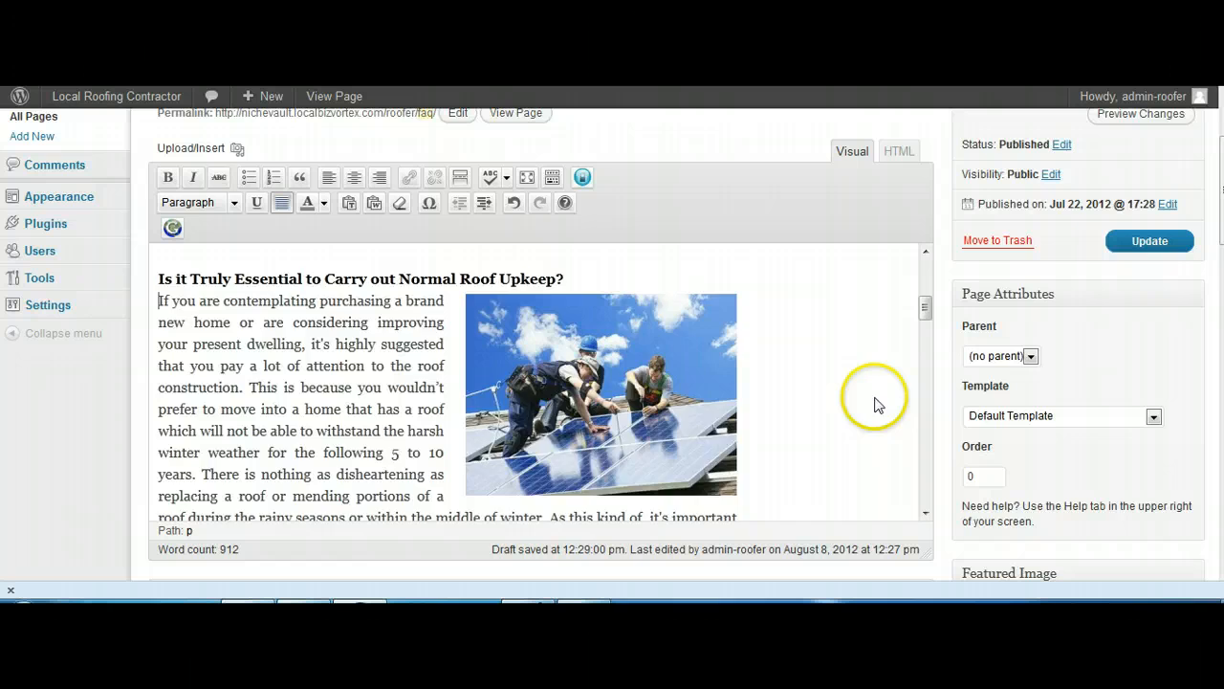
scroll("down", 3)
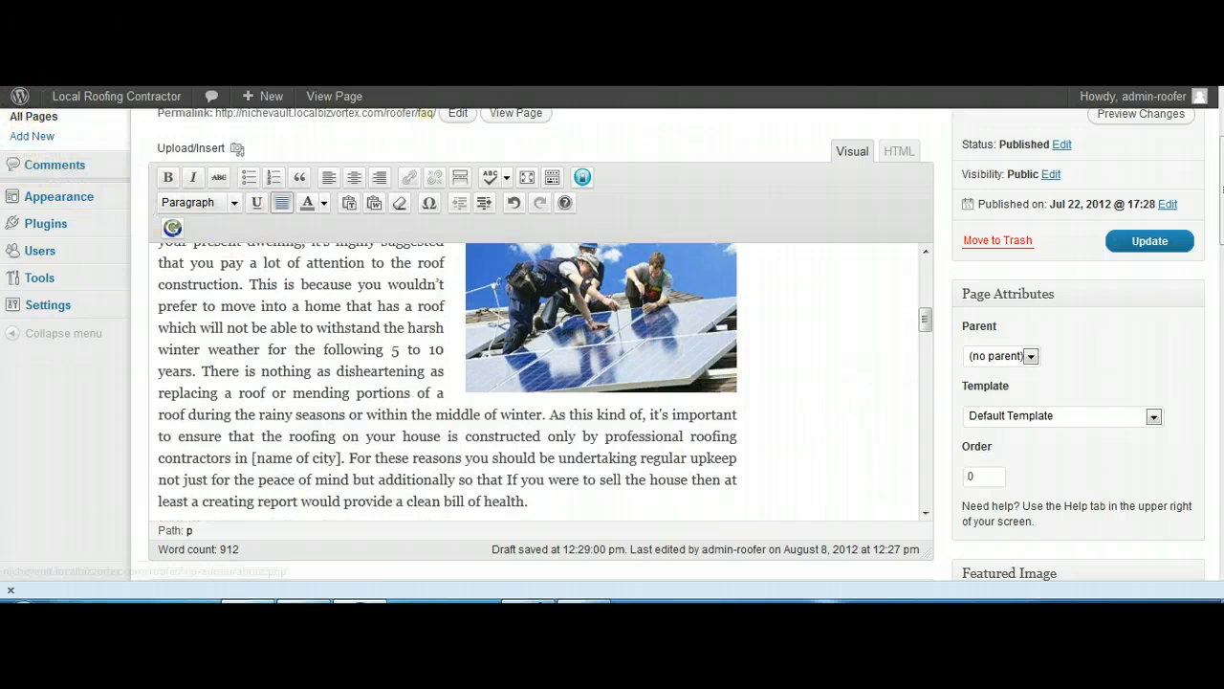
mouse_move(794, 313)
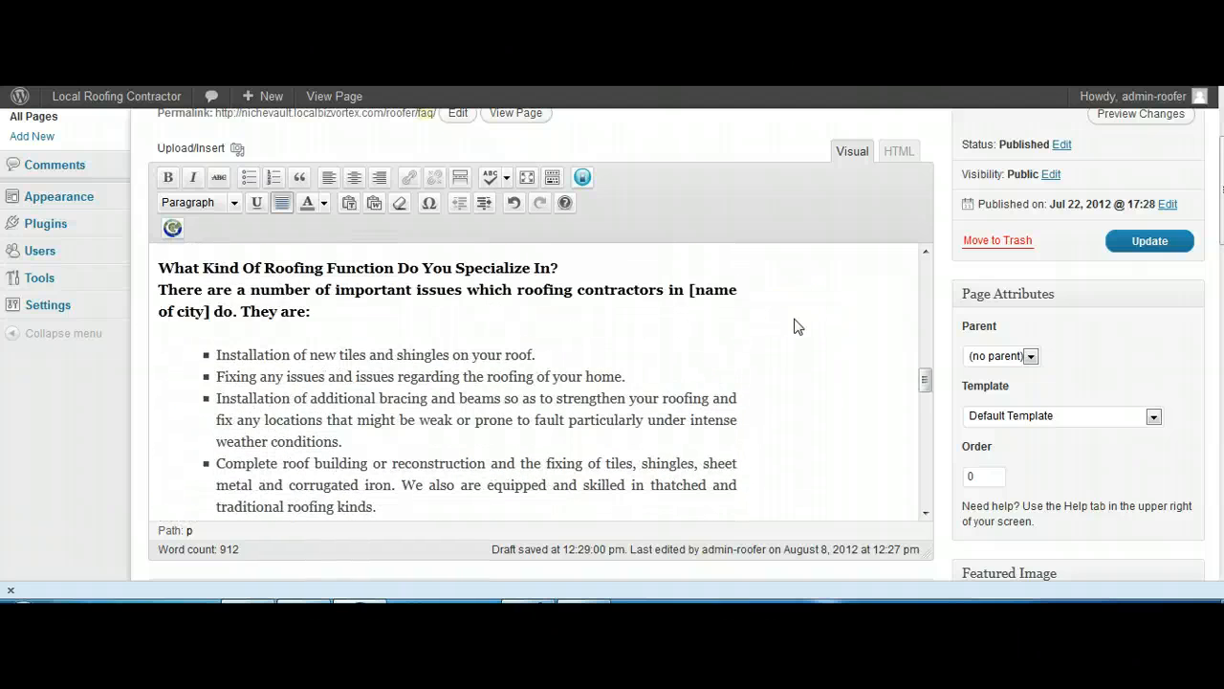
scroll("down", 3)
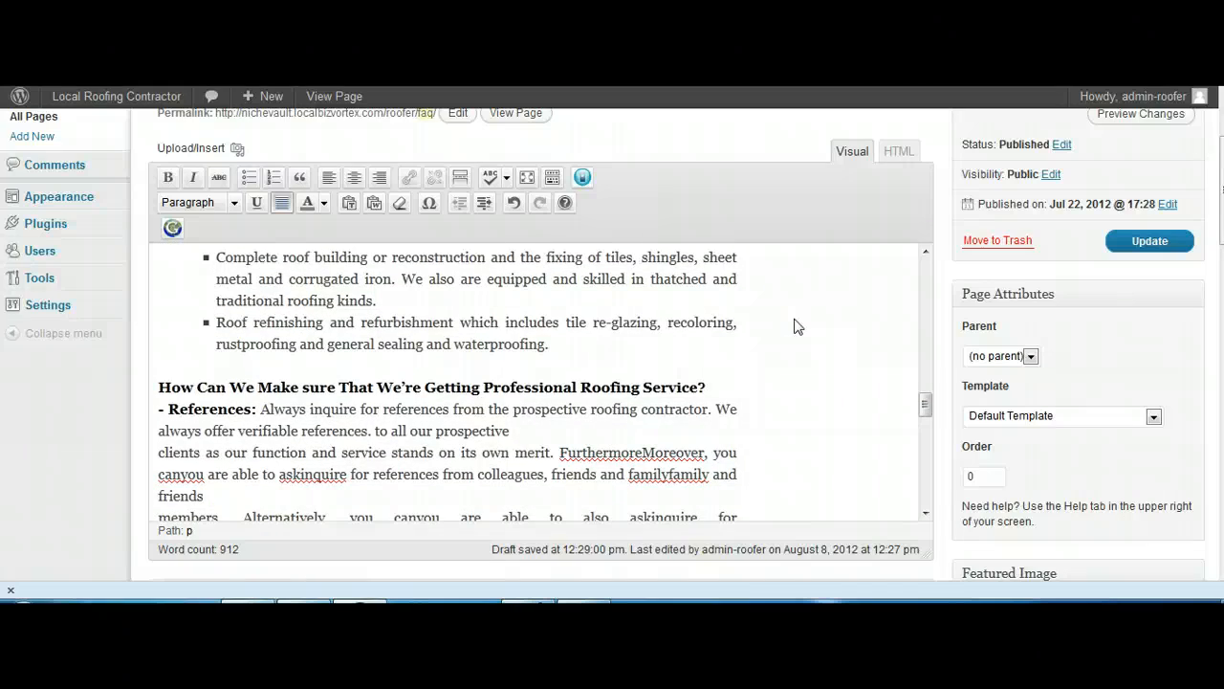
left_click(38, 278)
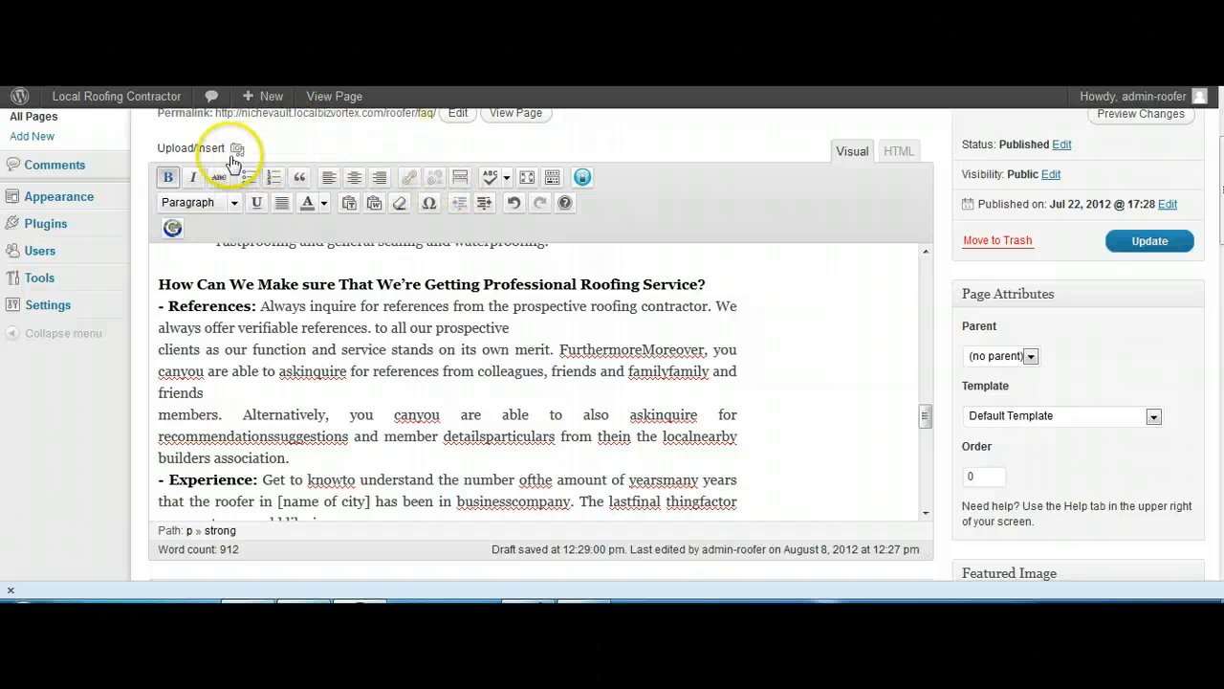
left_click(236, 148)
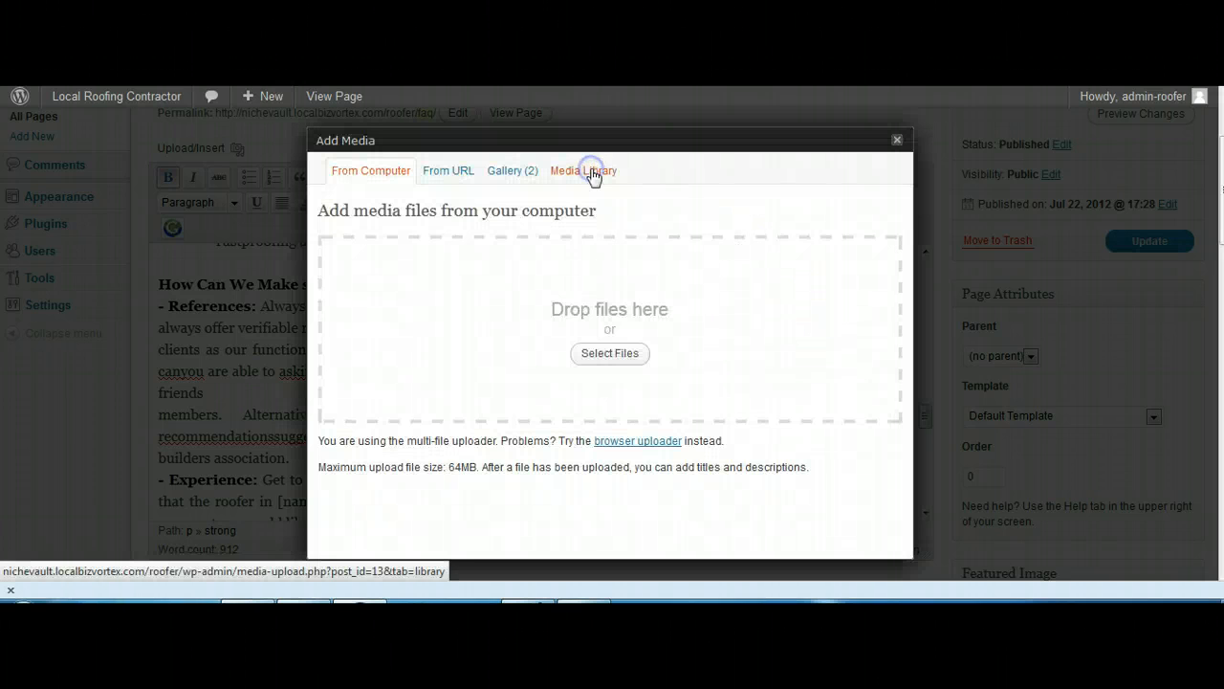
left_click(584, 170)
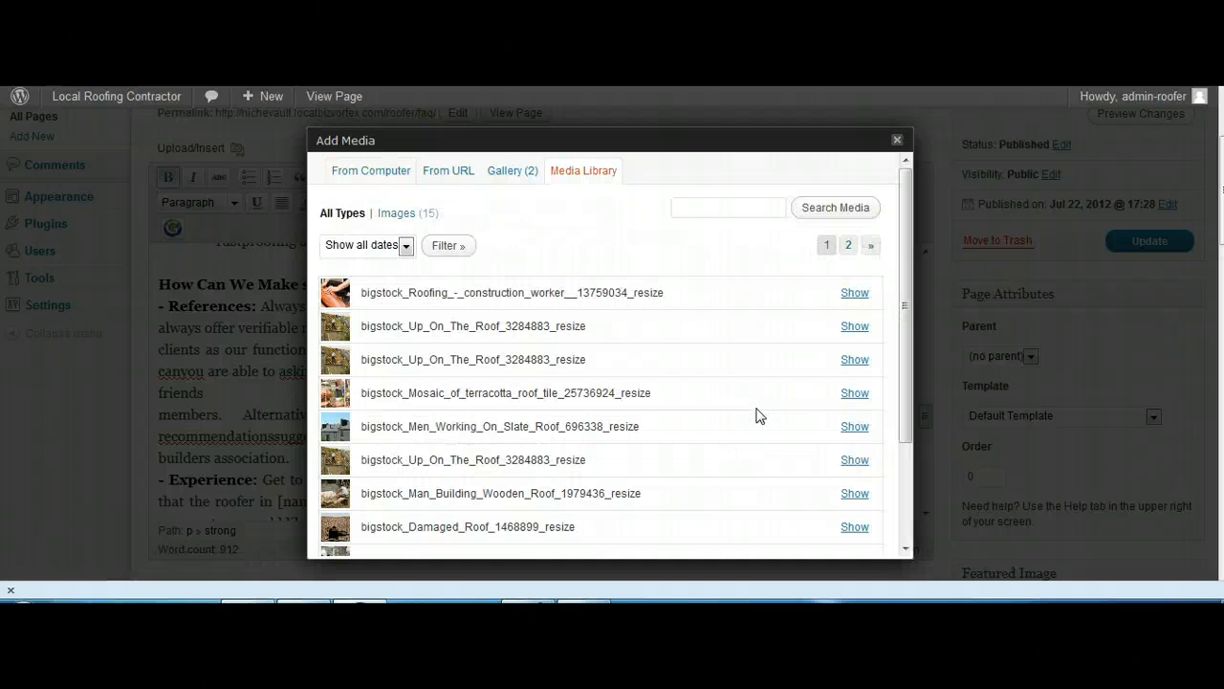
scroll("down", 3)
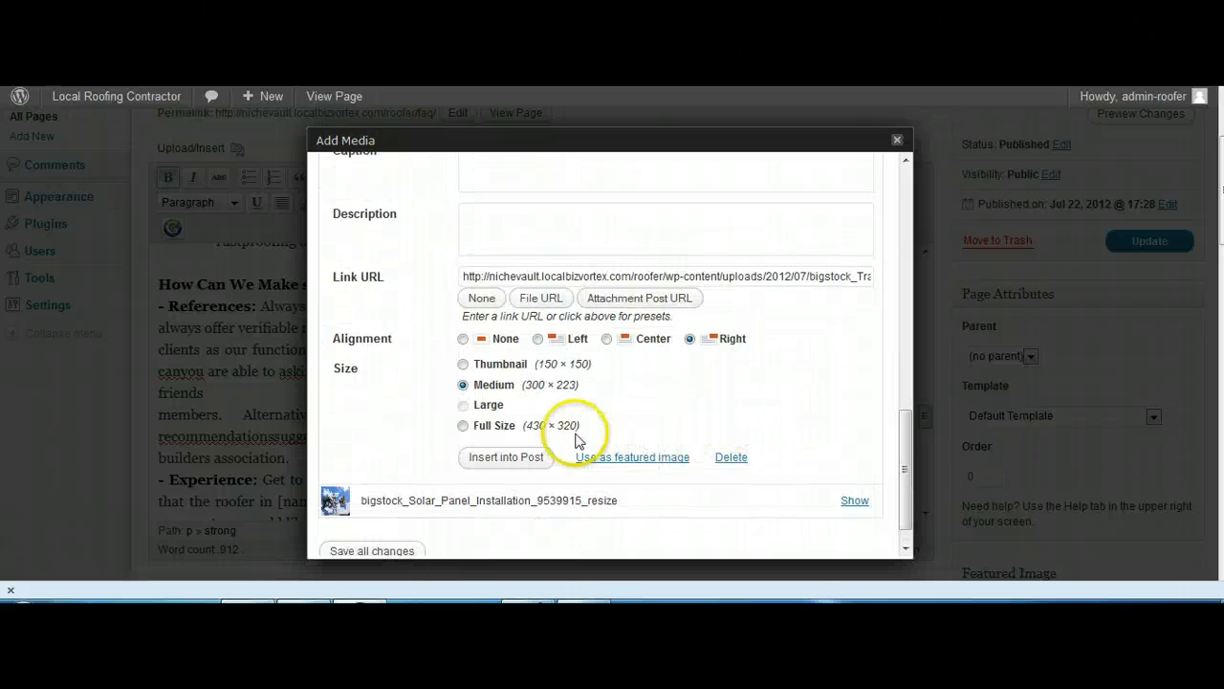
left_click(504, 456)
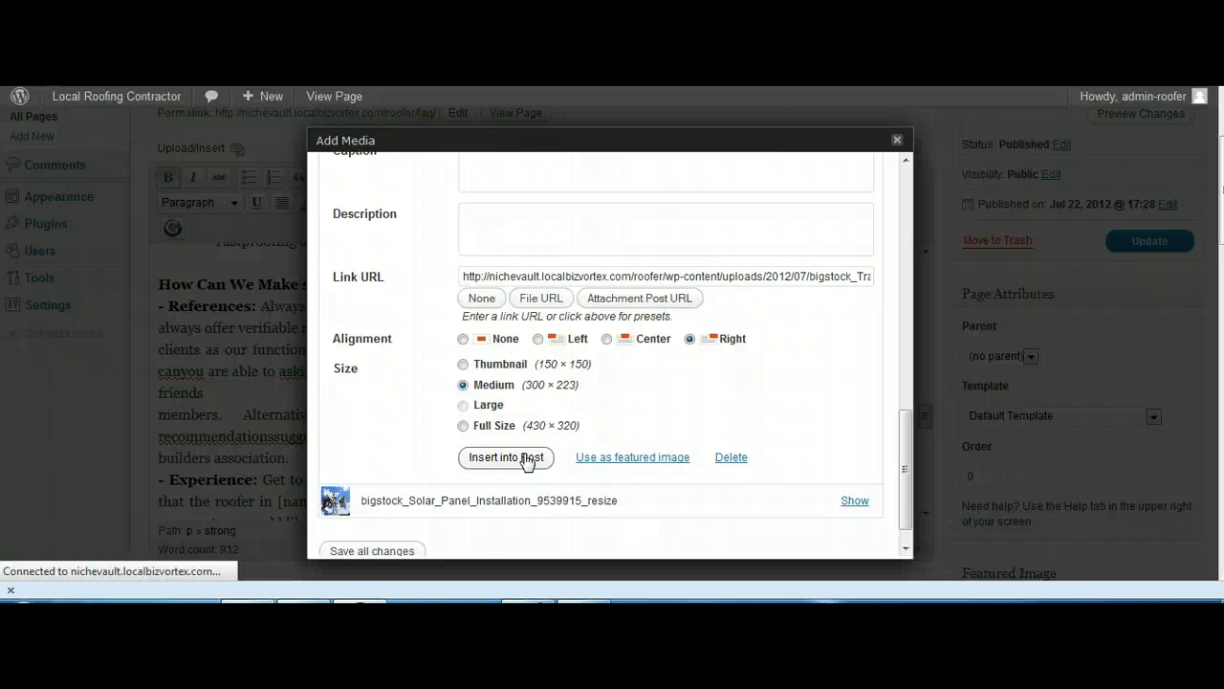
left_click(505, 457)
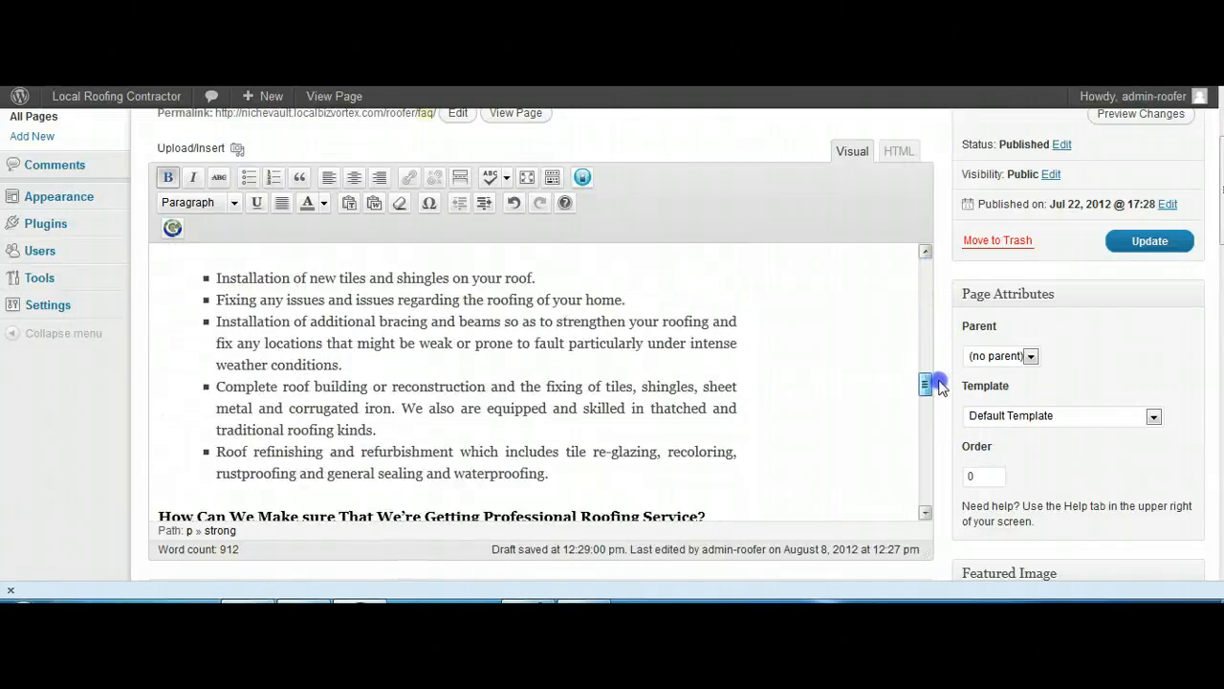
Step: Scroll the editor down to the roofing maintenance agreement question and its answer
scroll("down", 3)
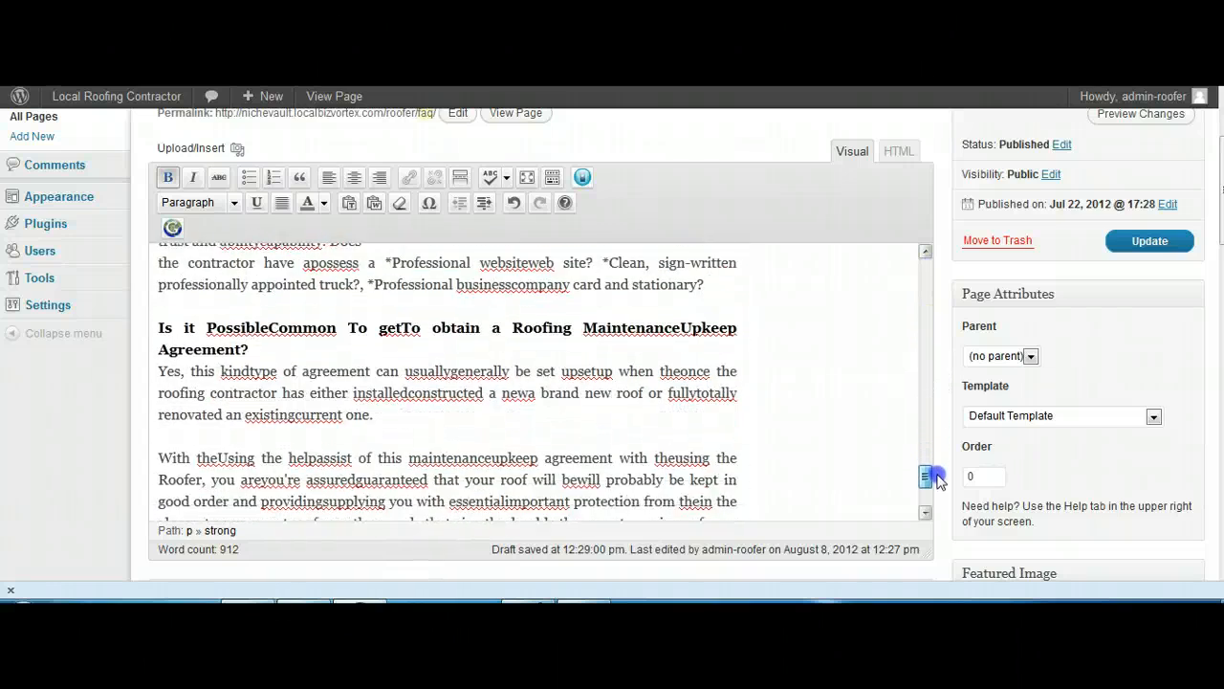
scroll("down", 3)
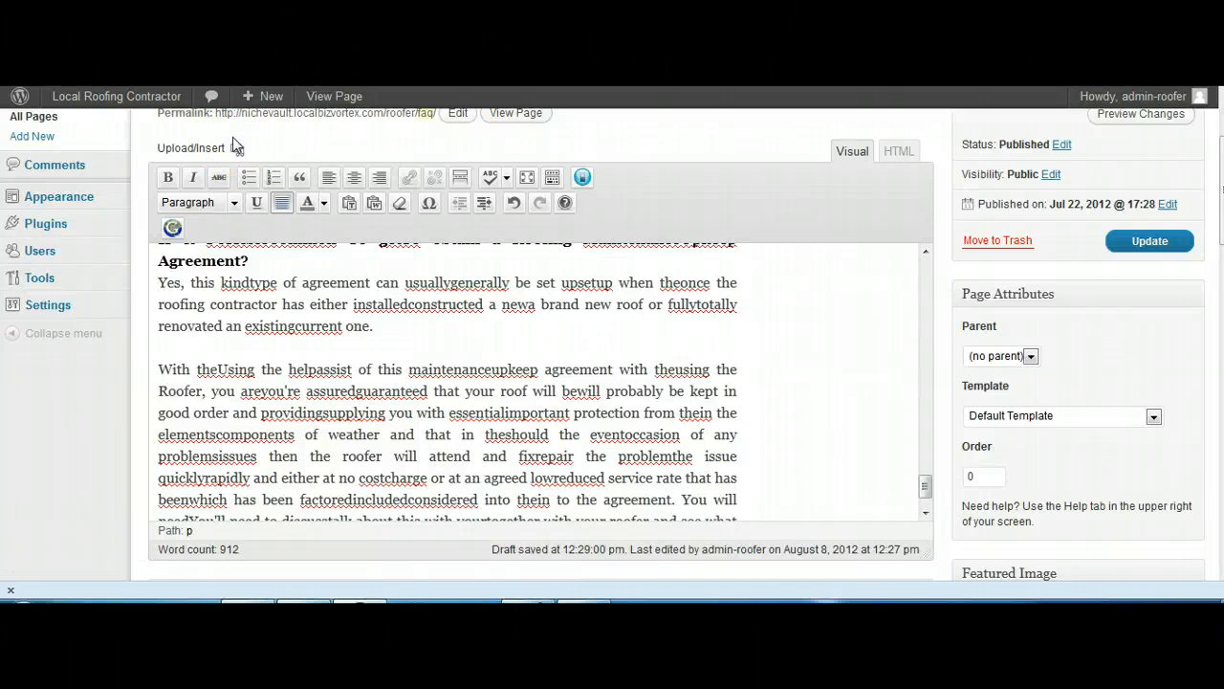
mouse_move(238, 151)
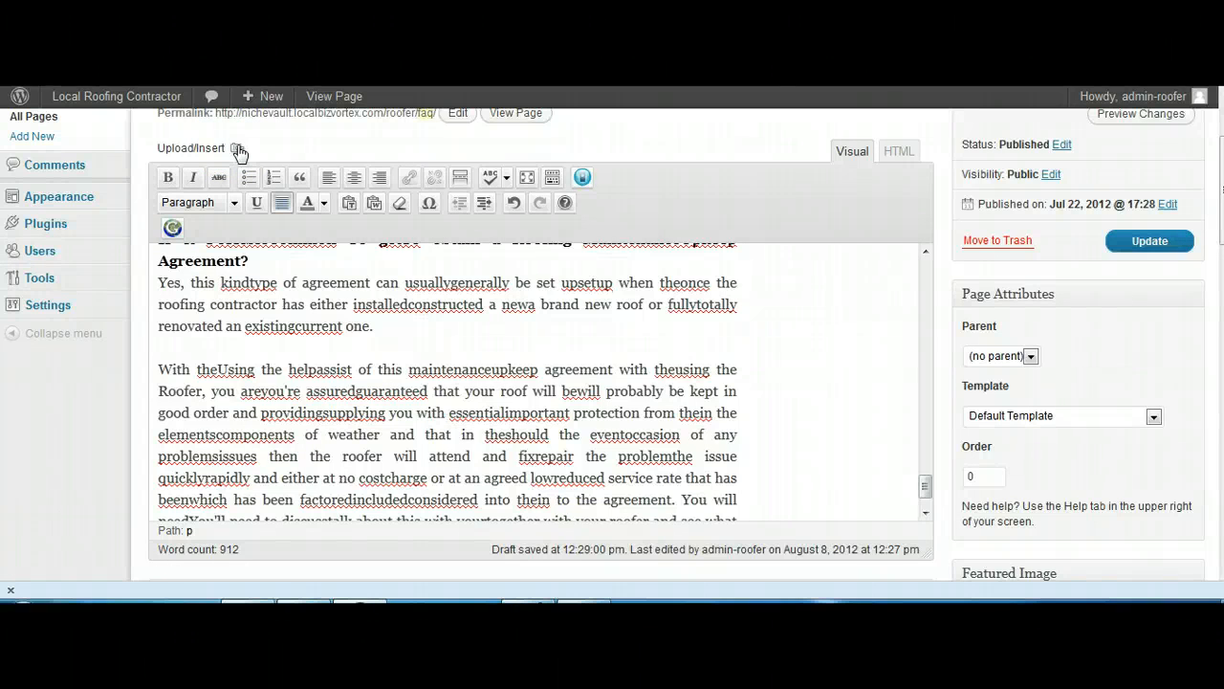
mouse_move(238, 148)
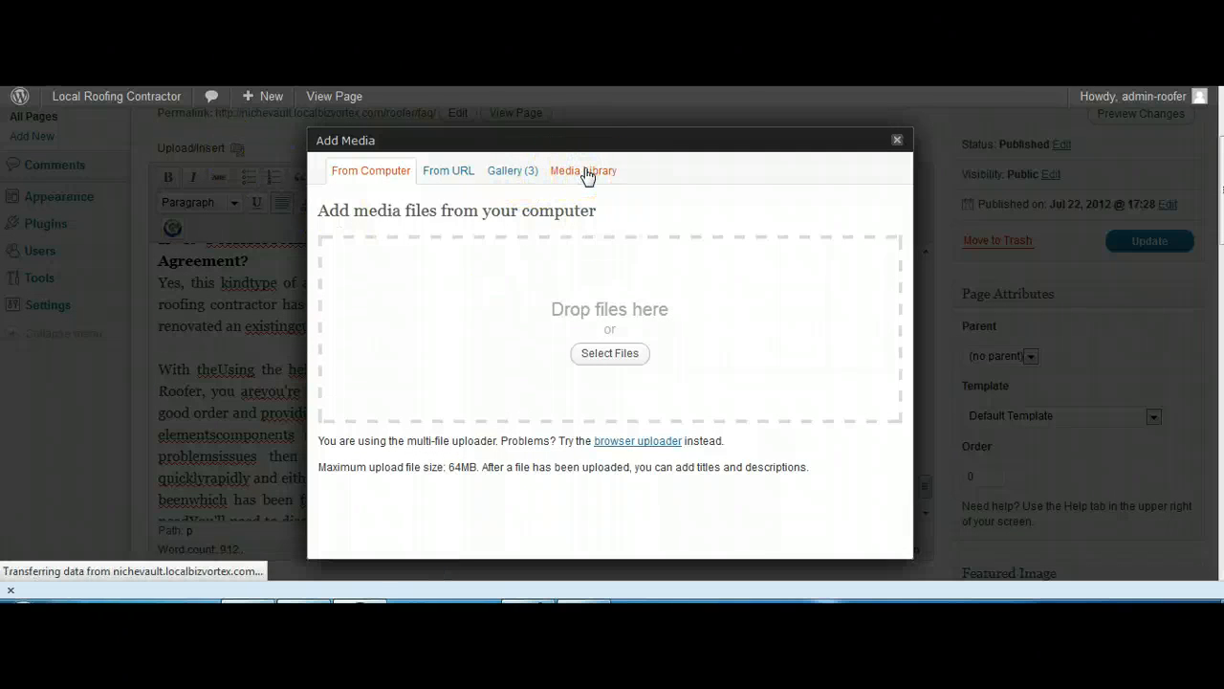
Step: Insert a medium photo of a roofer on exposed rafters beside the leaking-roofs answer
left_click(583, 171)
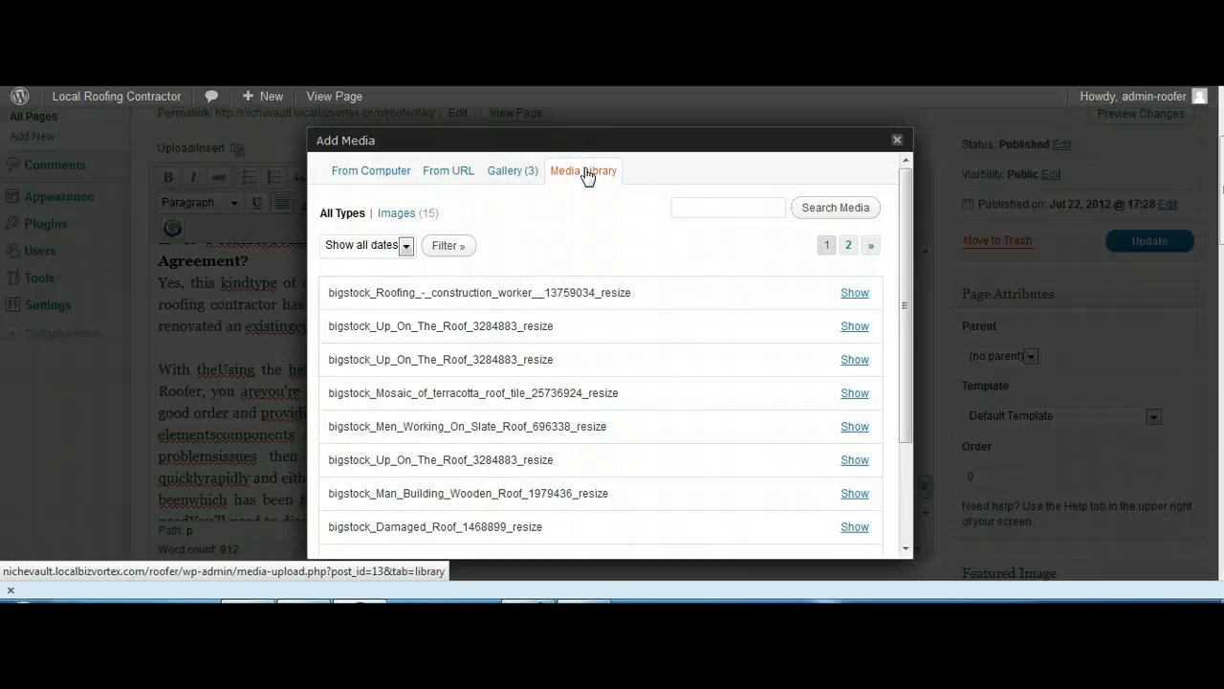
scroll("down", 3)
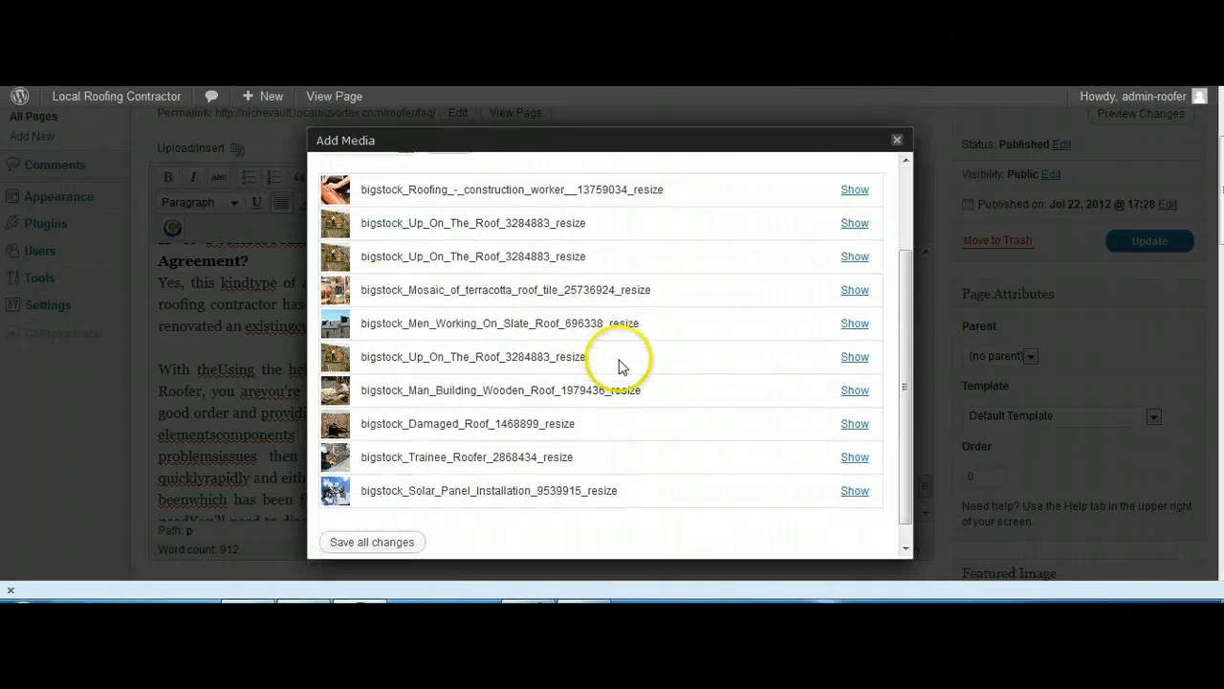
mouse_move(407, 450)
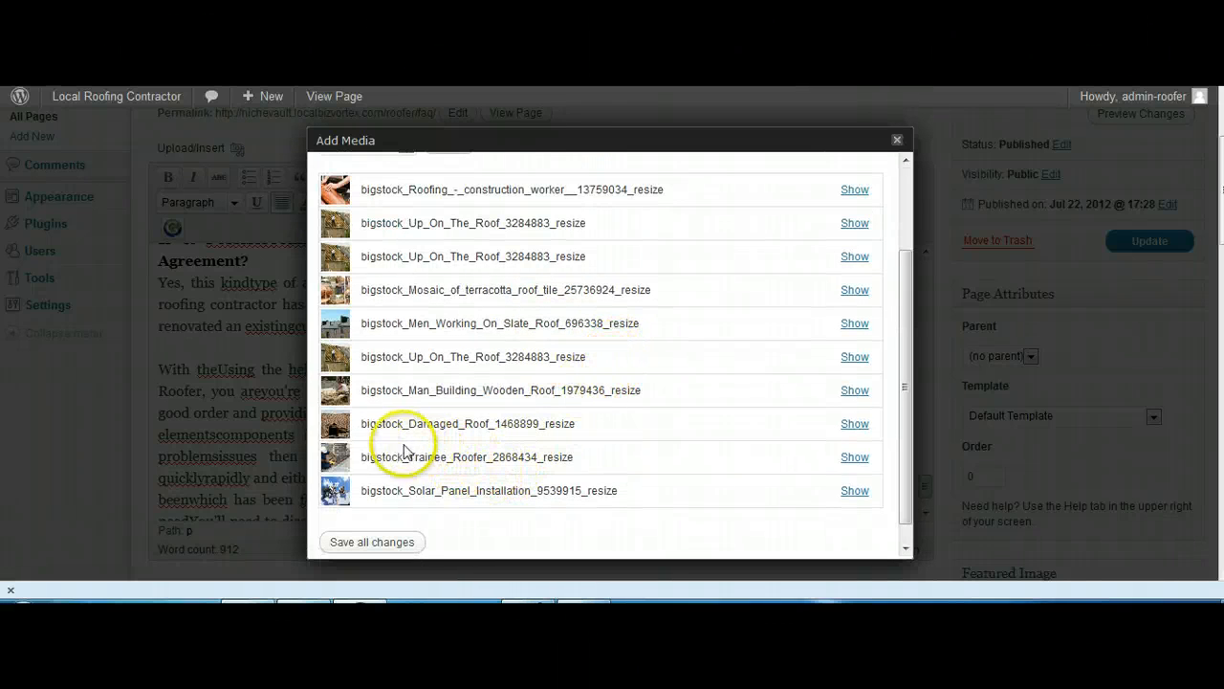
mouse_move(355, 358)
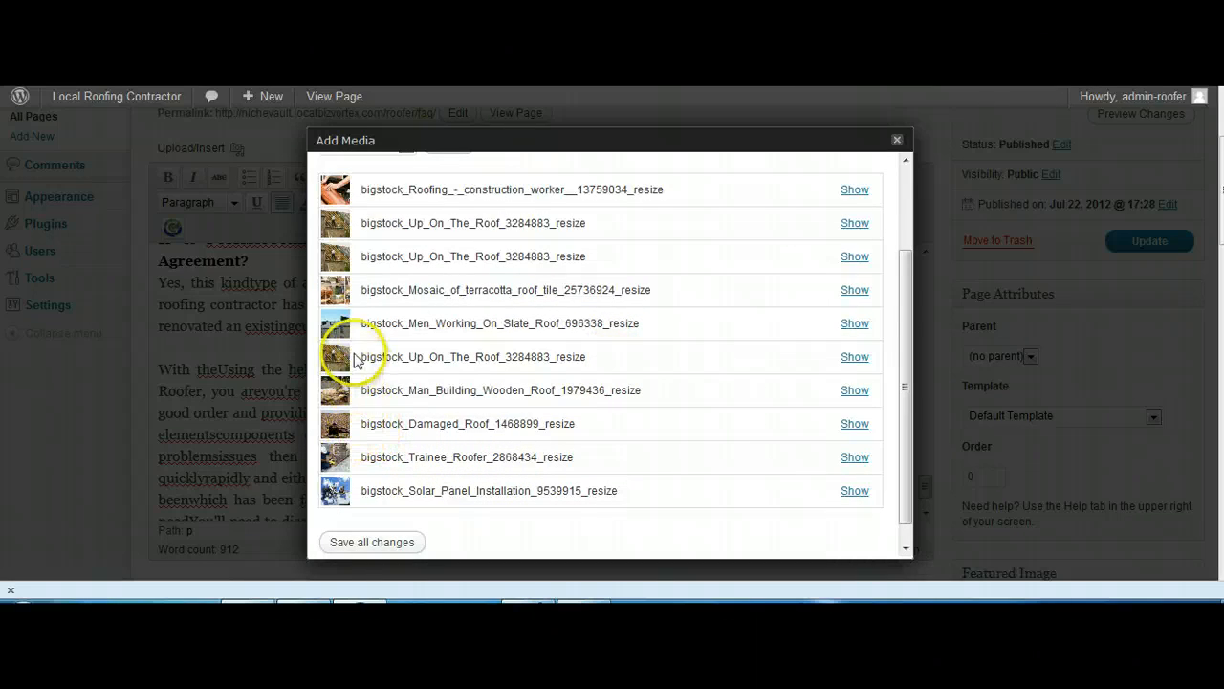
mouse_move(854, 290)
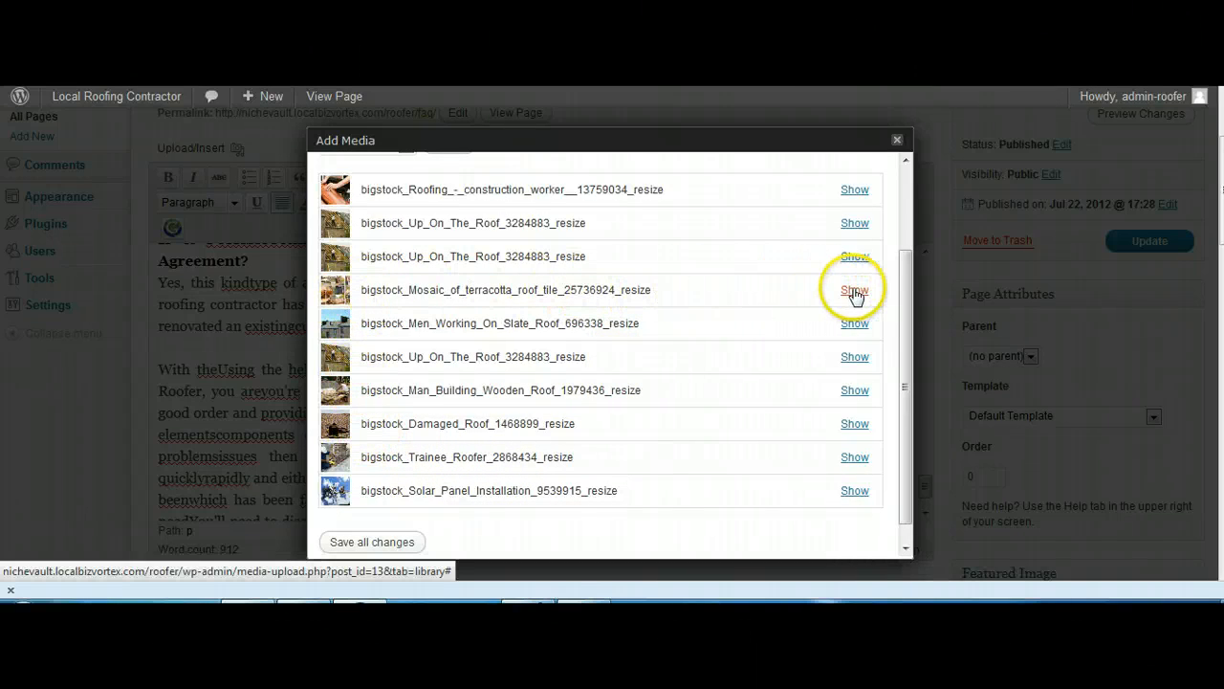
left_click(853, 289)
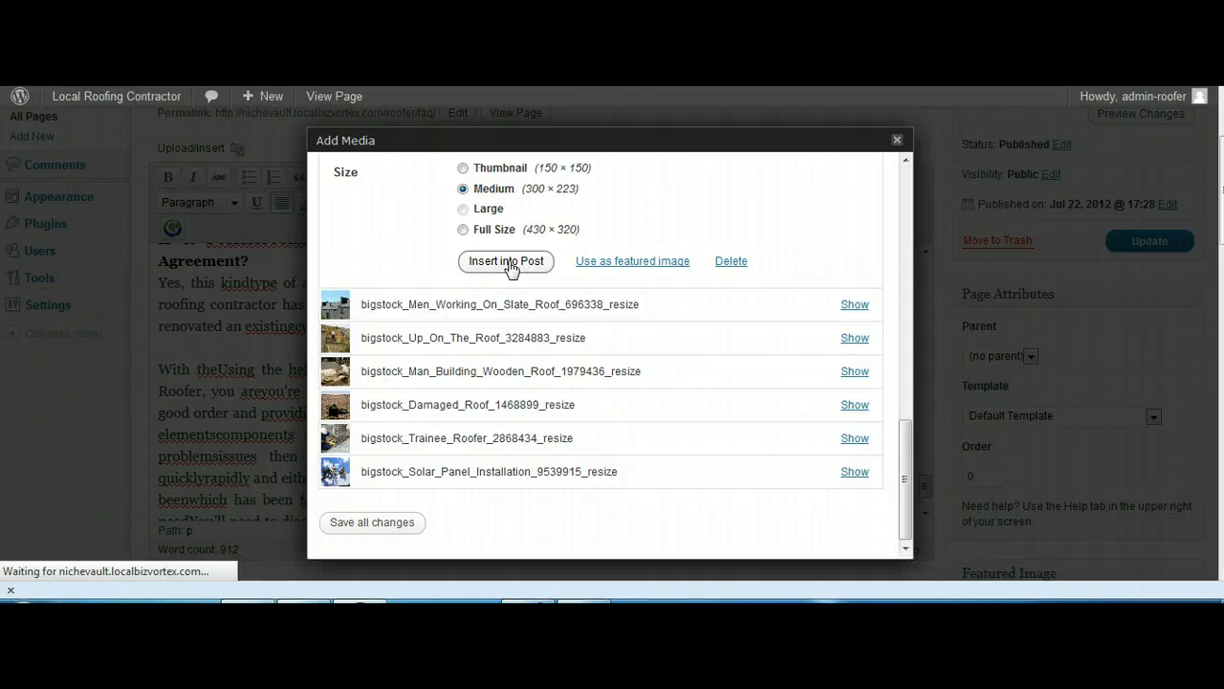
left_click(505, 260)
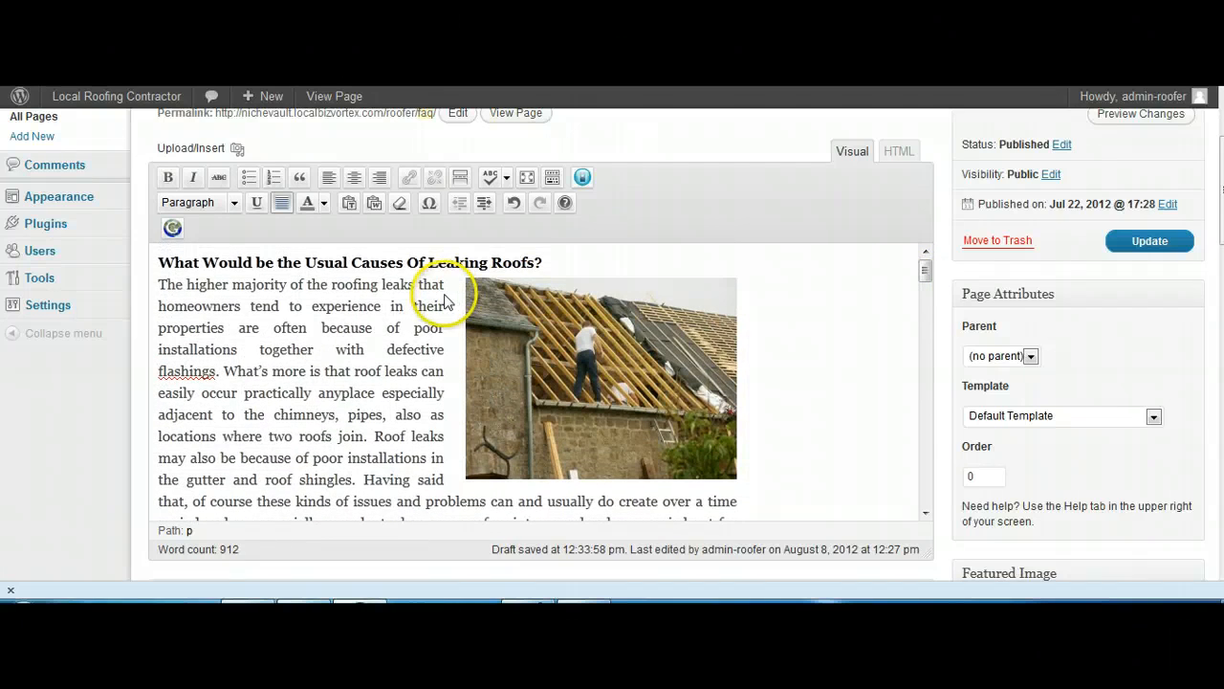
mouse_move(617, 330)
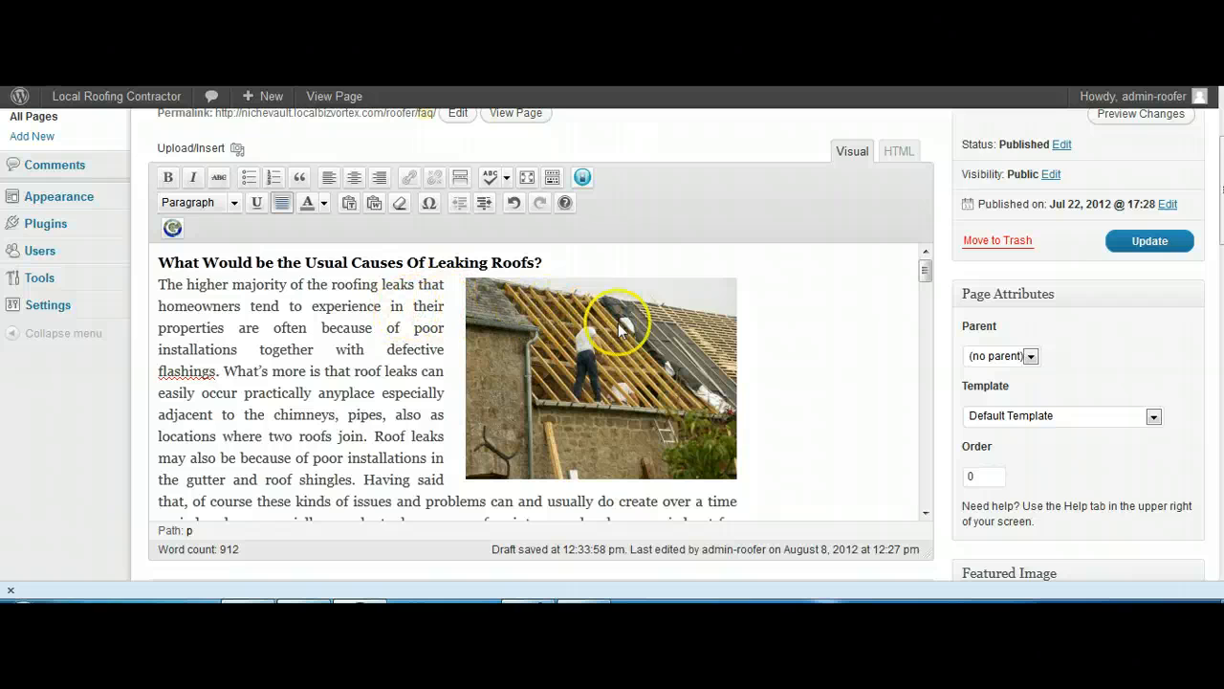
mouse_move(775, 316)
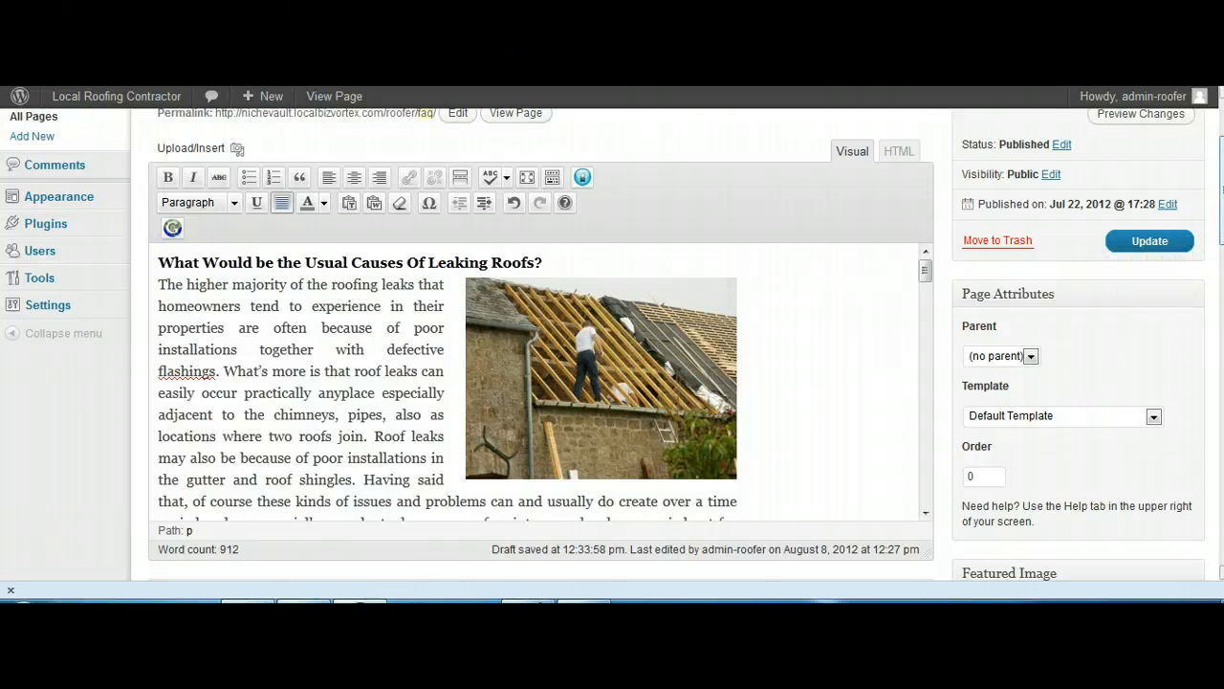
scroll("down", 3)
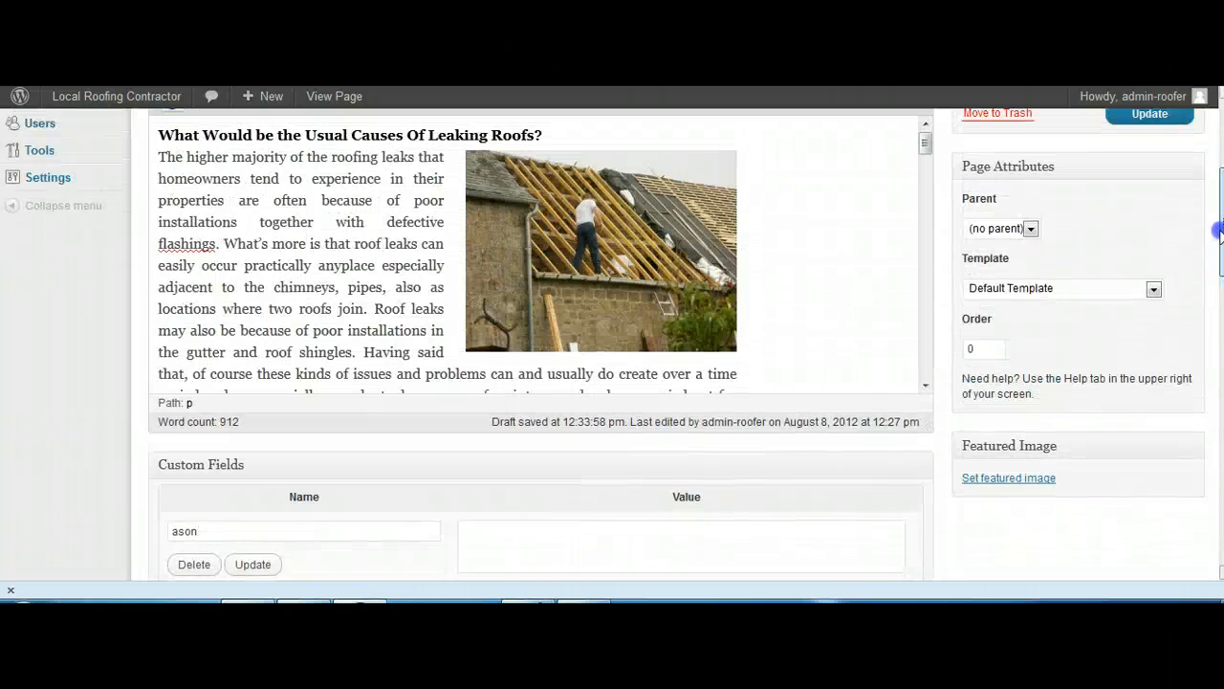
scroll("up", 3)
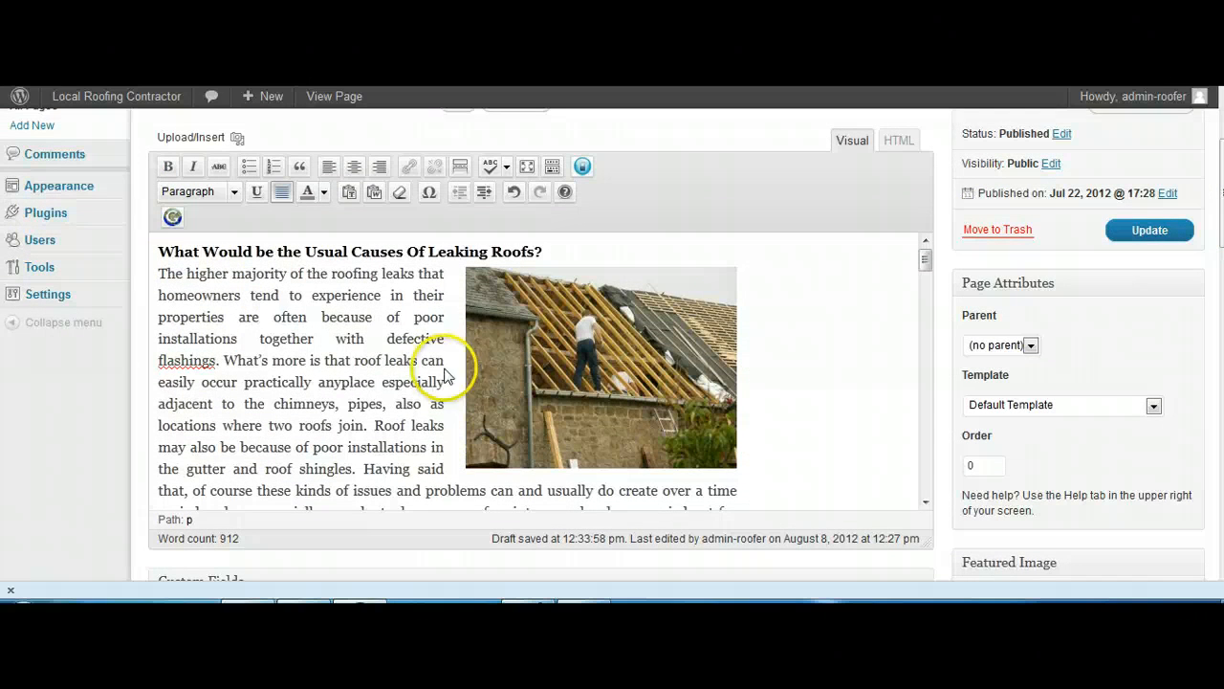
mouse_move(493, 412)
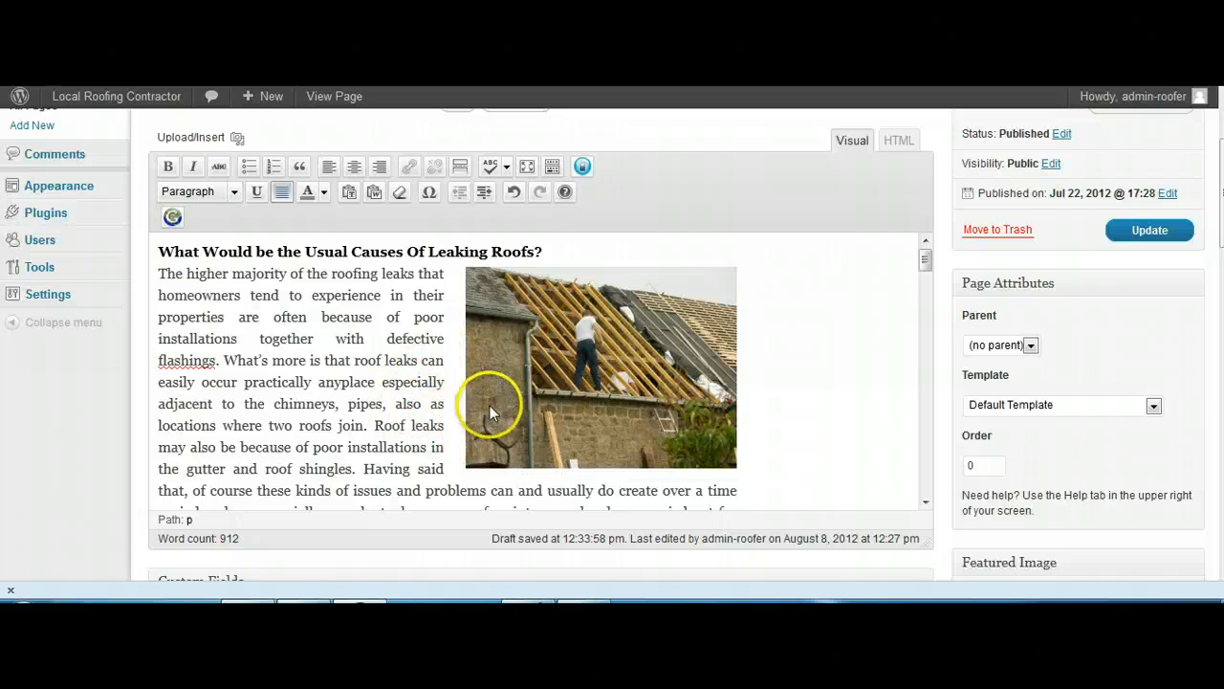
mouse_move(598, 345)
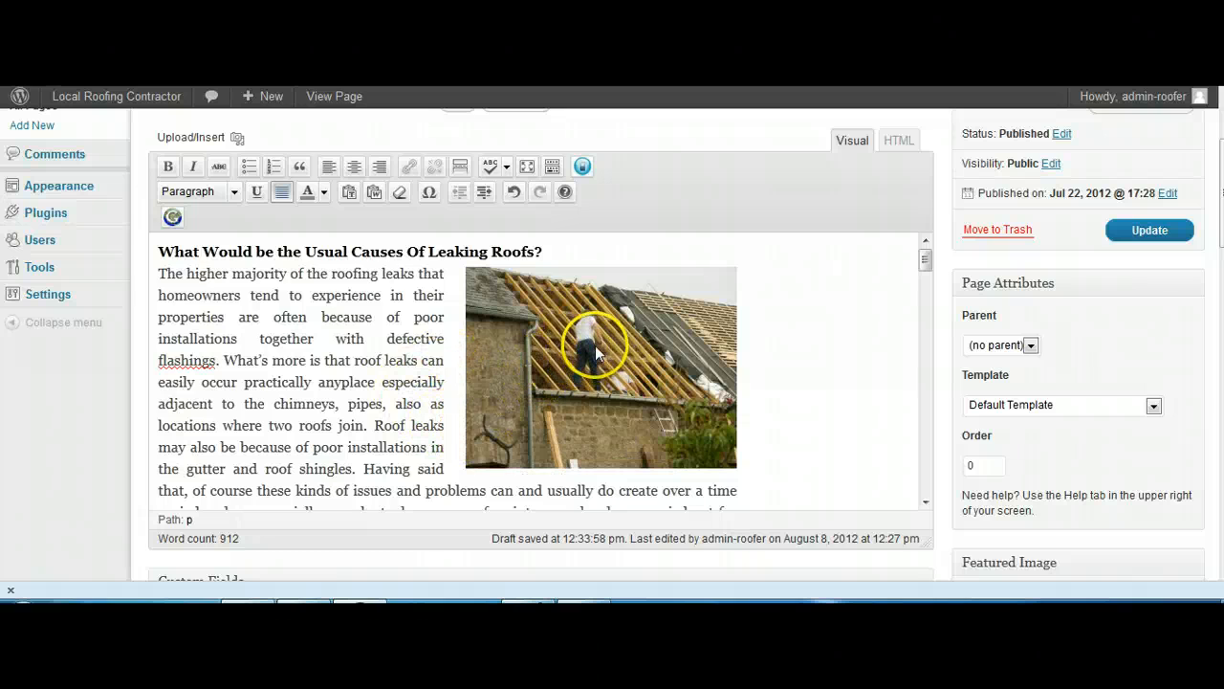
mouse_move(859, 301)
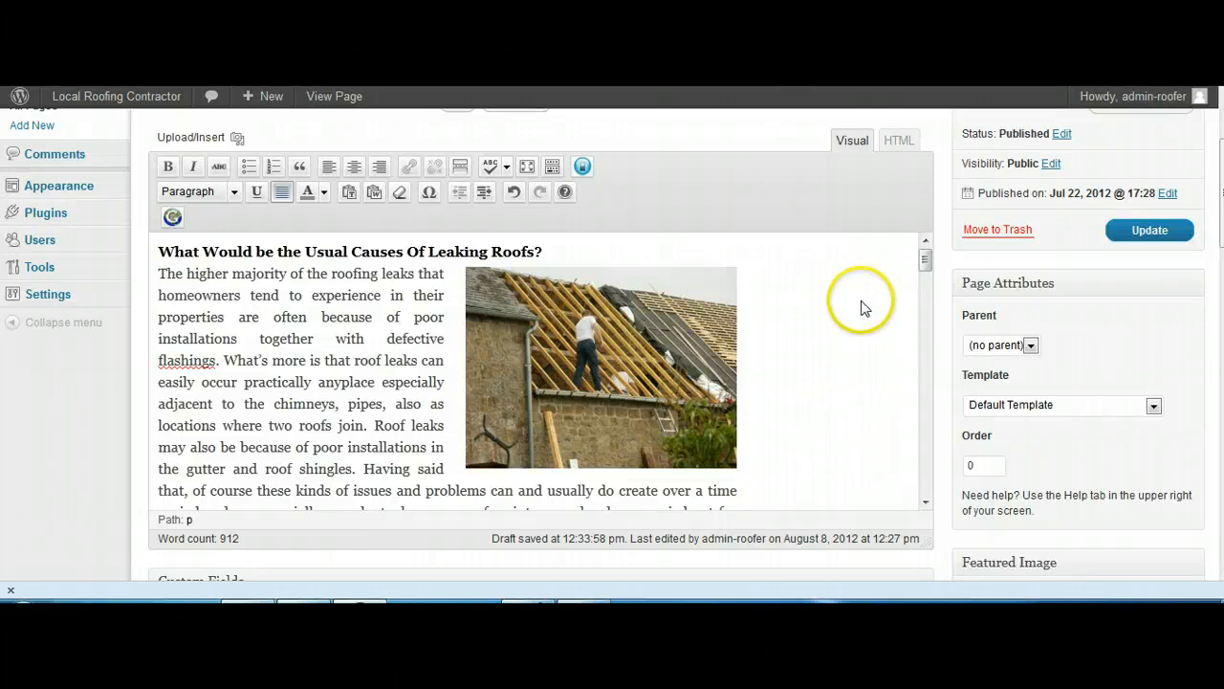
mouse_move(932, 263)
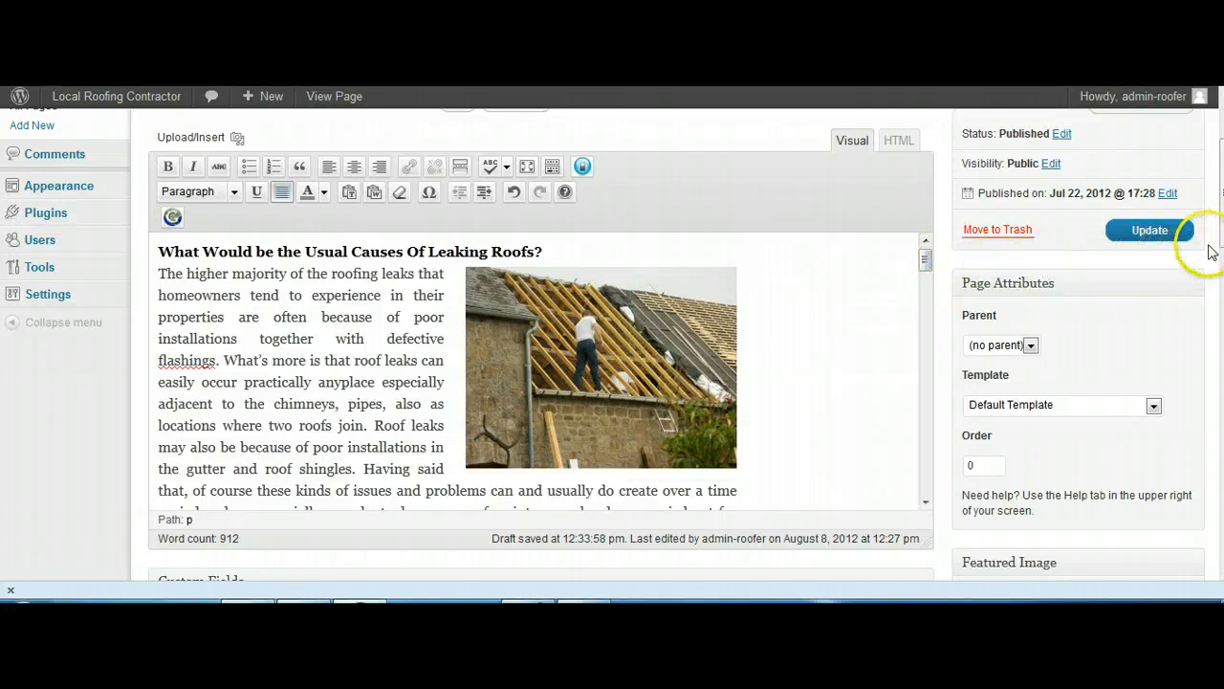
Step: Switch the FAQ page editor to HTML view to show the image and alignright markup
scroll("down", 3)
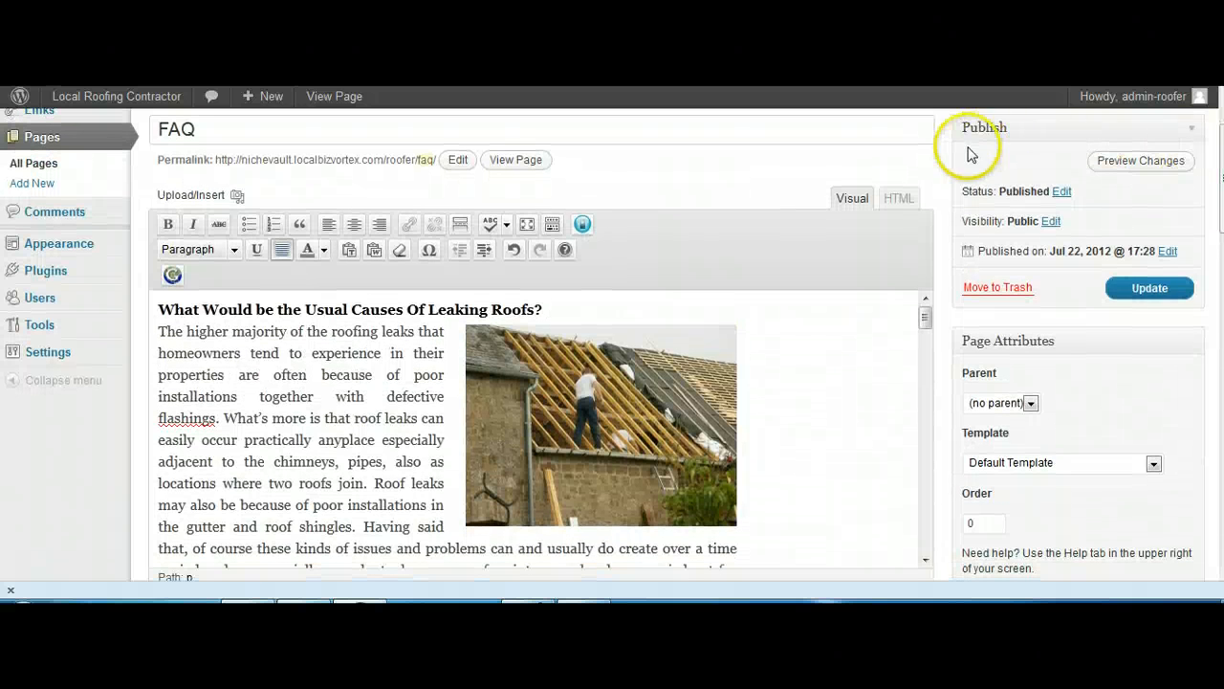
left_click(897, 198)
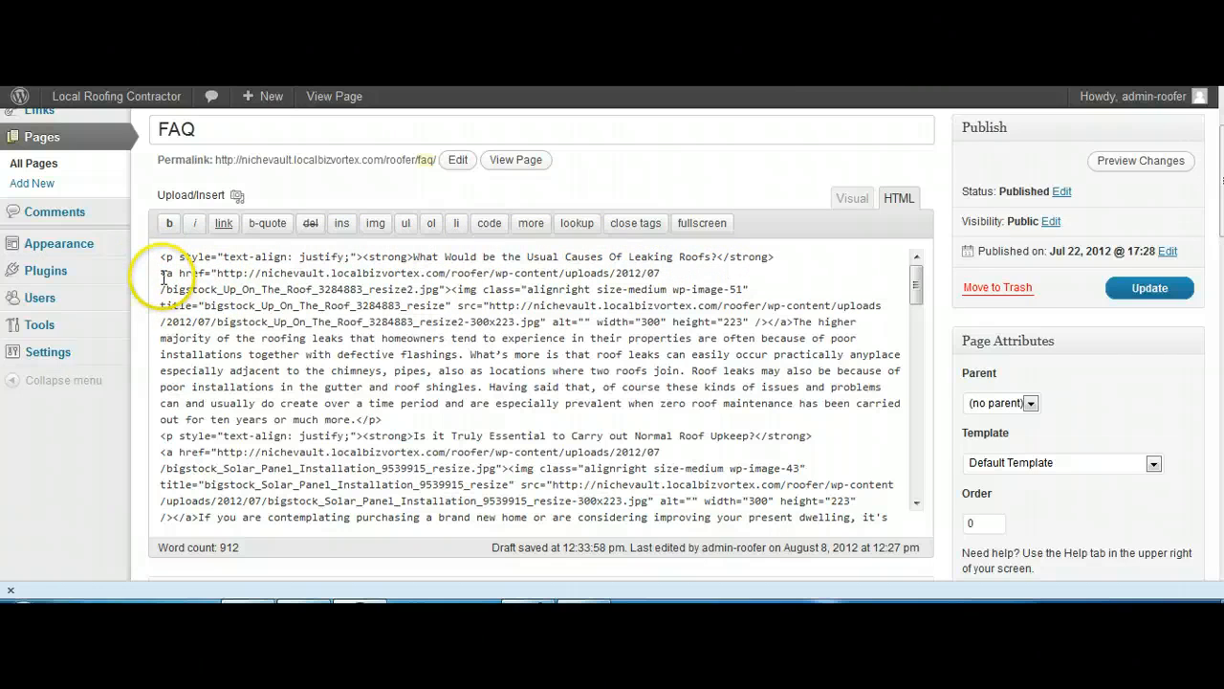
Step: Check the Up On The Roof image markup after the leaking-roofs question in the spun HTML
left_click_drag(160, 274, 658, 281)
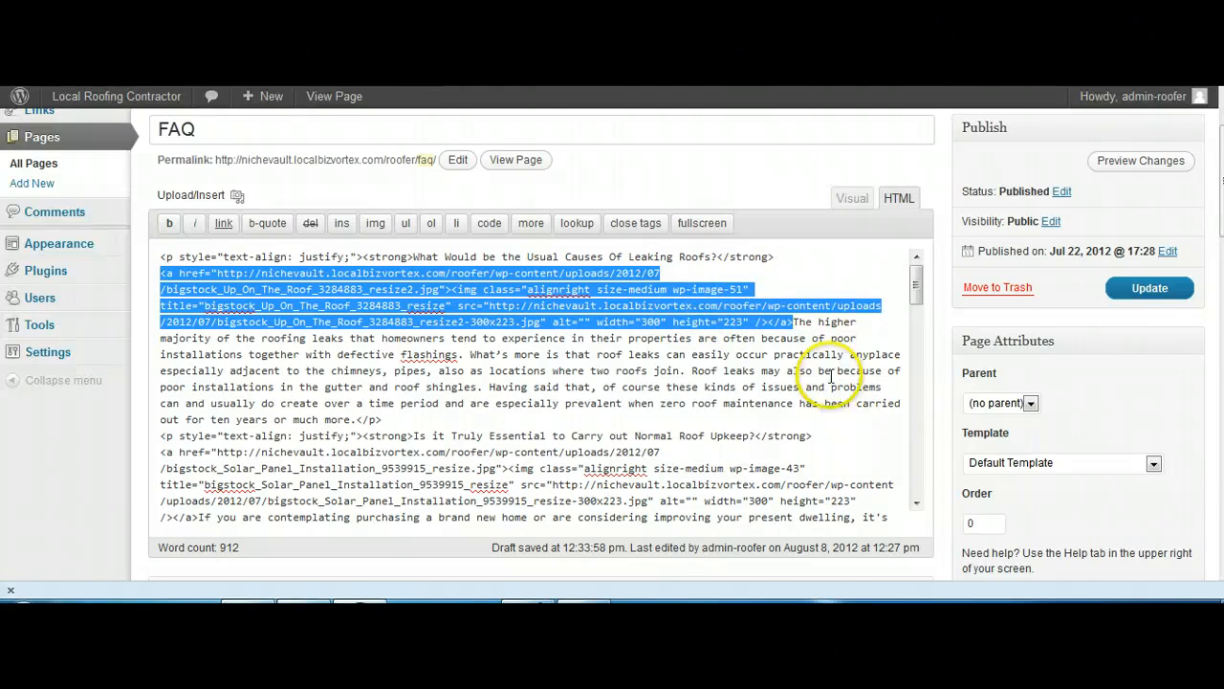
scroll("down", 3)
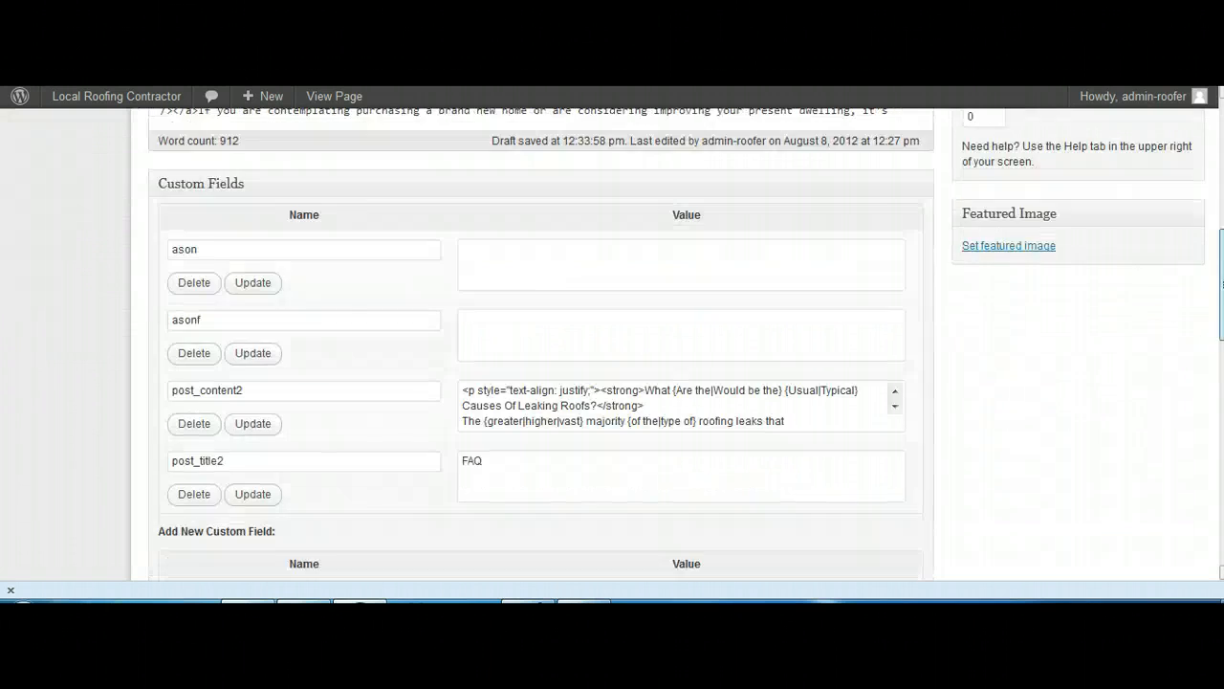
scroll("up", 3)
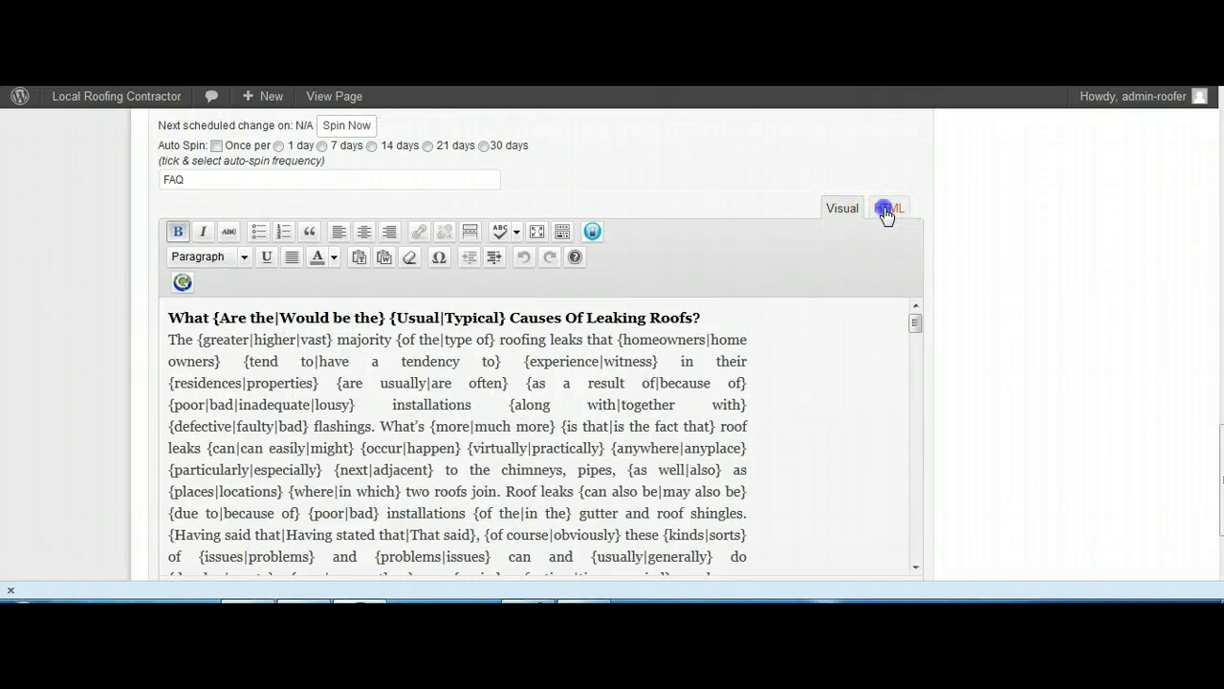
left_click(888, 207)
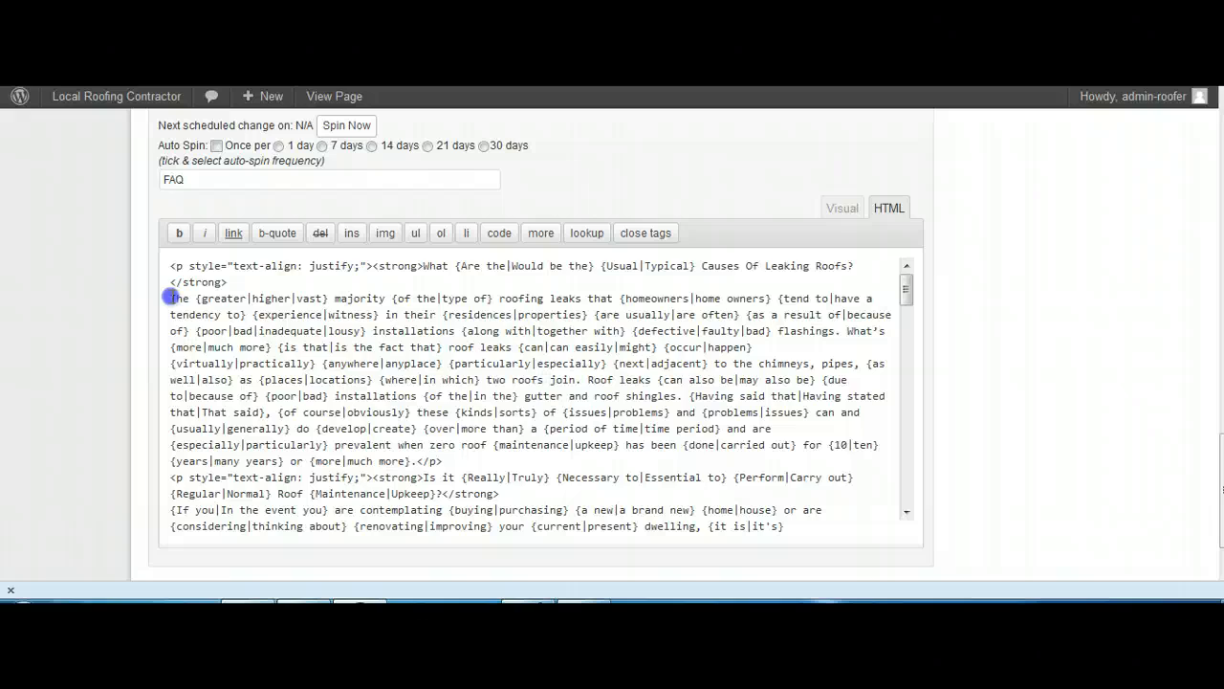
left_click(384, 232)
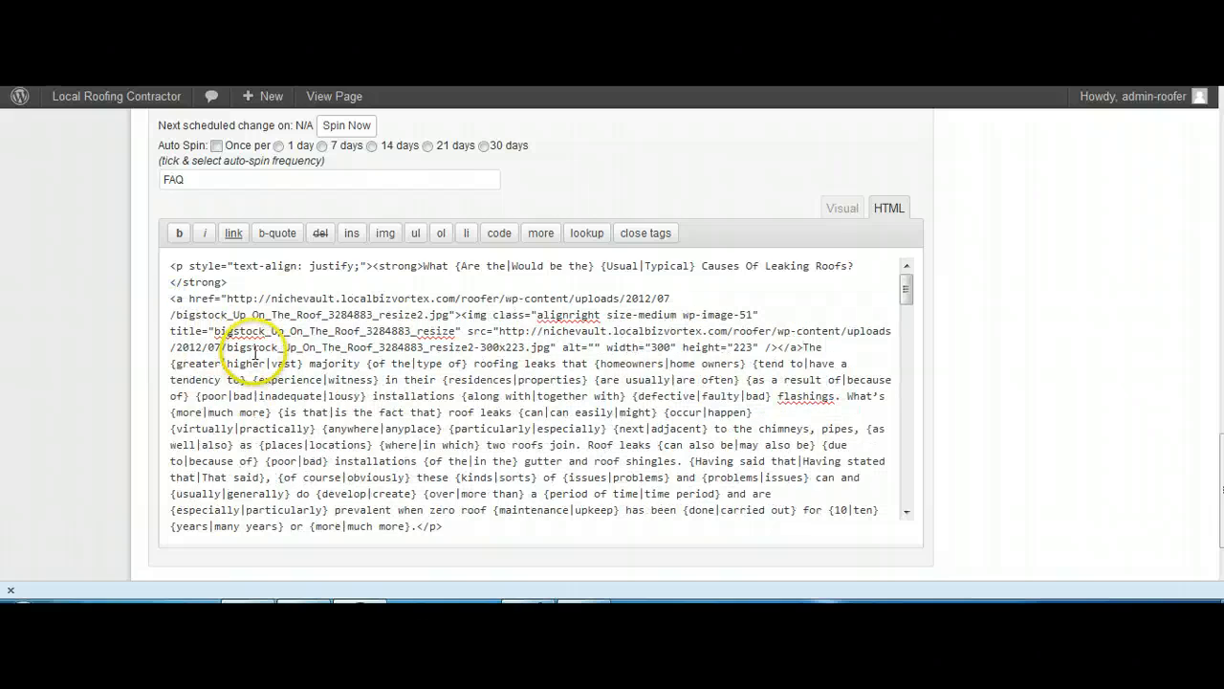
scroll("down", 3)
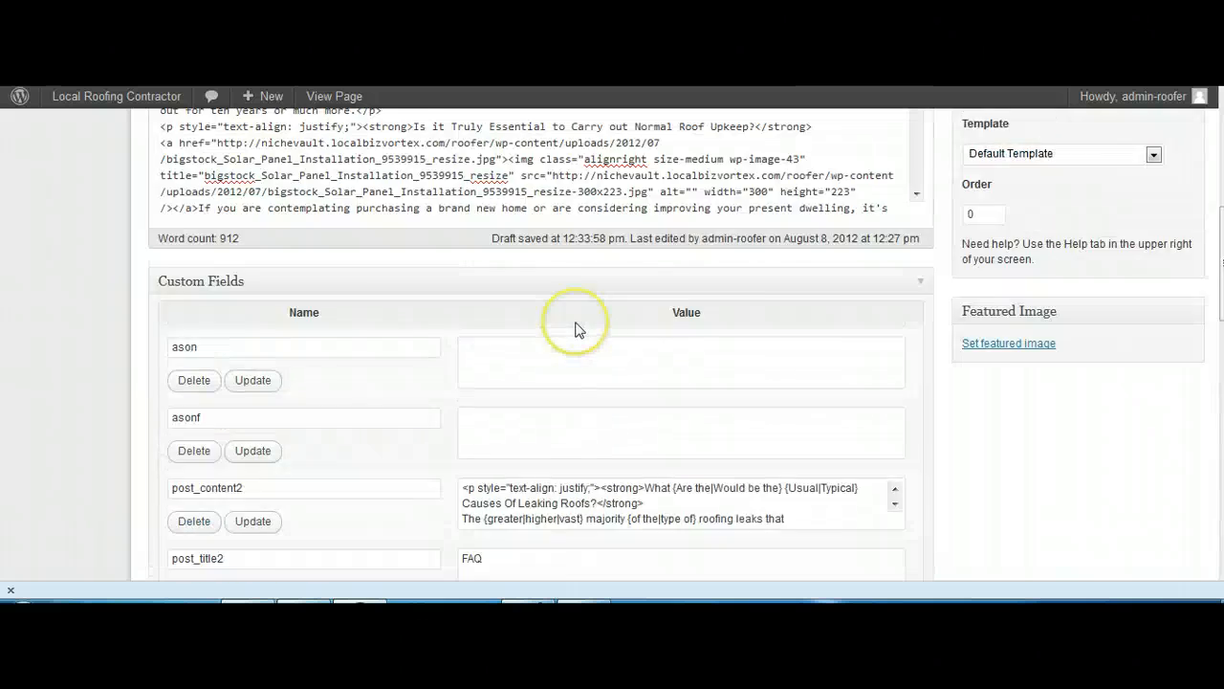
Step: Copy the Solar Panel Installation image link code from the roof upkeep answer
scroll("up", 3)
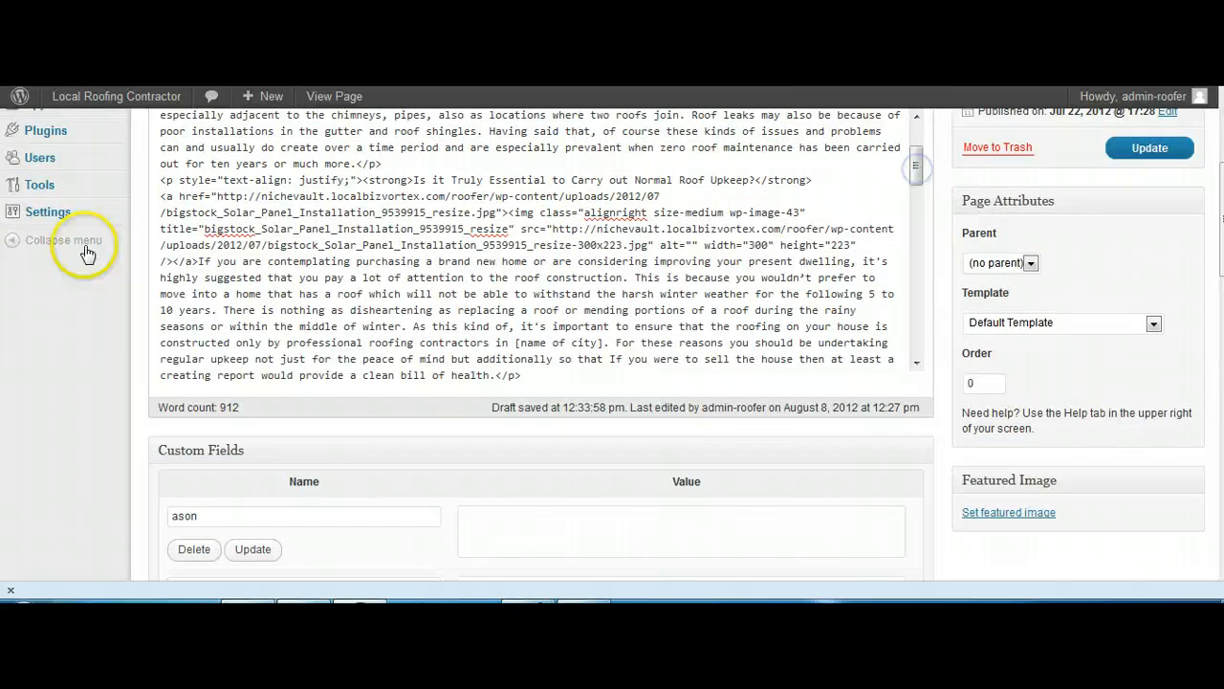
mouse_move(167, 196)
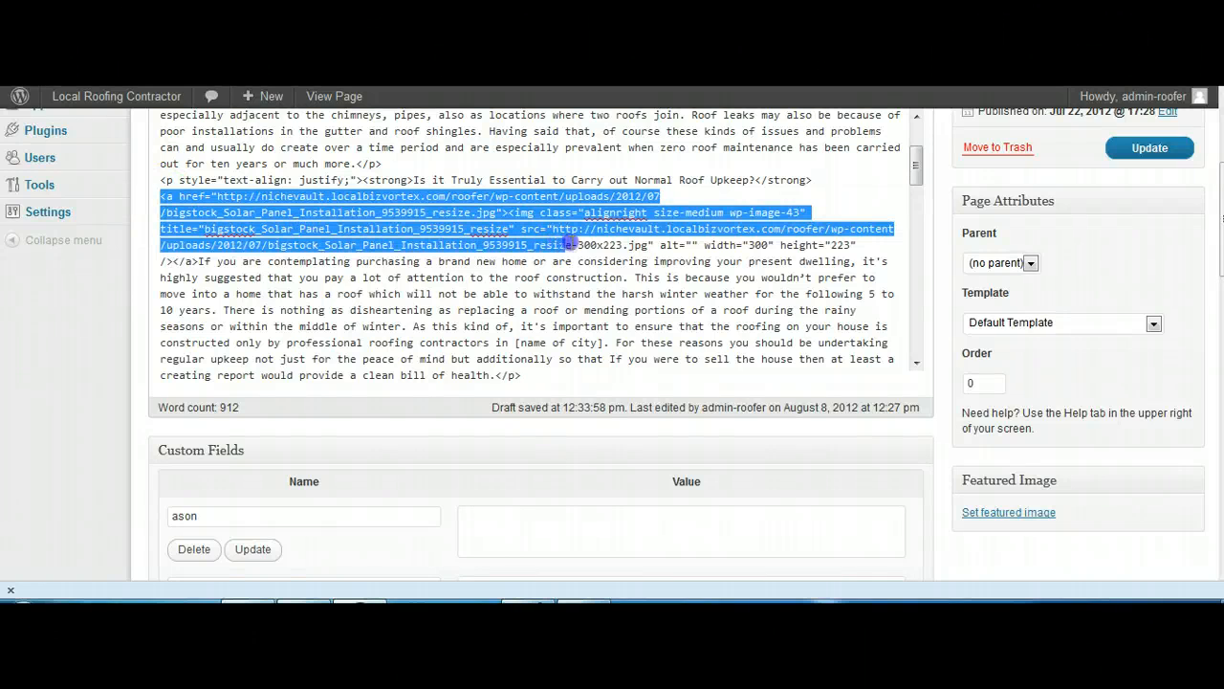
left_click_drag(574, 245, 201, 261)
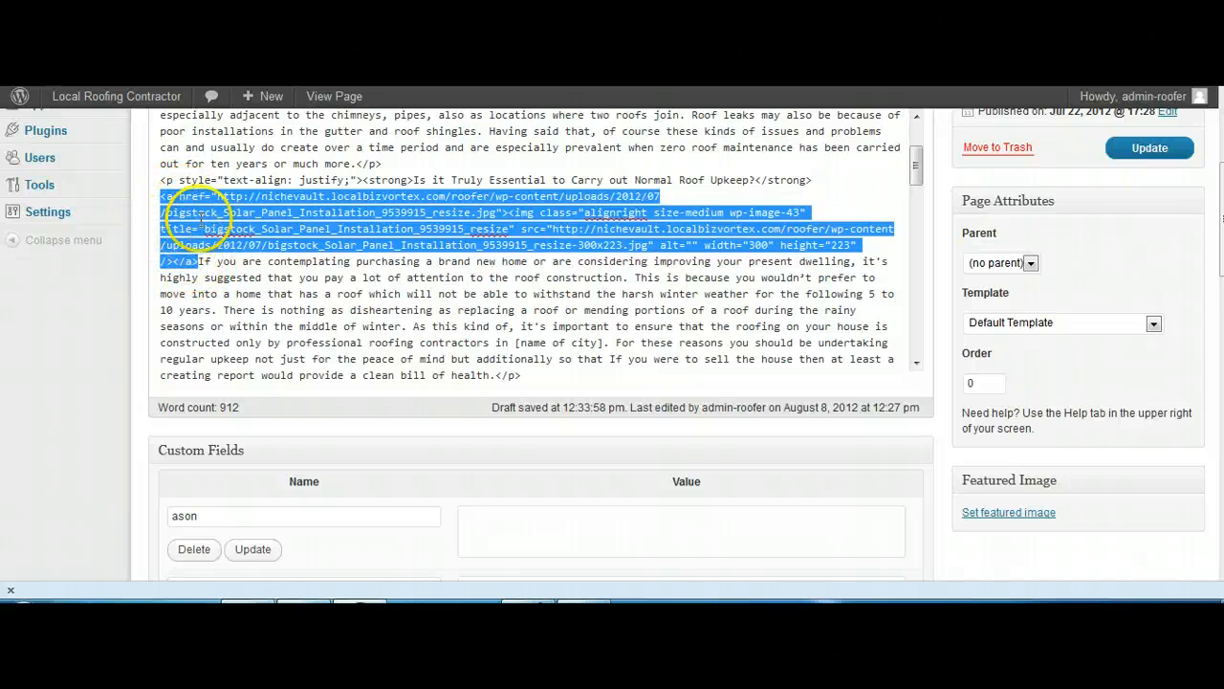
right_click(201, 220)
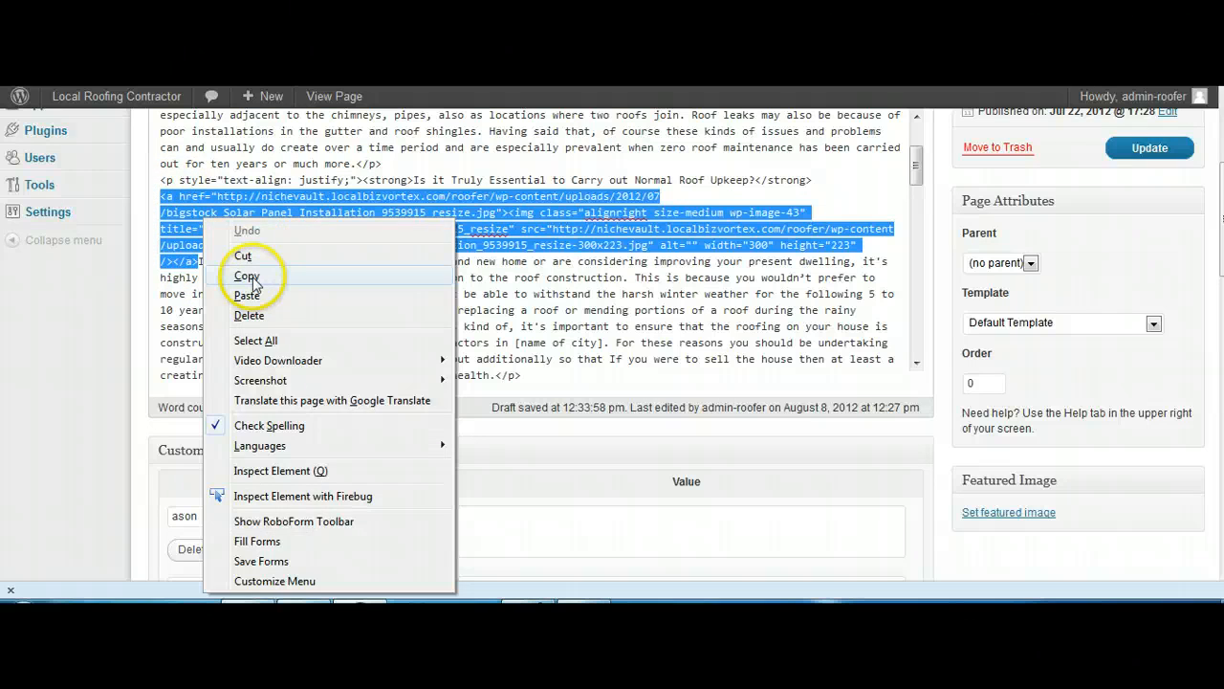
left_click(246, 275)
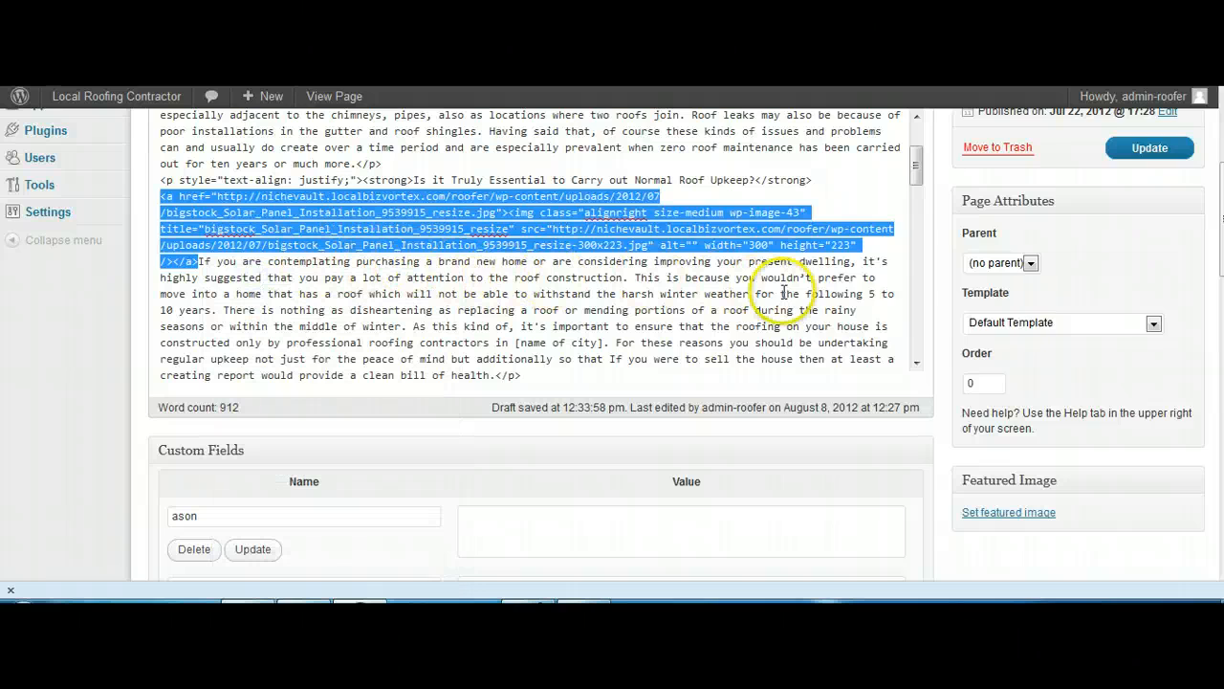
scroll("down", 3)
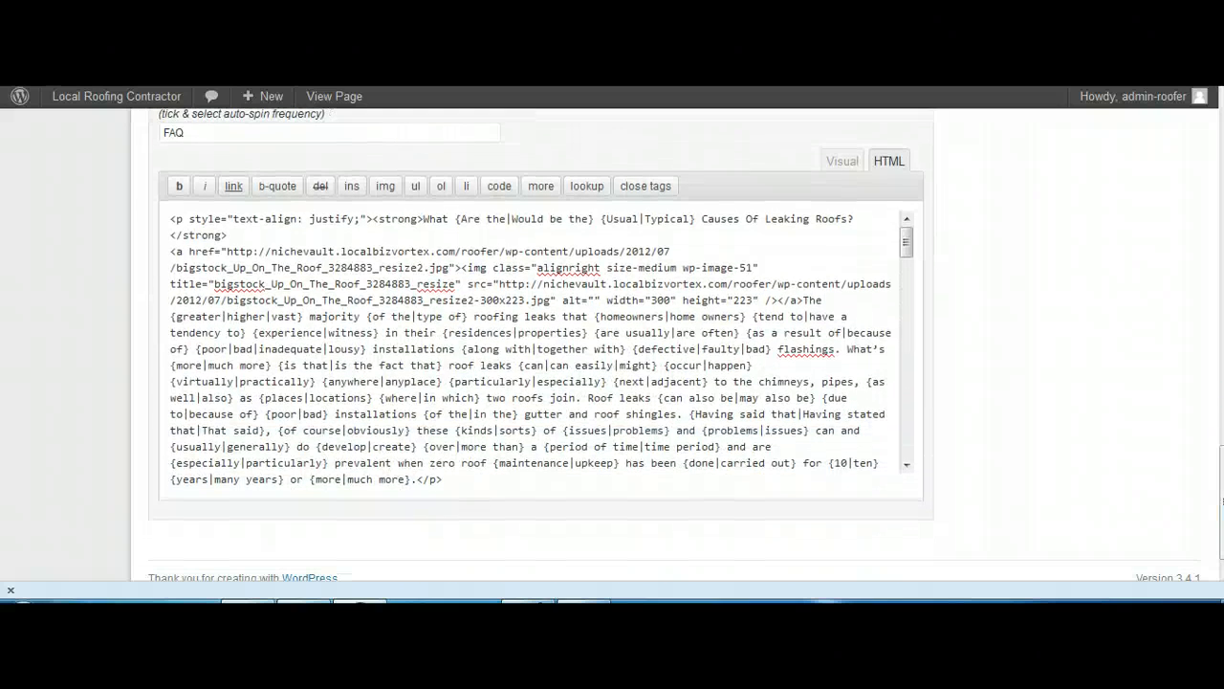
Step: Place the Solar Panel image code at the start of the second spun answer on roof upkeep
scroll("down", 3)
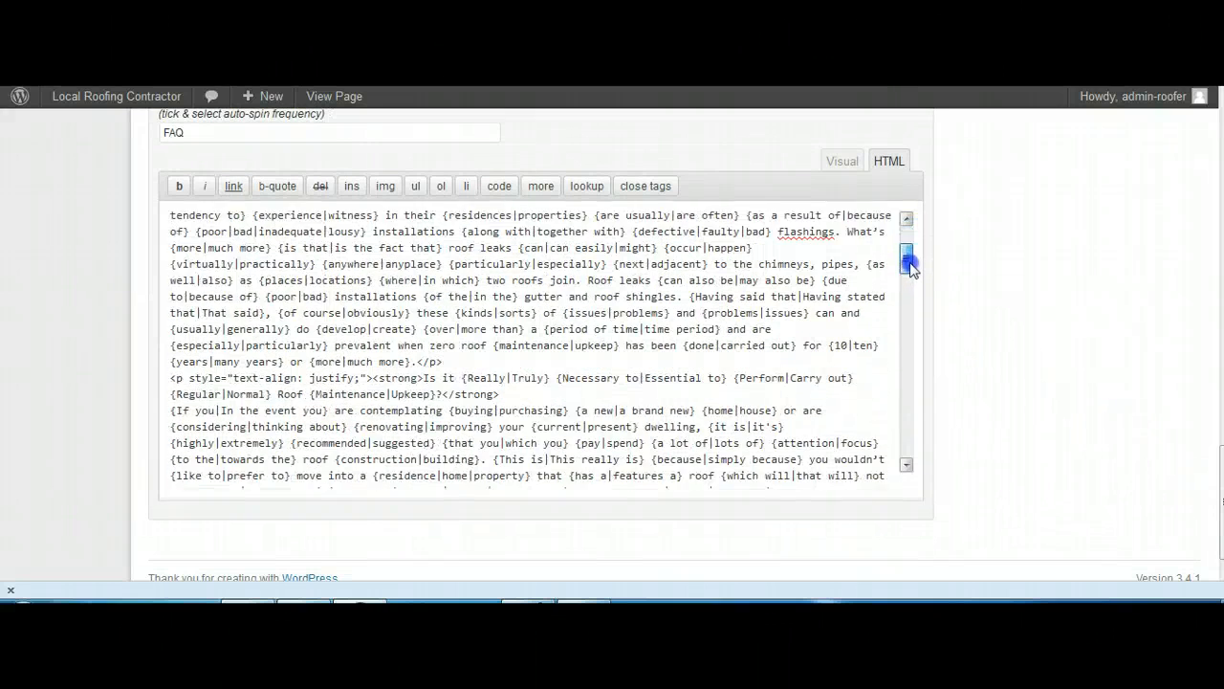
scroll("down", 3)
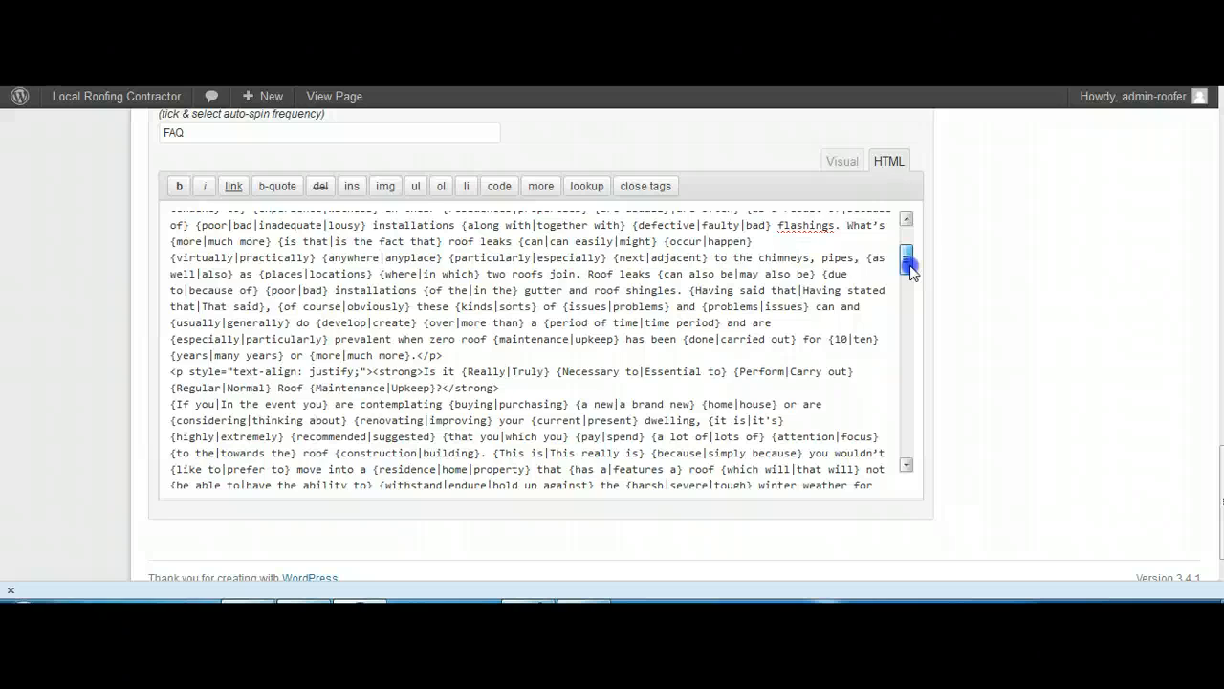
scroll("down", 3)
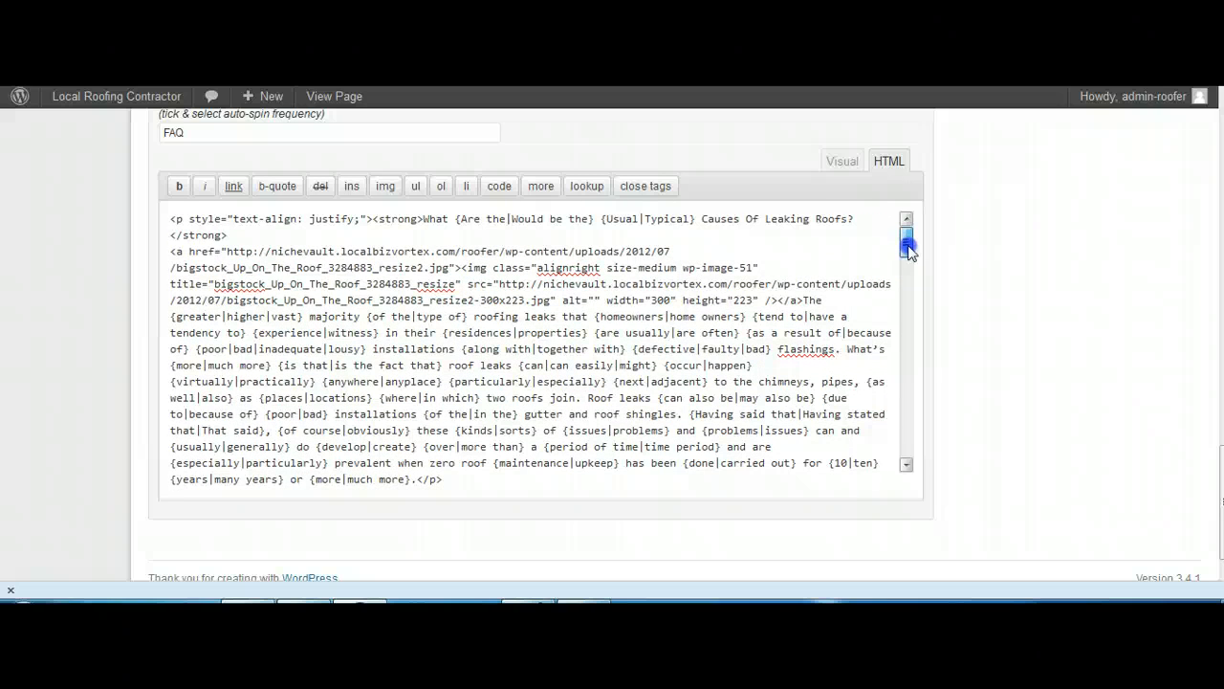
scroll("down", 3)
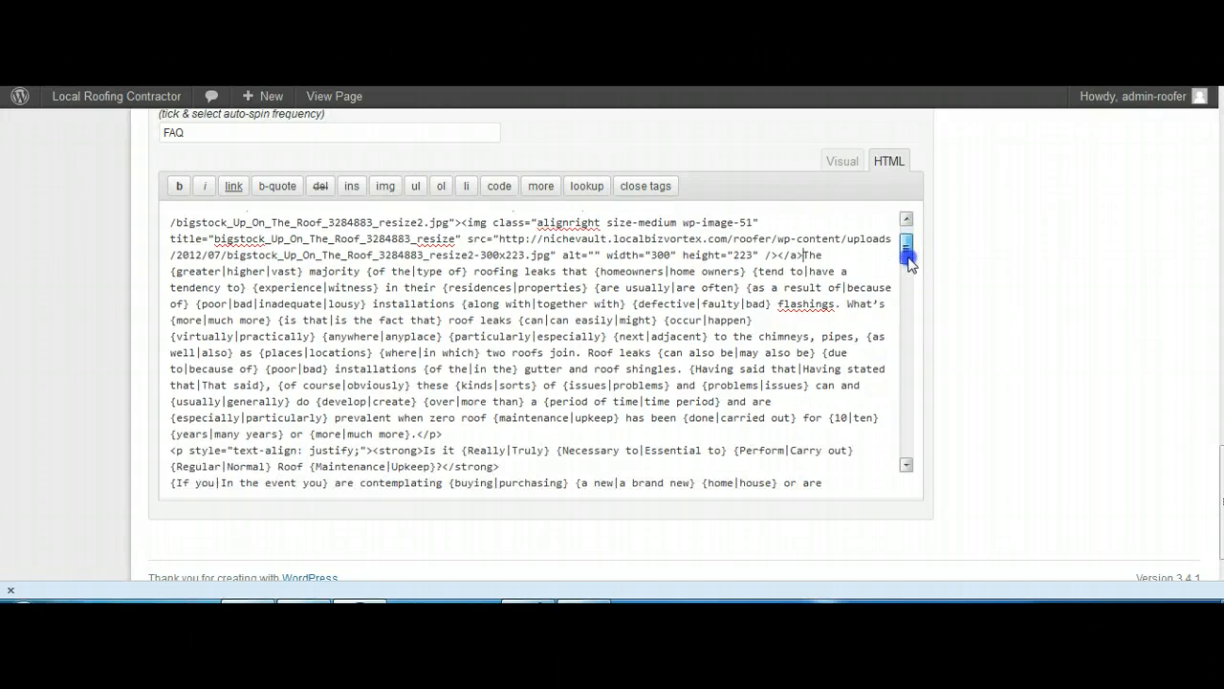
scroll("down", 3)
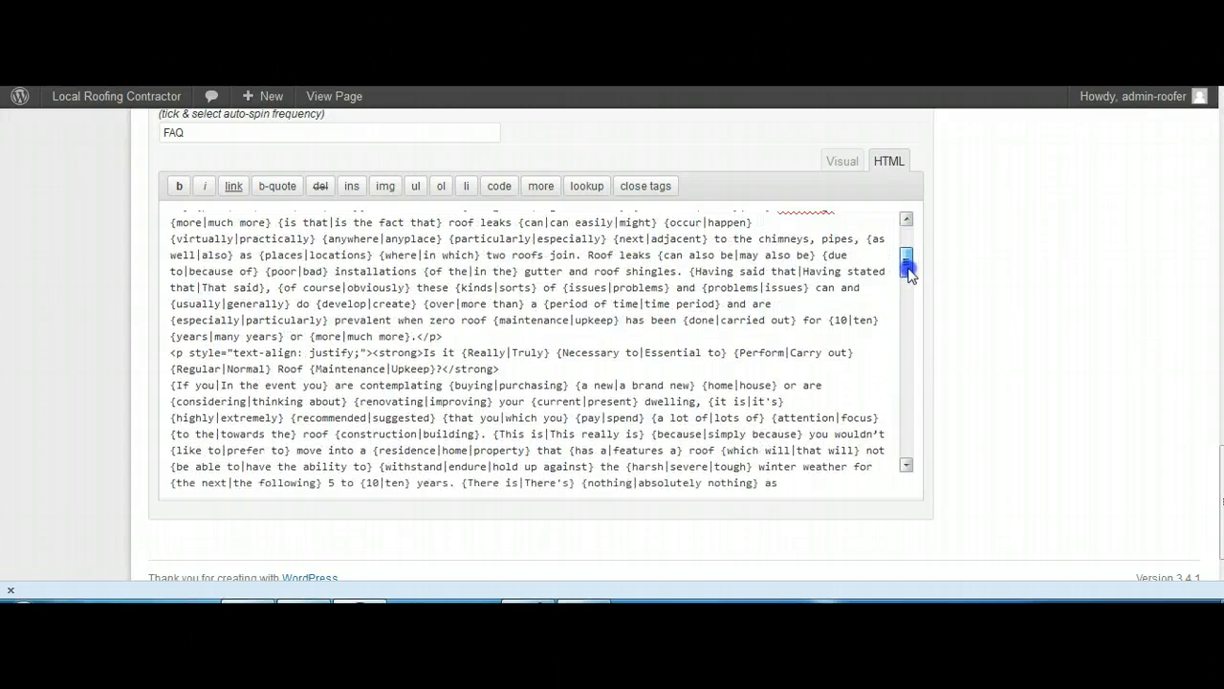
scroll("down", 3)
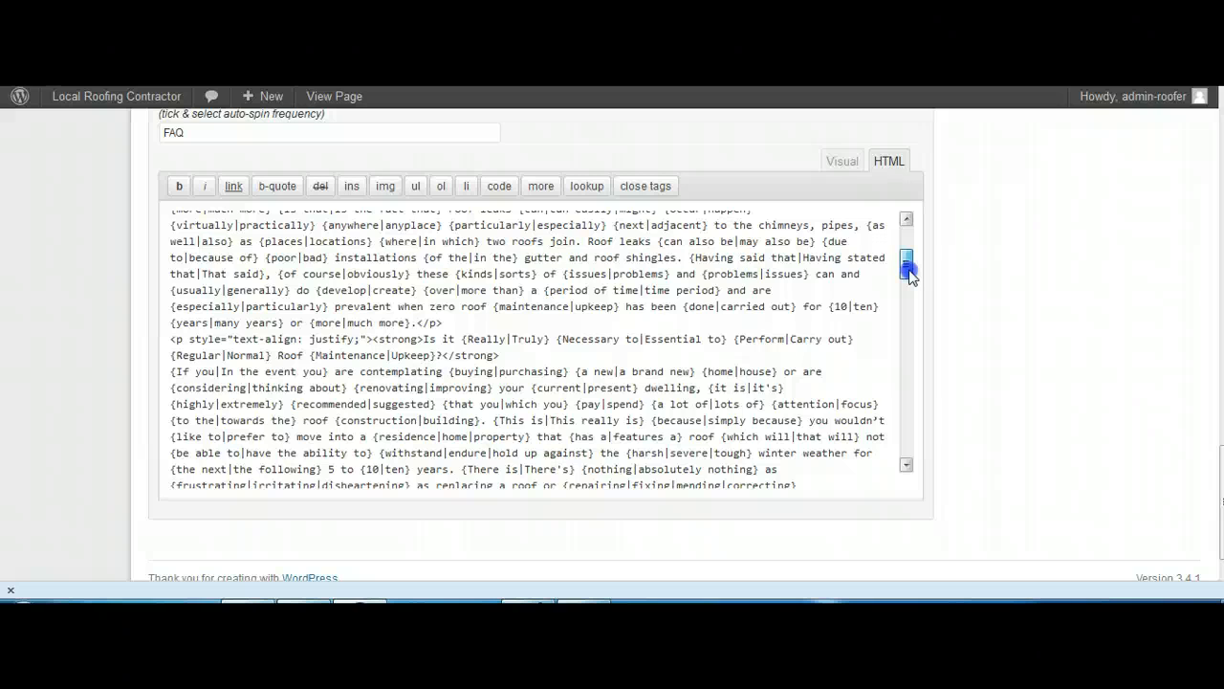
scroll("down", 3)
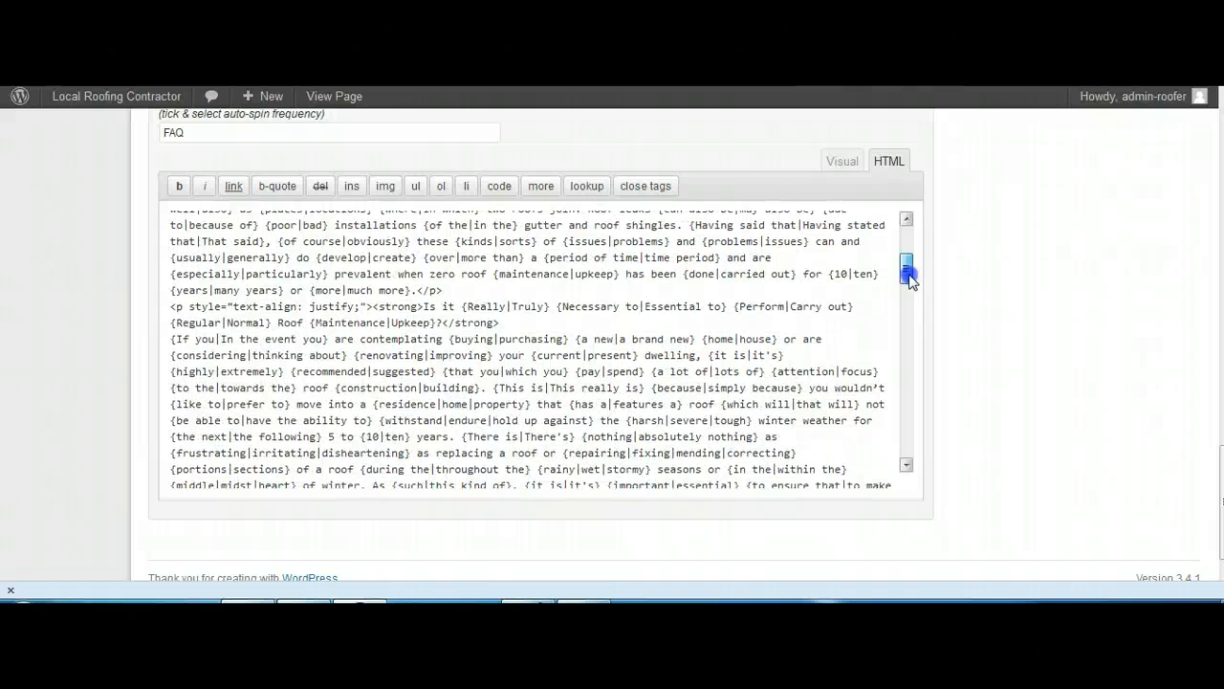
scroll("down", 3)
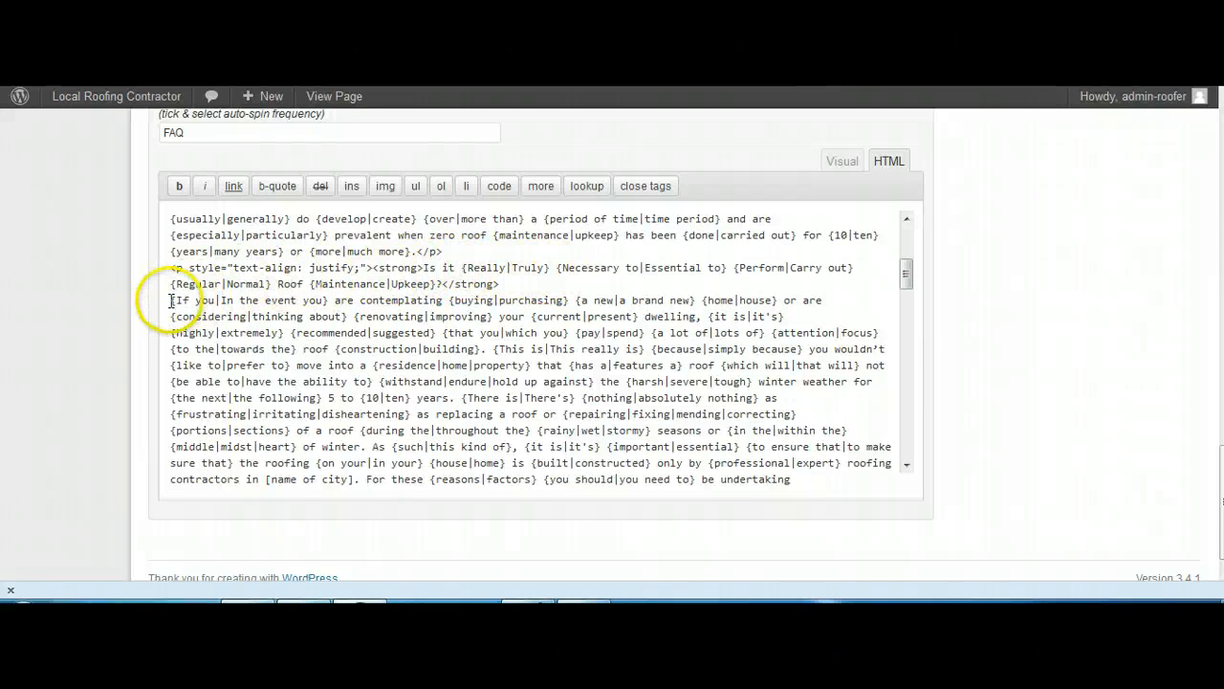
left_click(174, 299)
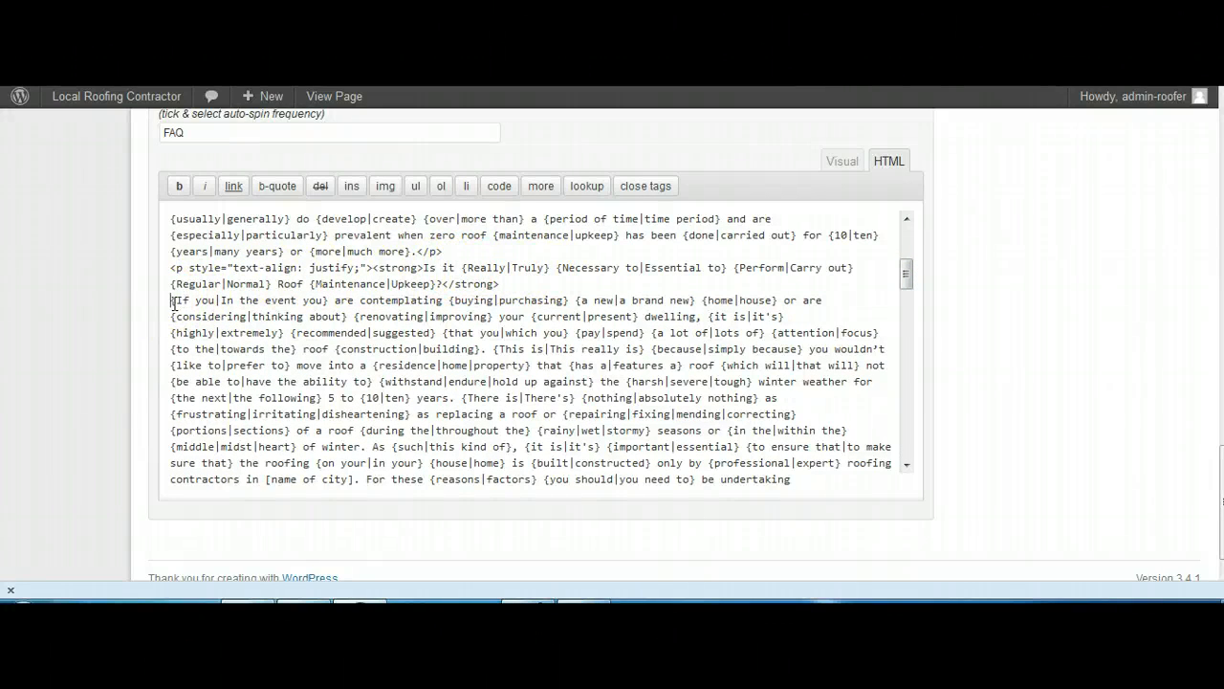
left_click(385, 186)
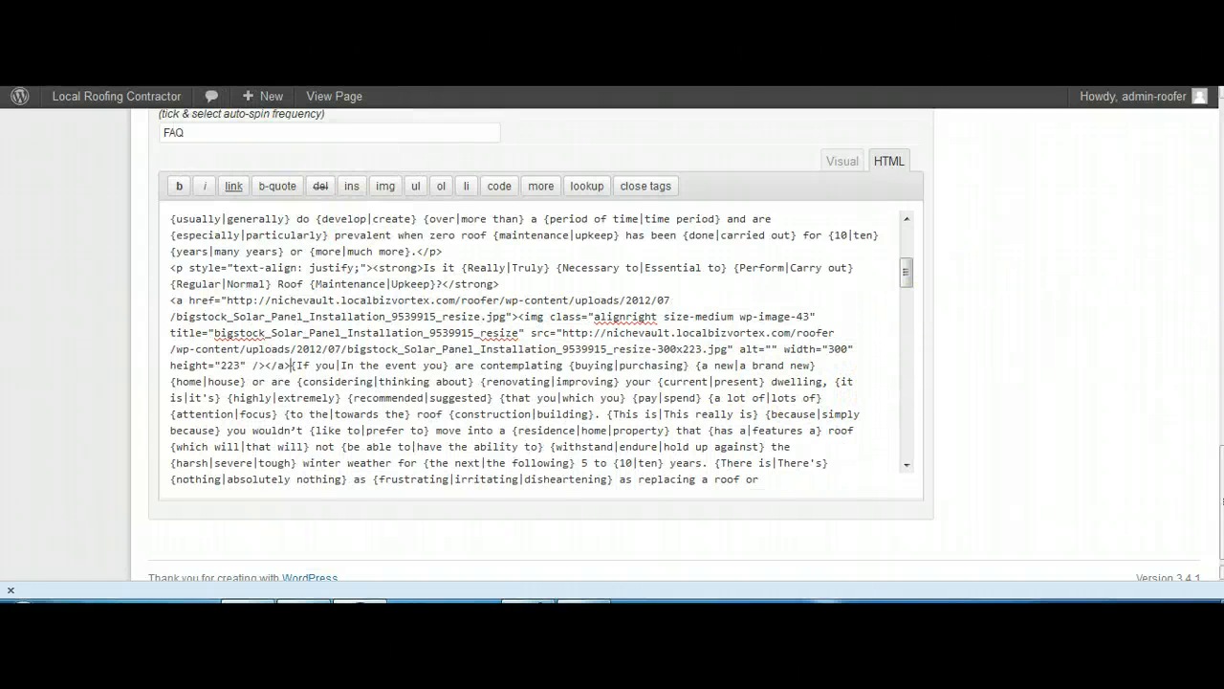
scroll("down", 3)
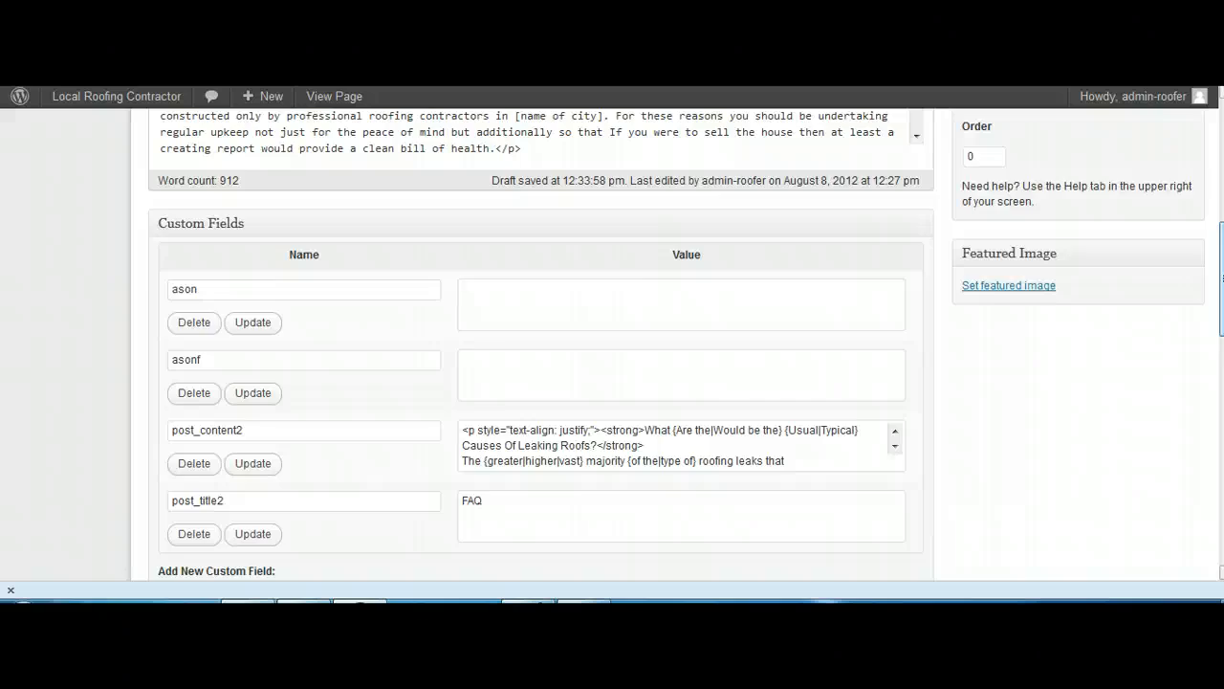
Step: Copy the Trainee Roofer image link code from the professional roofing service answer
scroll("up", 3)
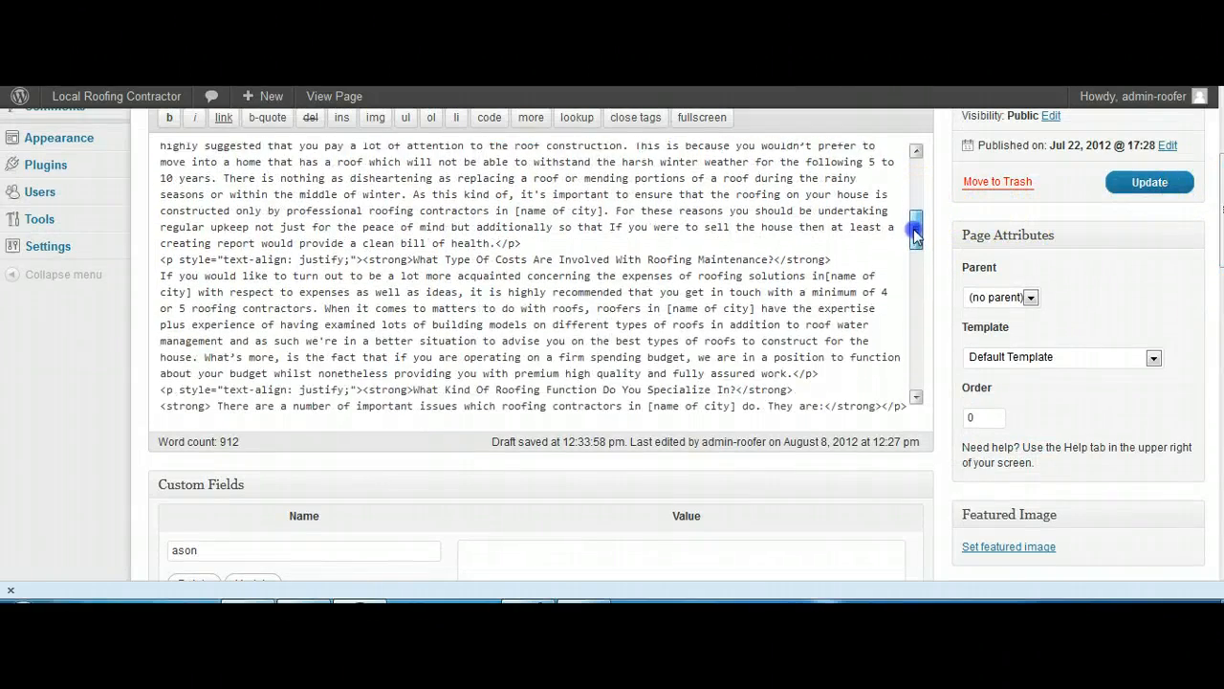
scroll("down", 3)
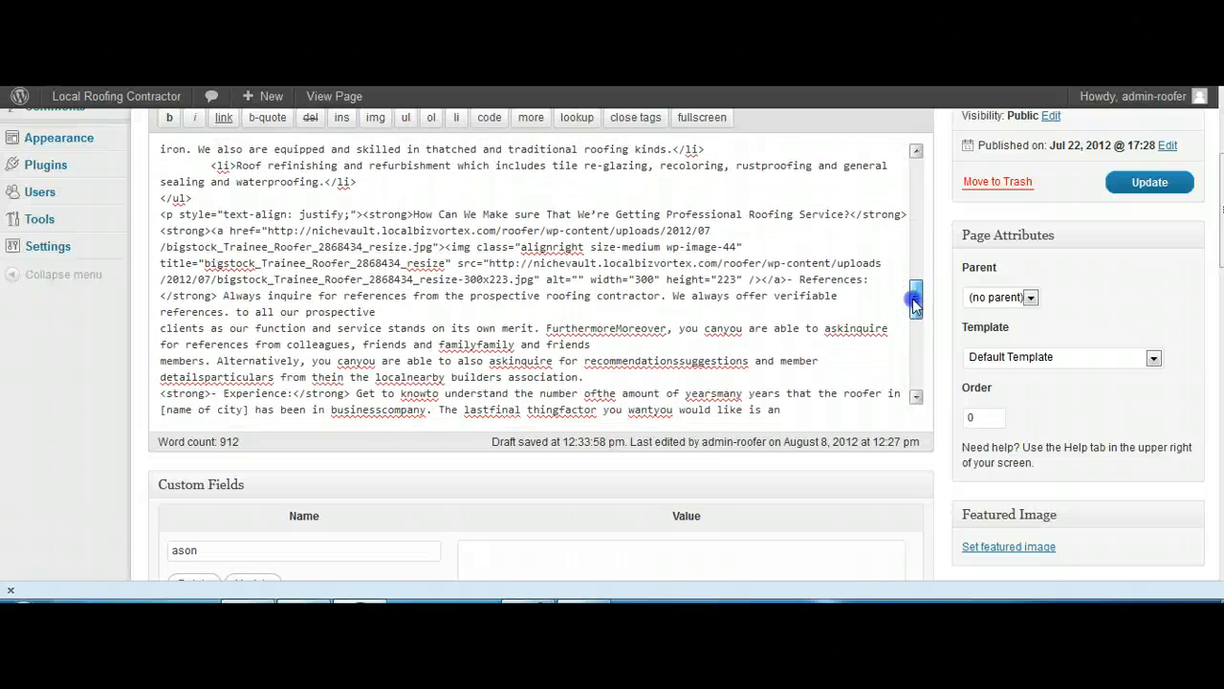
scroll("down", 3)
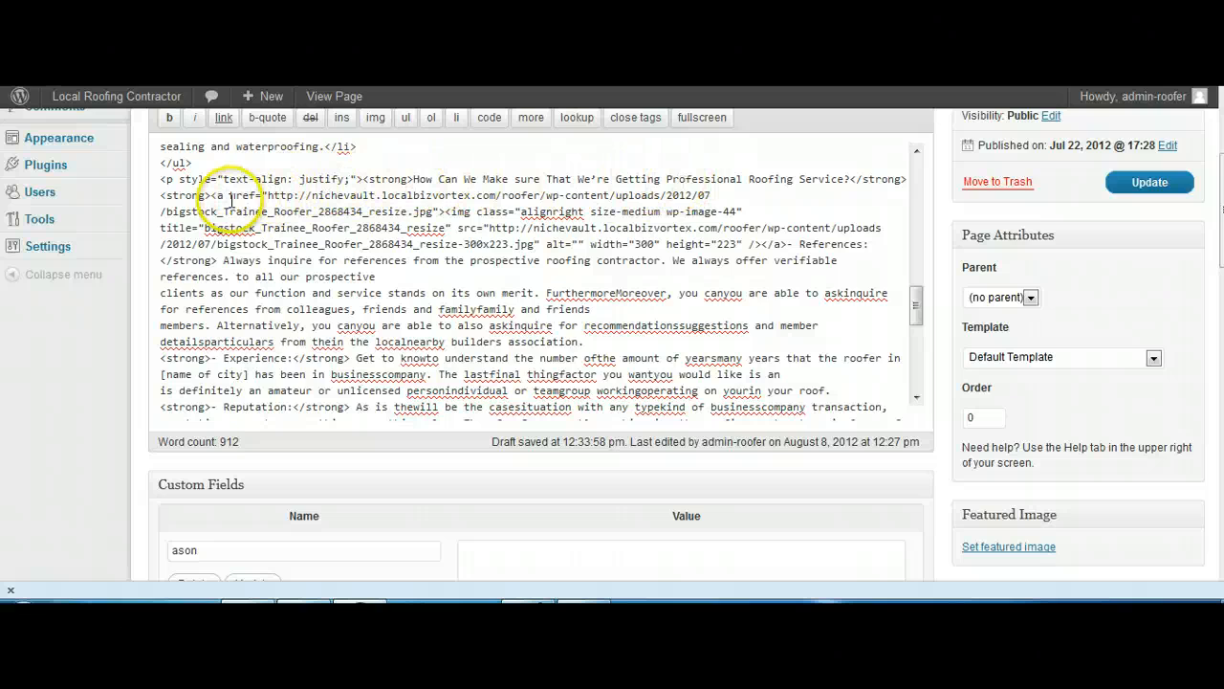
left_click_drag(216, 195, 208, 212)
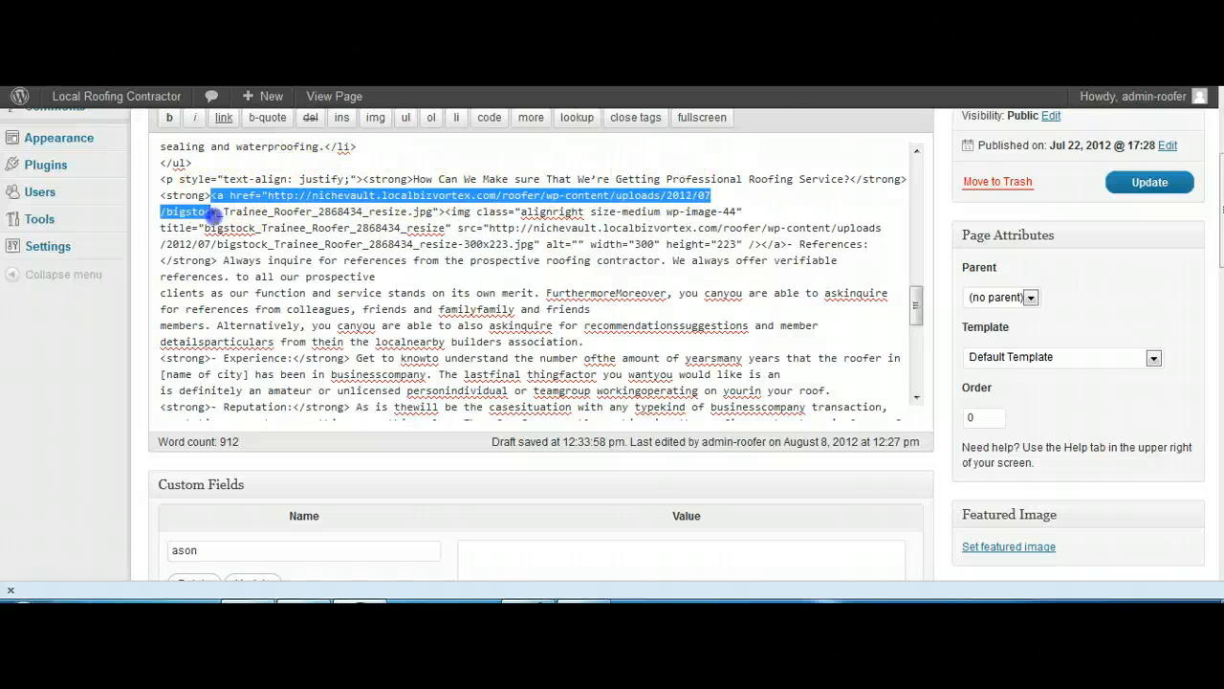
left_click_drag(215, 203, 215, 260)
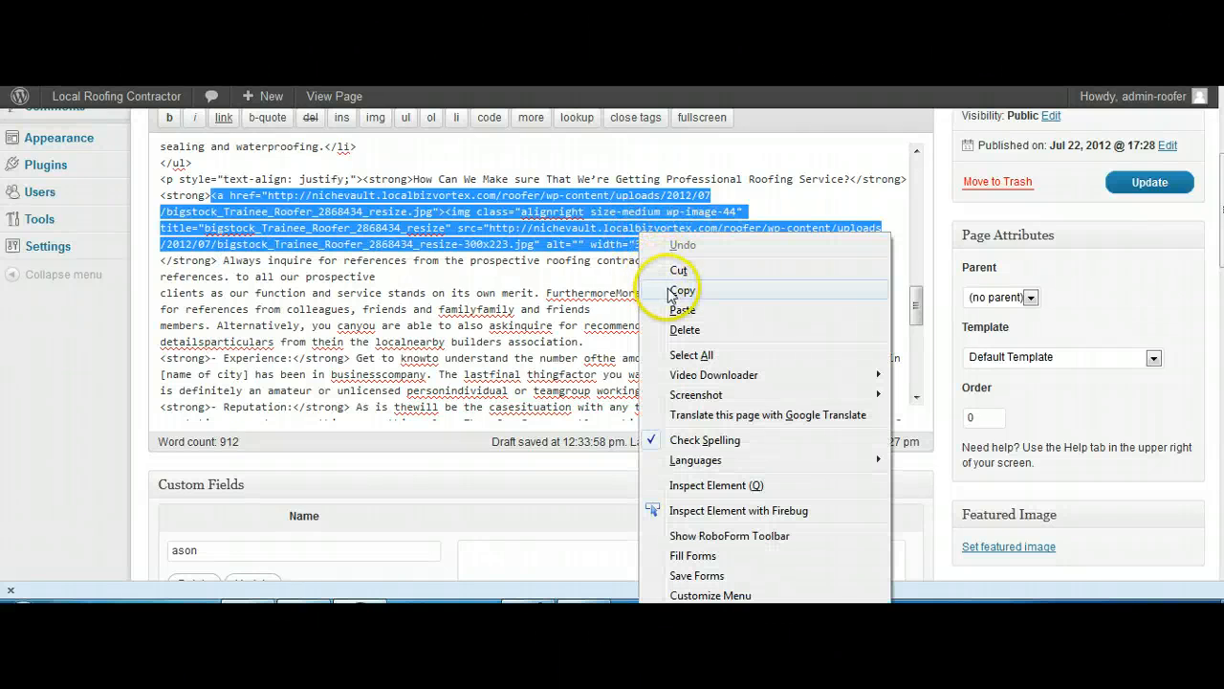
left_click(681, 289)
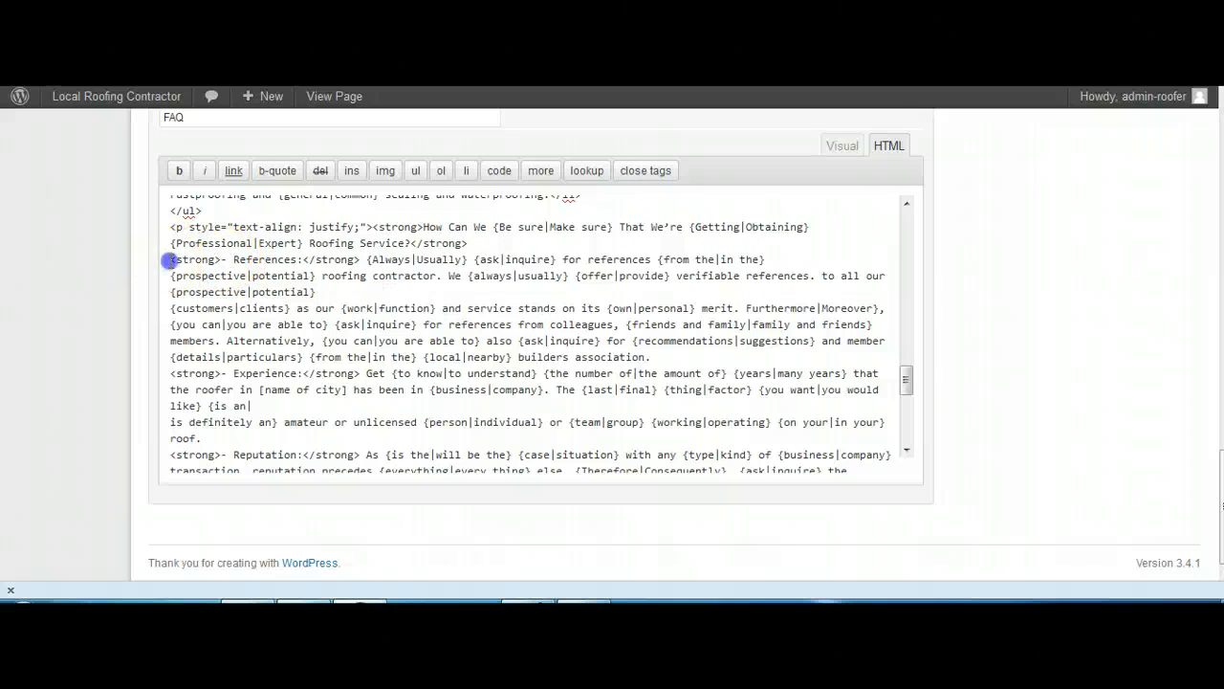
Step: Paste the Trainee Roofer image code after the professional roofing service question
right_click(177, 275)
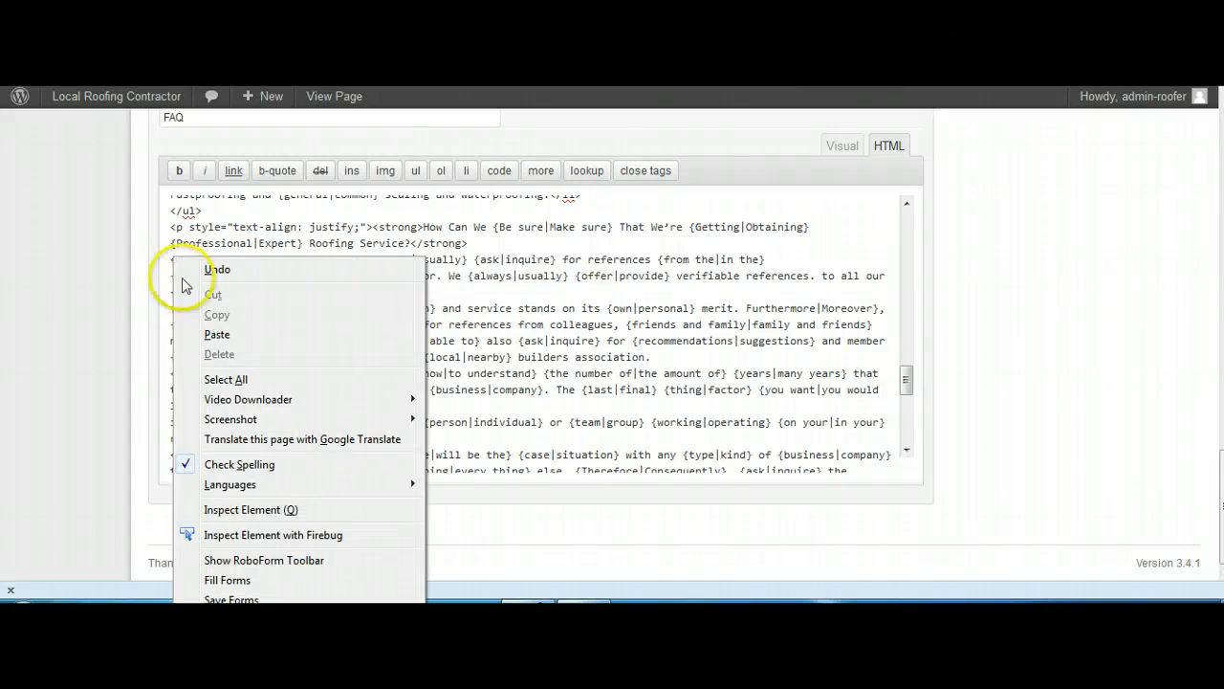
left_click(217, 334)
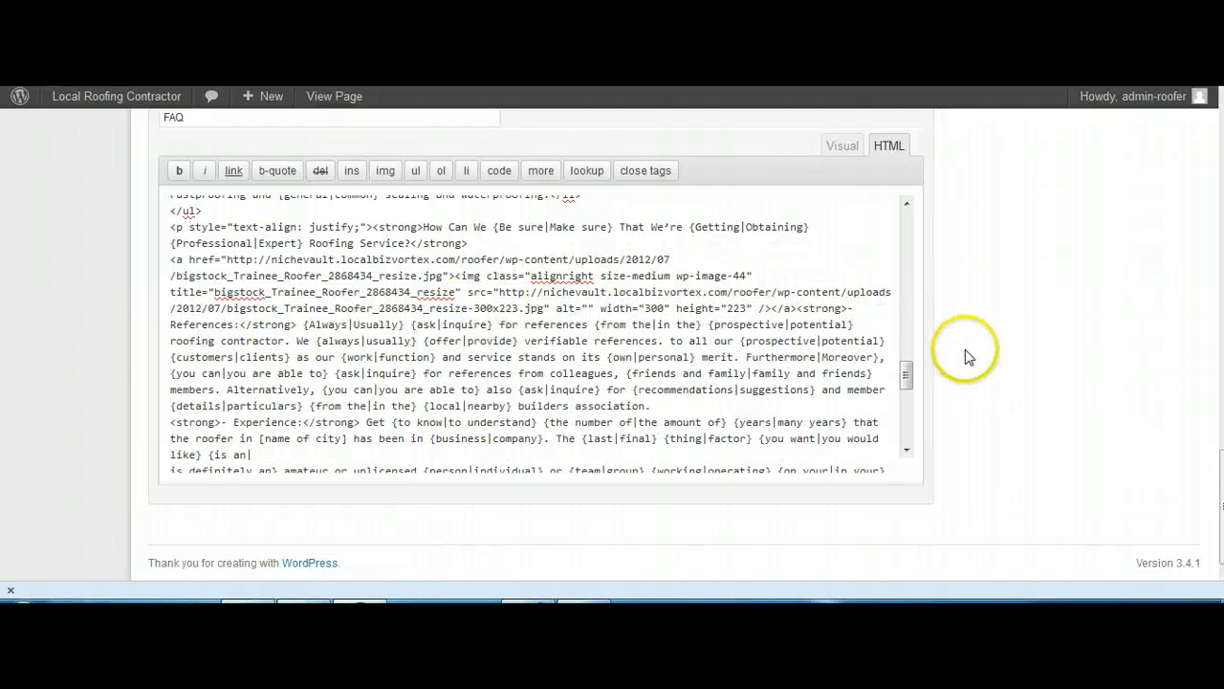
scroll("down", 3)
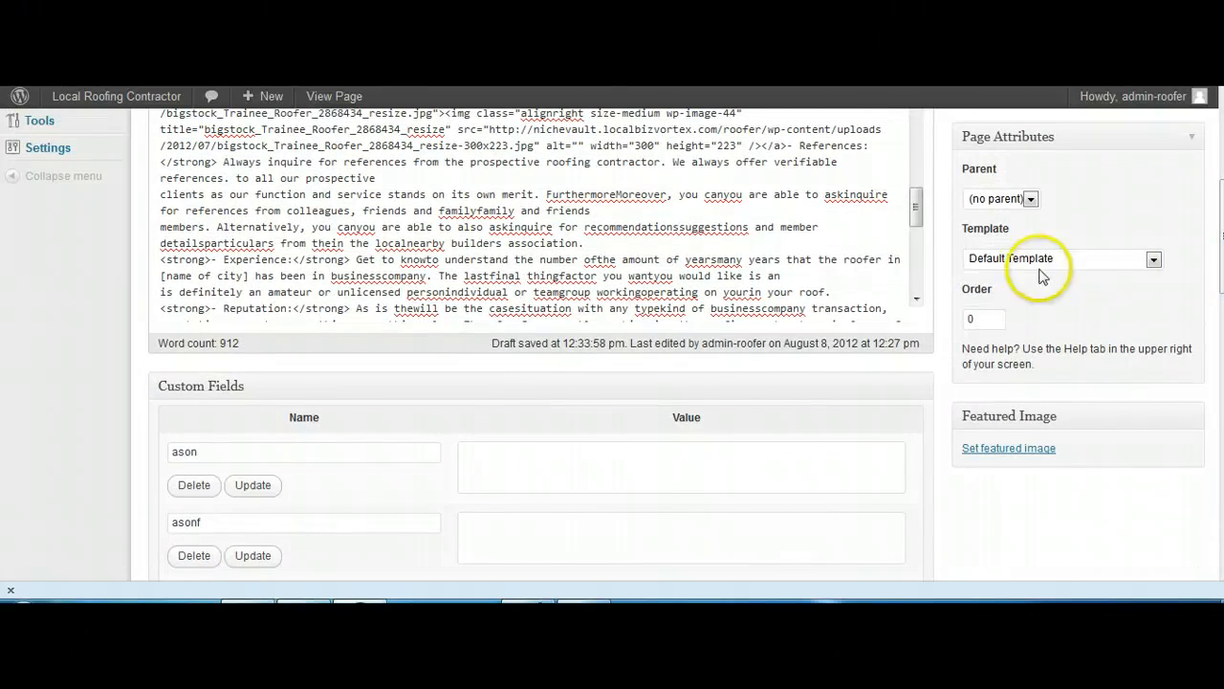
Step: Select and copy the terracotta roof tile <a><img> code from the page HTML
scroll("down", 3)
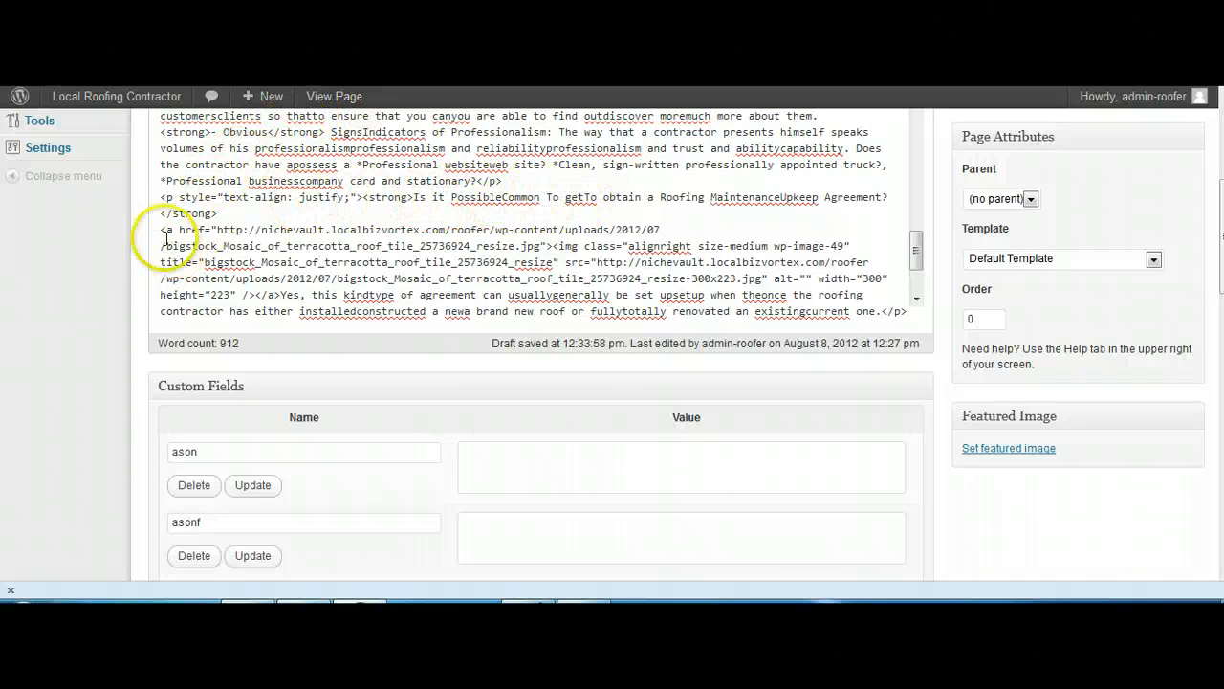
left_click_drag(161, 230, 277, 246)
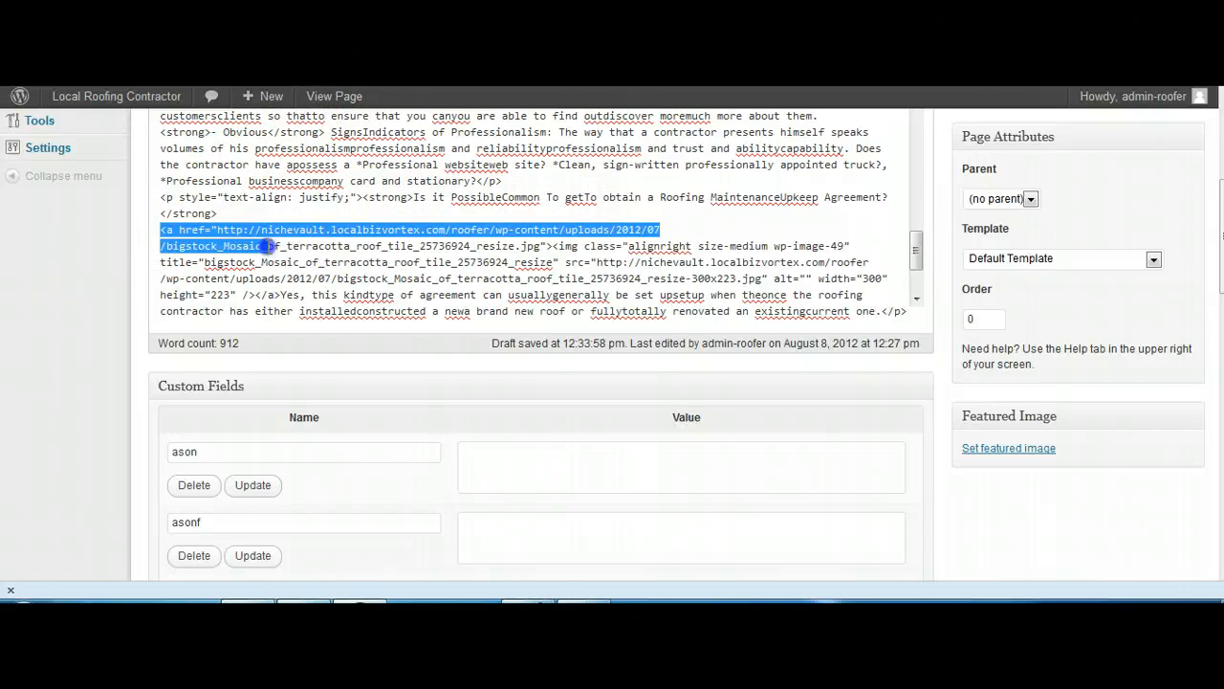
left_click_drag(272, 245, 340, 278)
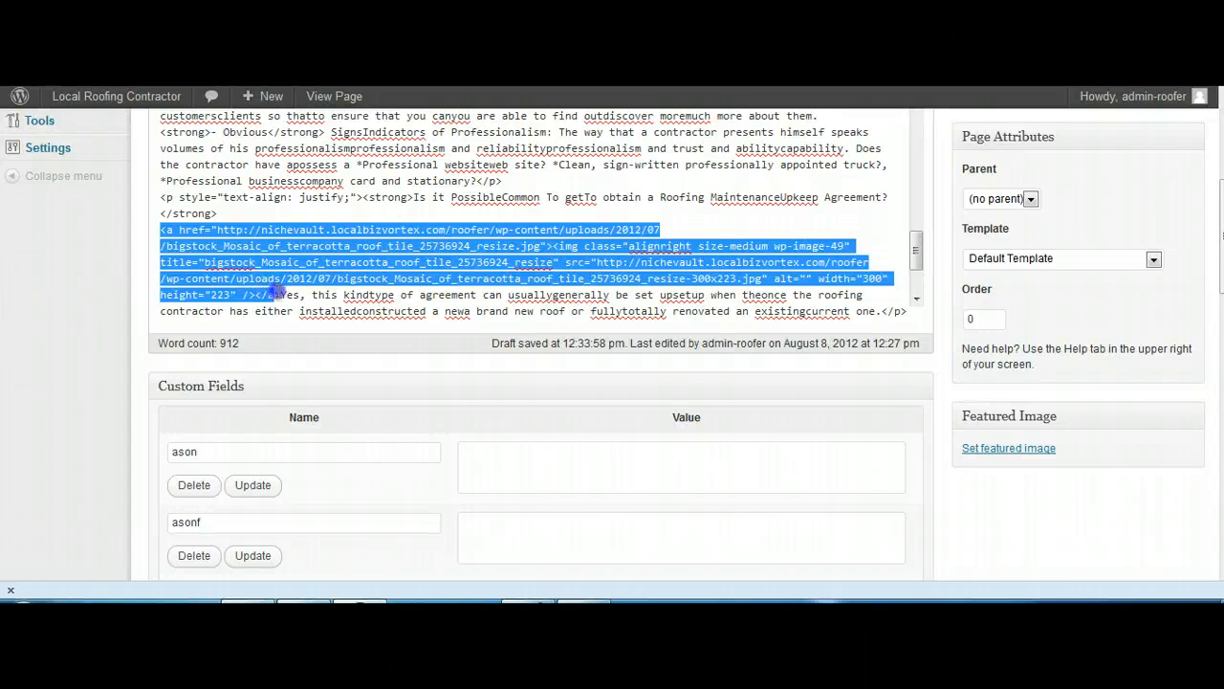
right_click(287, 293)
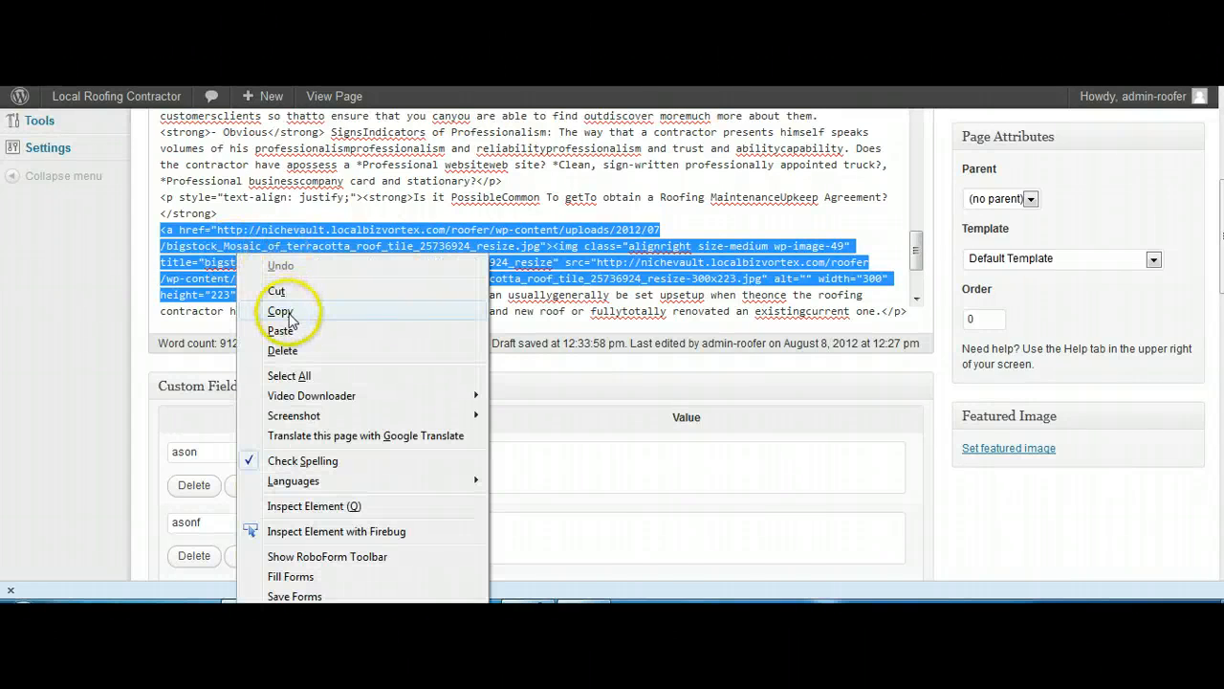
left_click(280, 311)
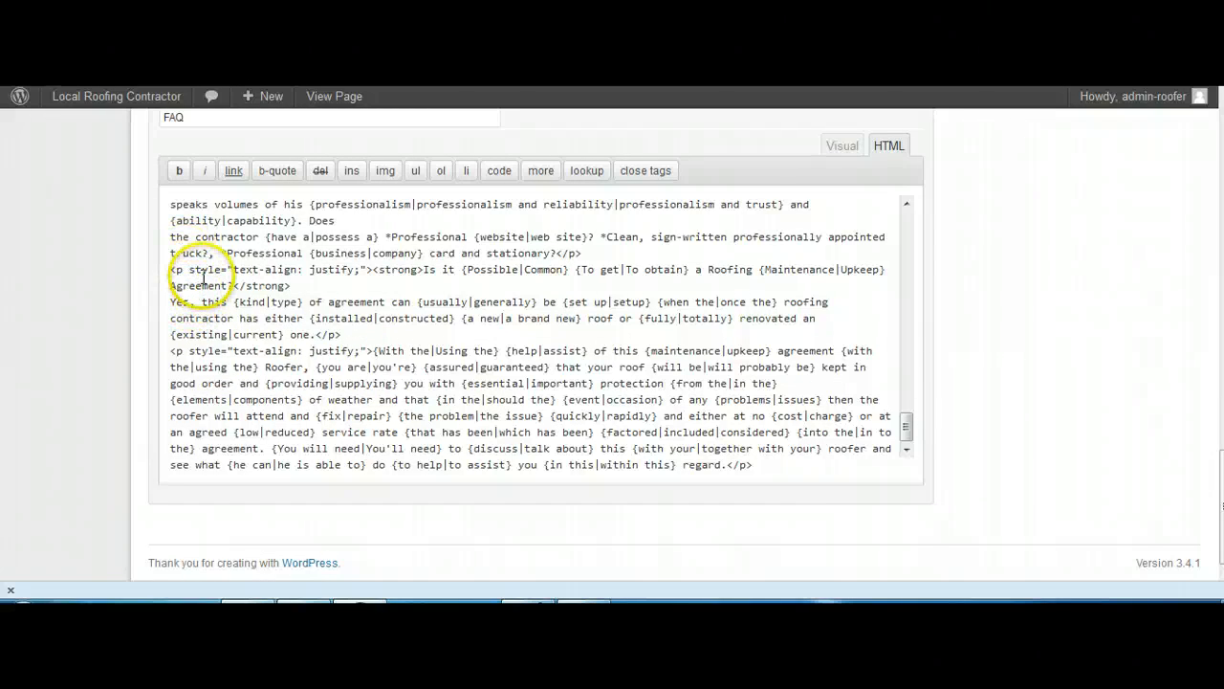
mouse_move(545, 270)
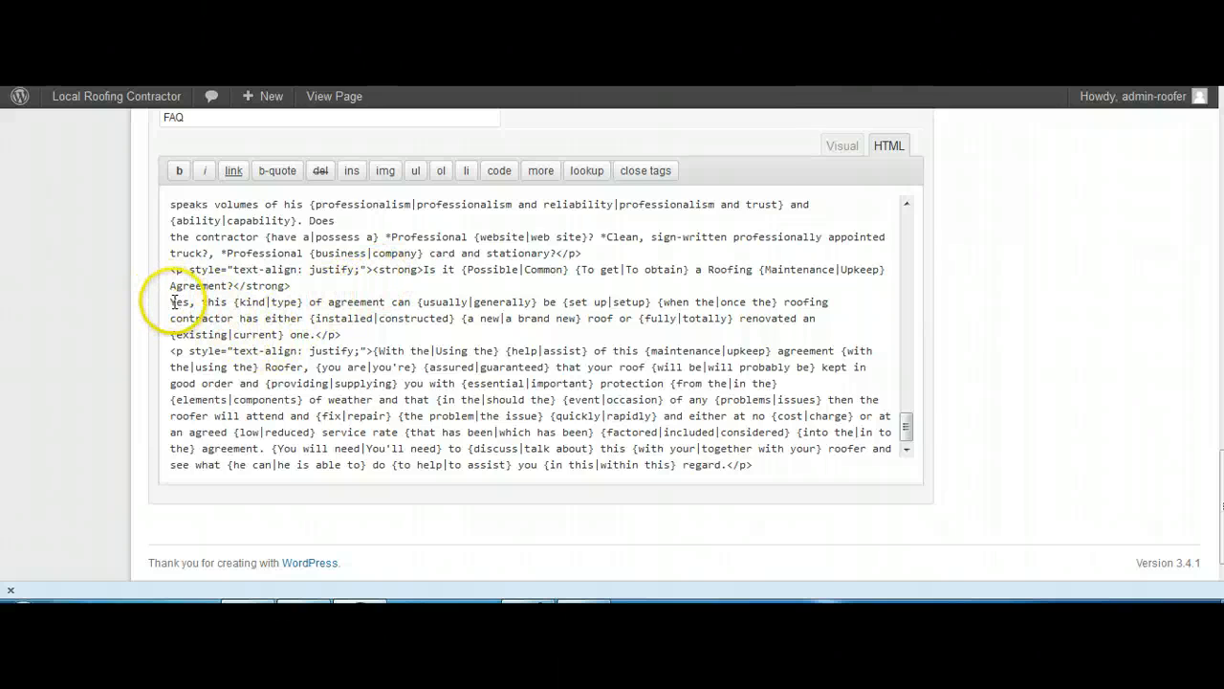
Step: Paste the terracotta tile code under the maintenance agreement question and preview it in Visual
right_click(177, 301)
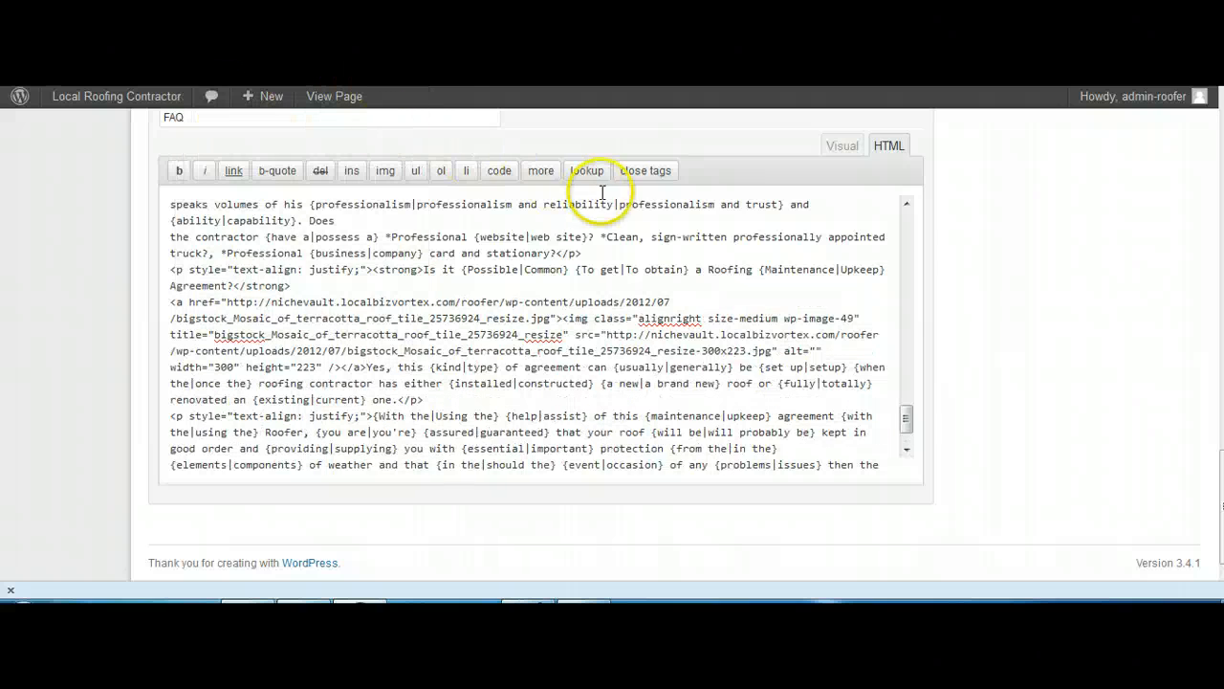
left_click(840, 145)
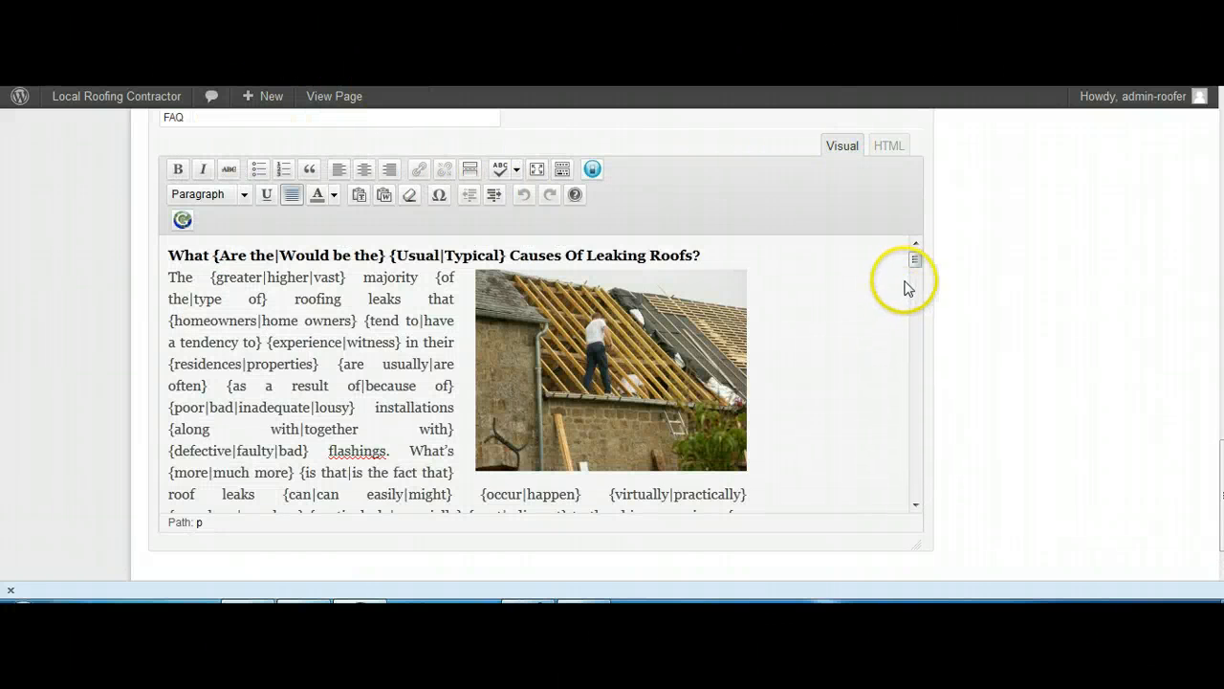
scroll("down", 3)
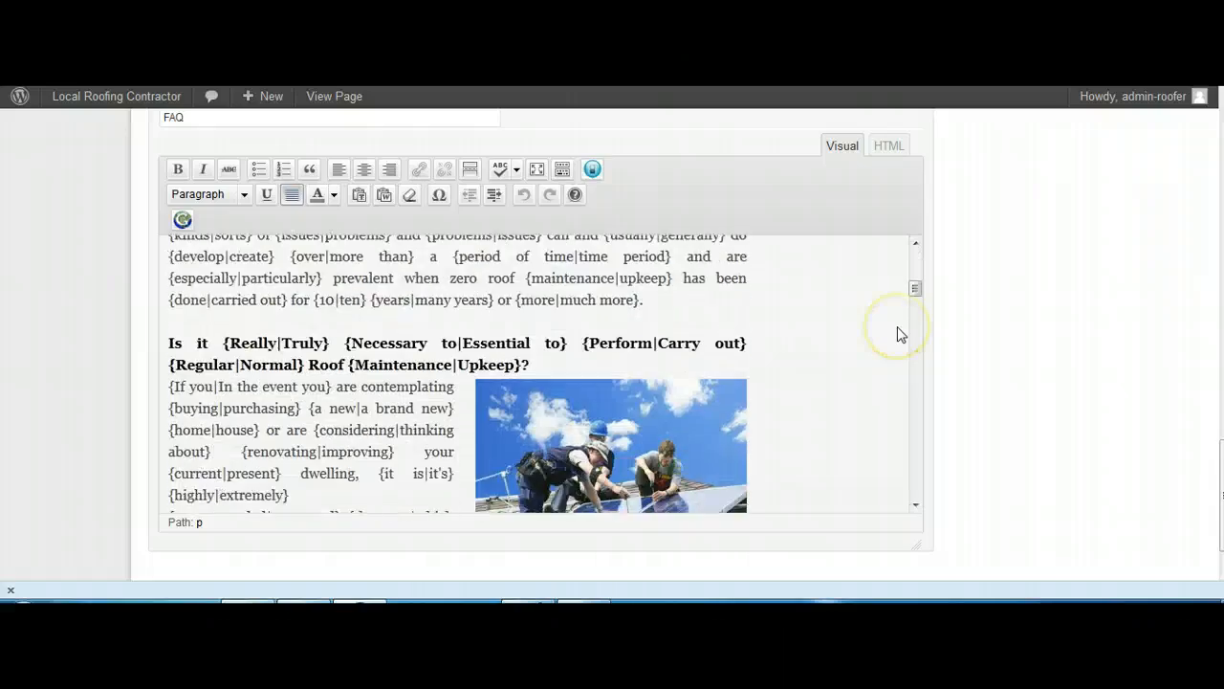
scroll("down", 3)
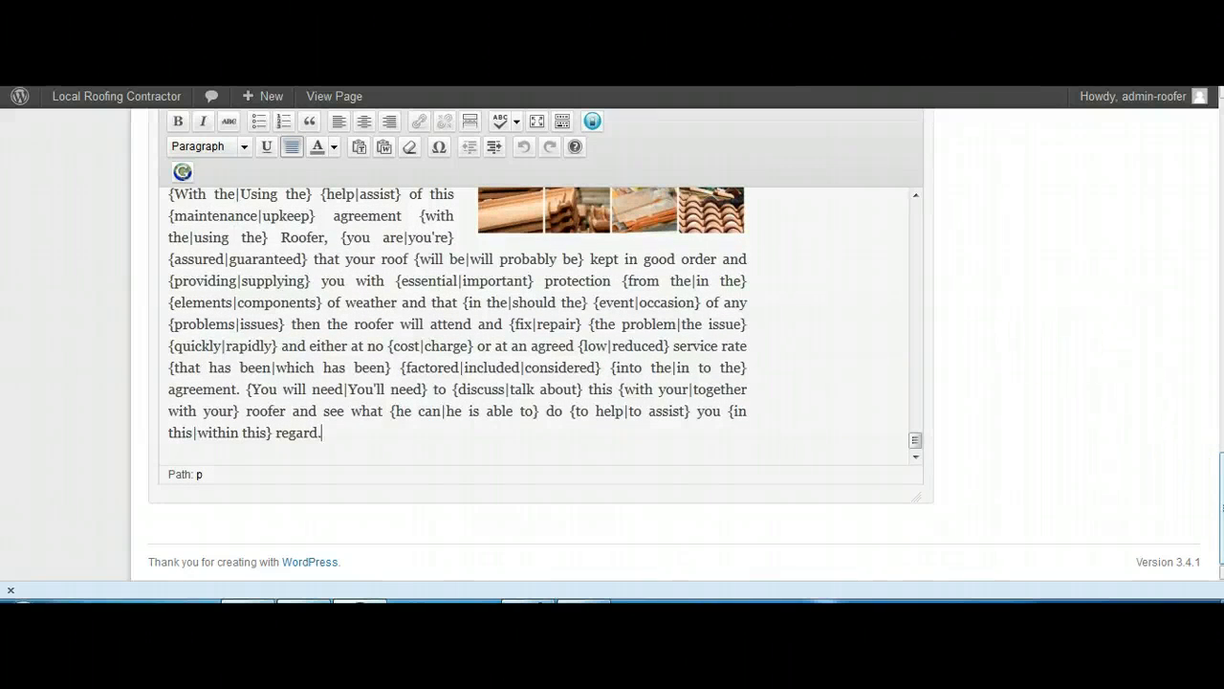
scroll("up", 3)
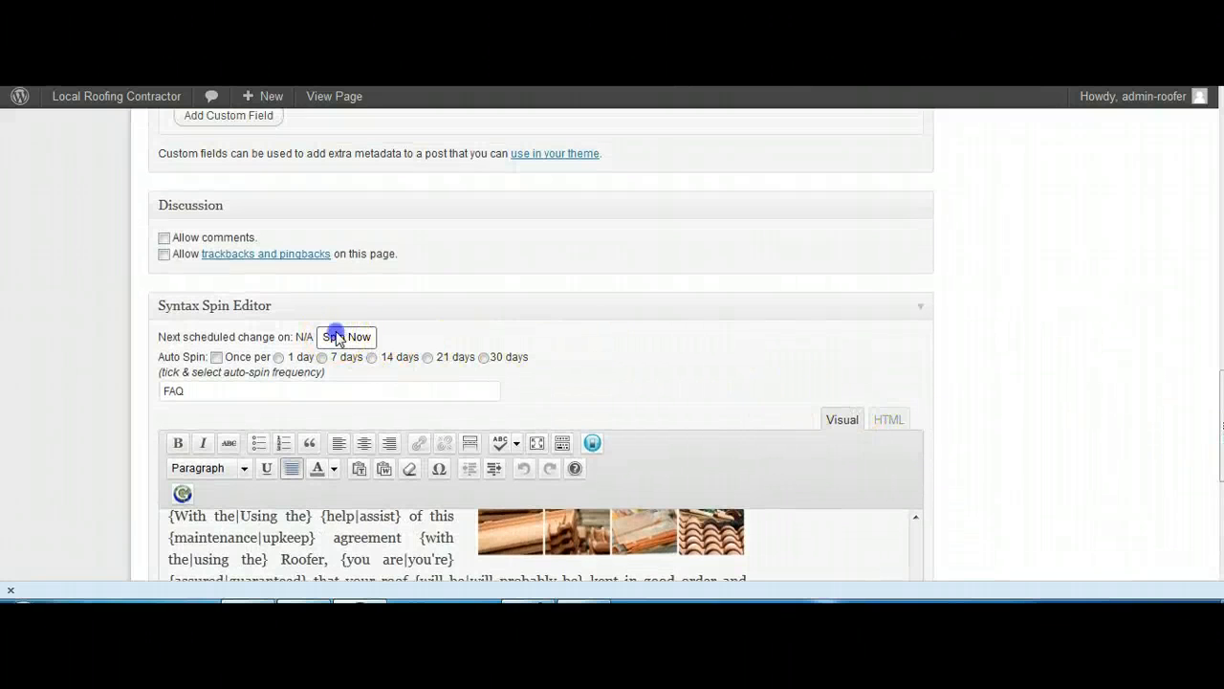
Step: Review the regenerated FAQ content in the Visual tab, checking photos beside answers
scroll("up", 3)
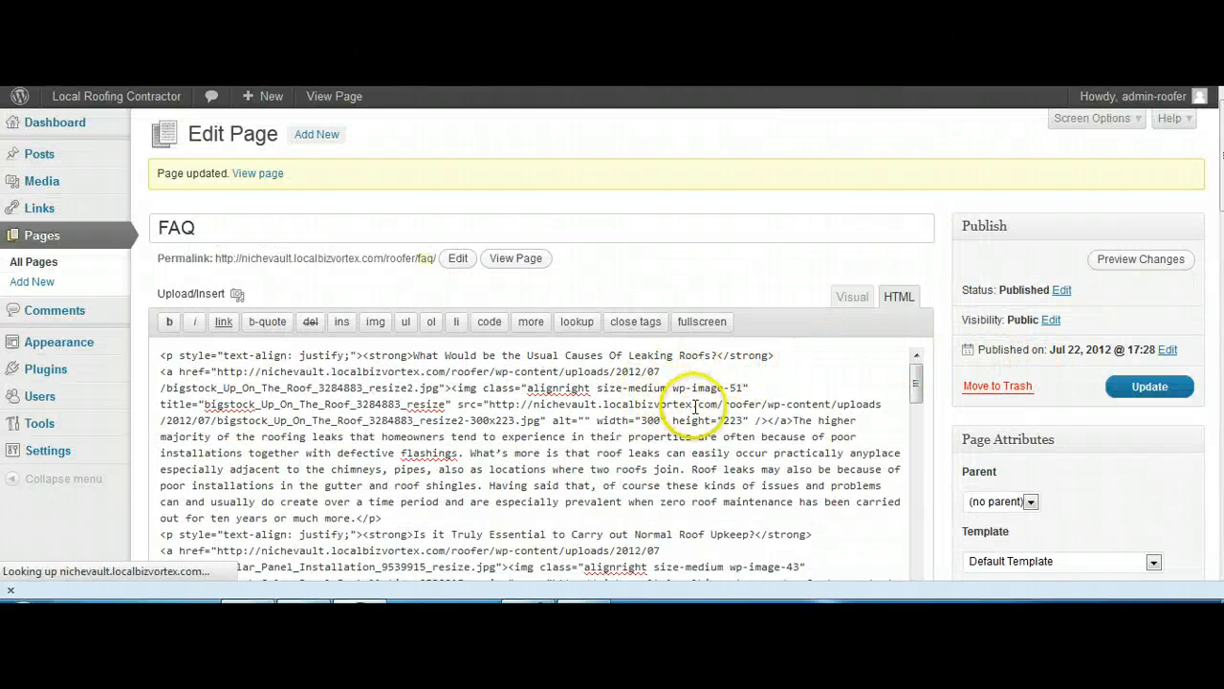
left_click(851, 295)
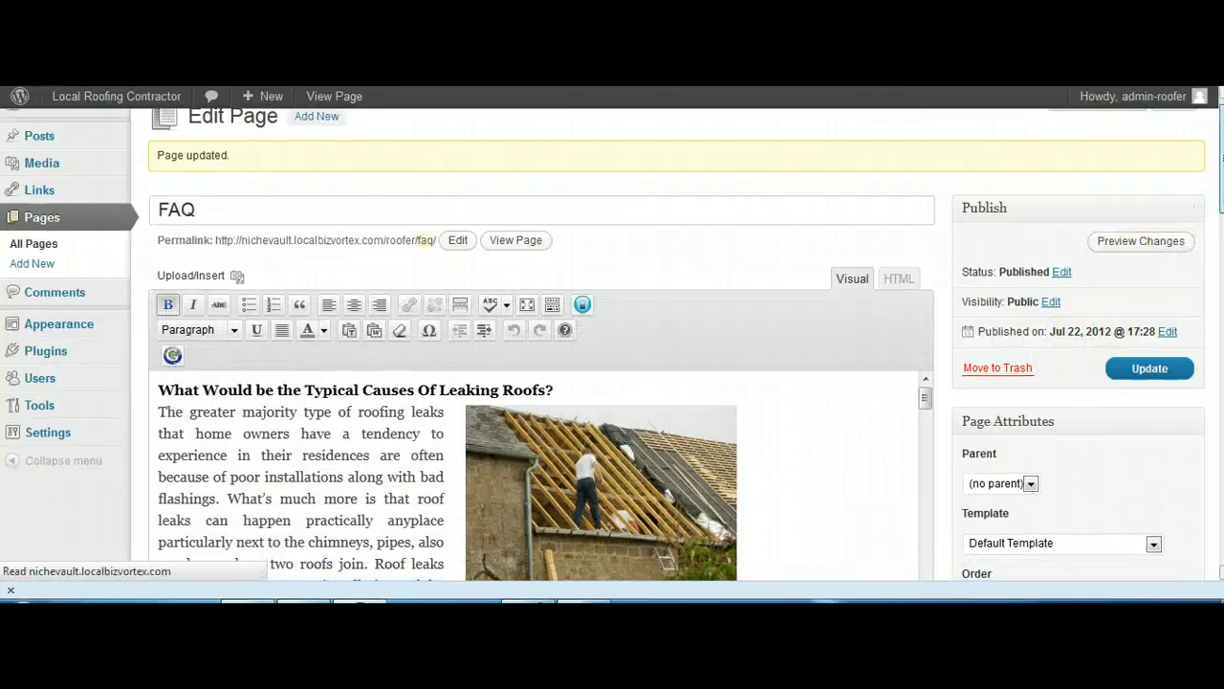
scroll("down", 3)
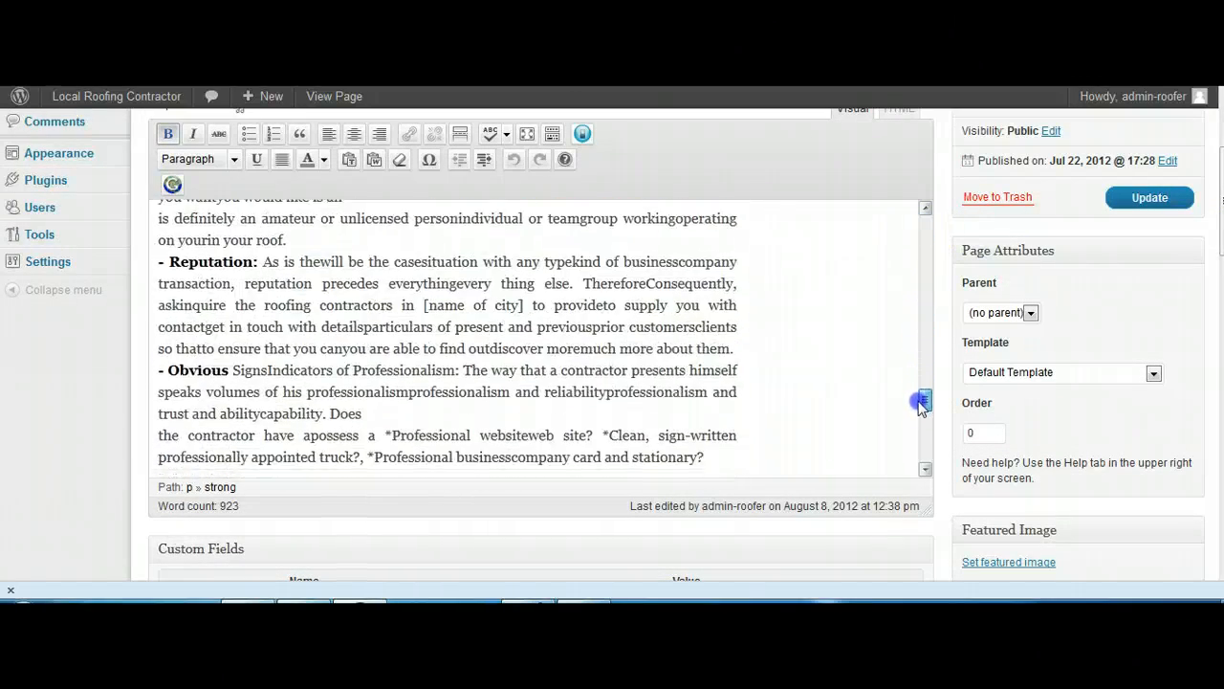
scroll("down", 3)
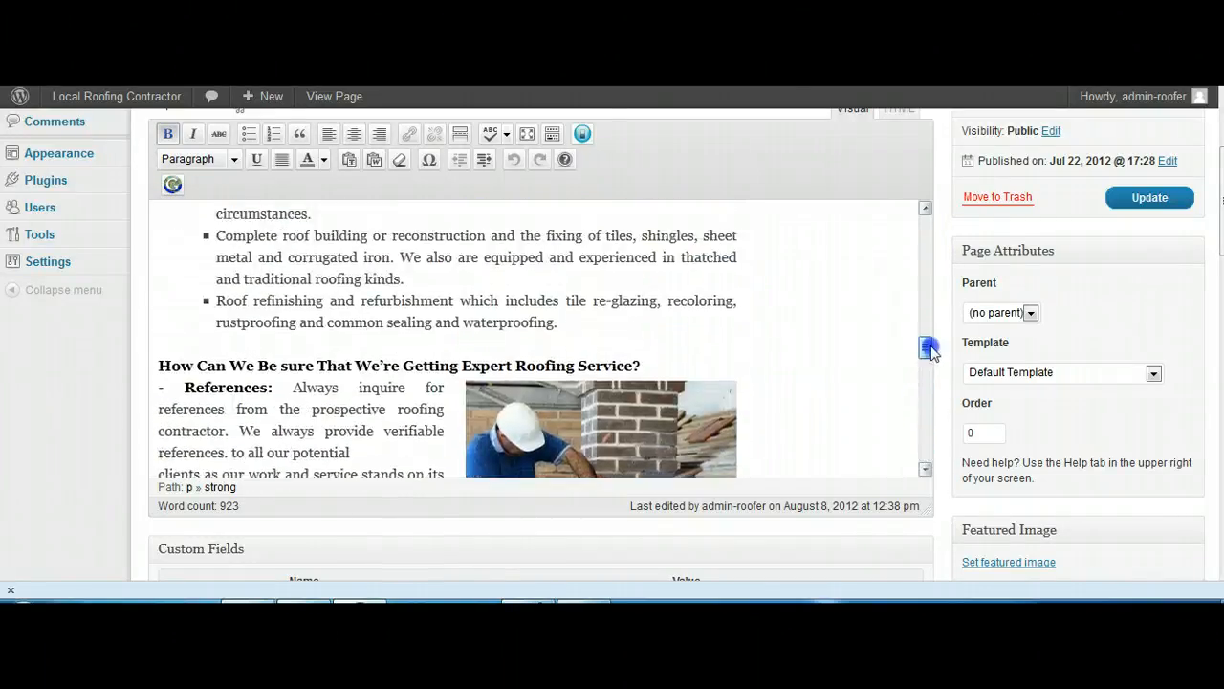
scroll("up", 3)
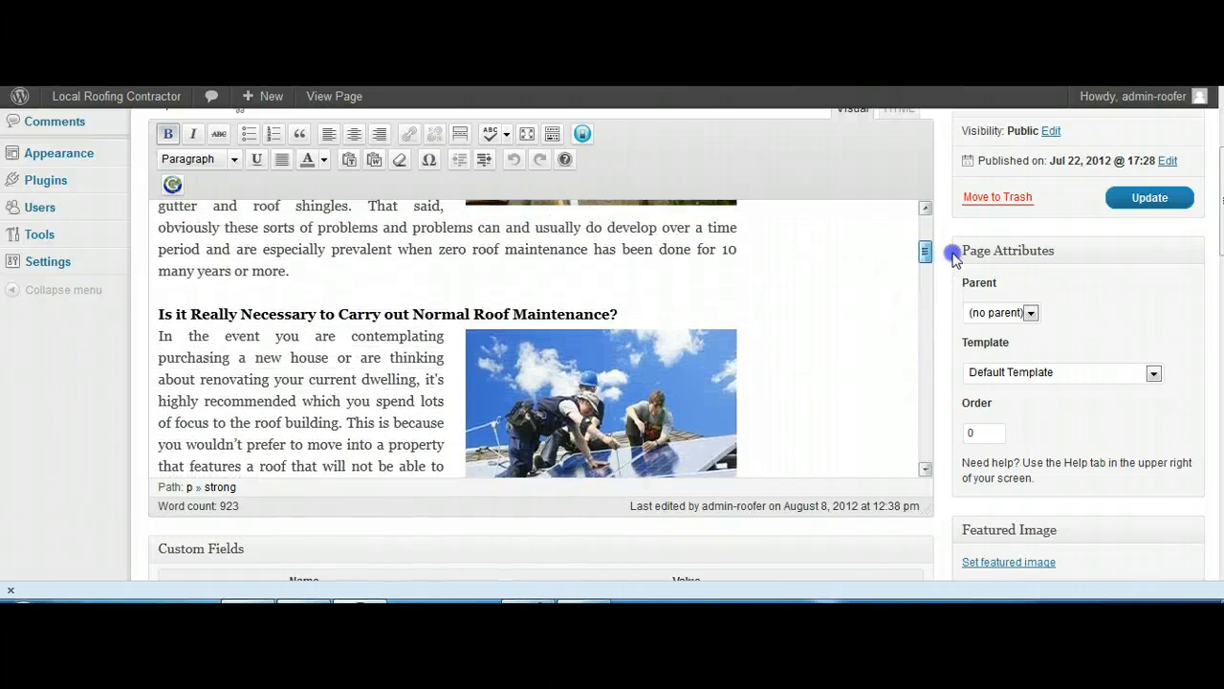
scroll("up", 3)
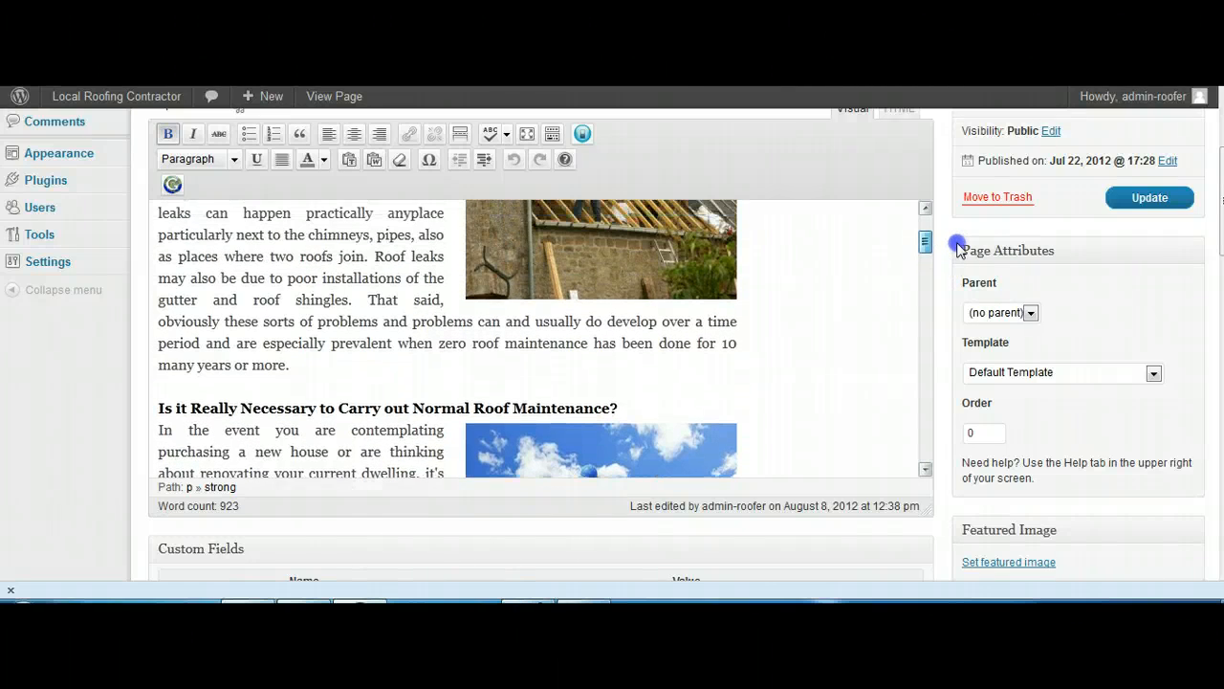
scroll("up", 3)
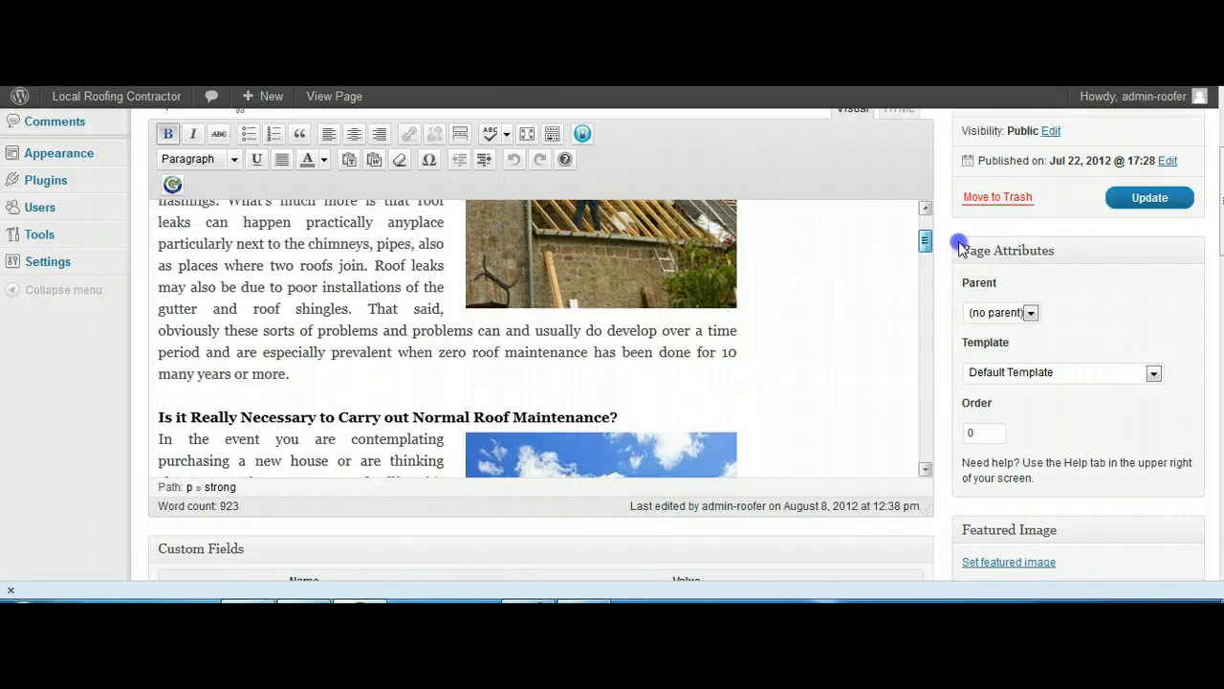
scroll("up", 3)
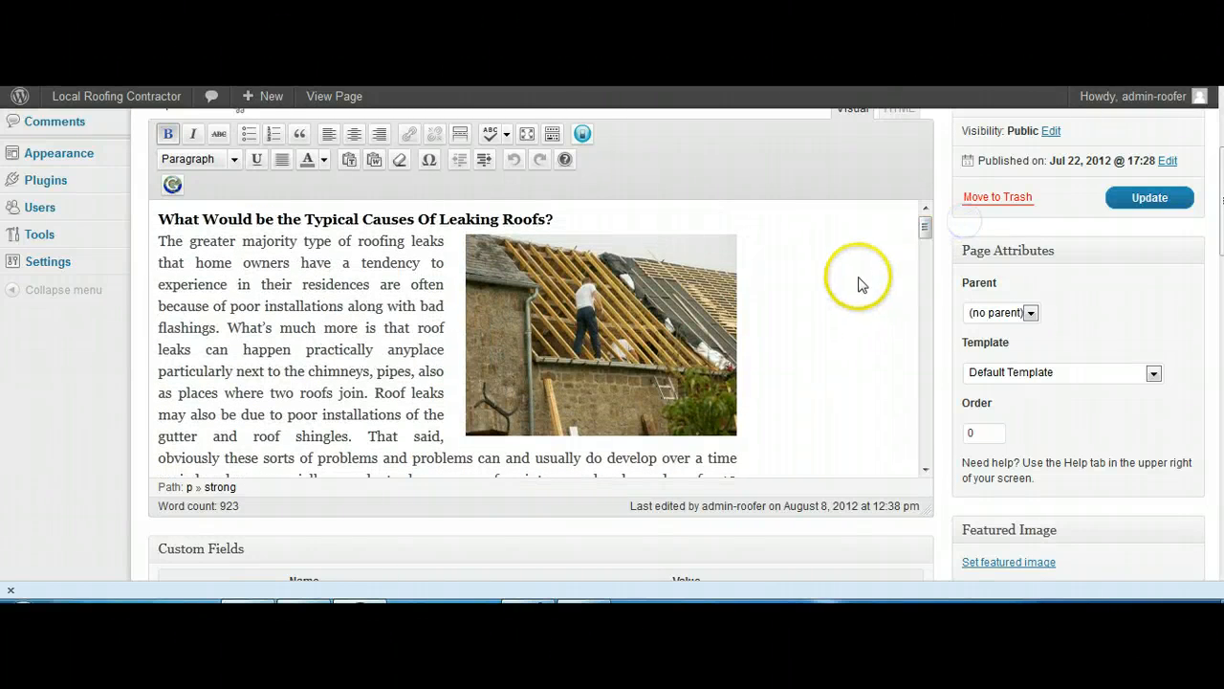
mouse_move(845, 294)
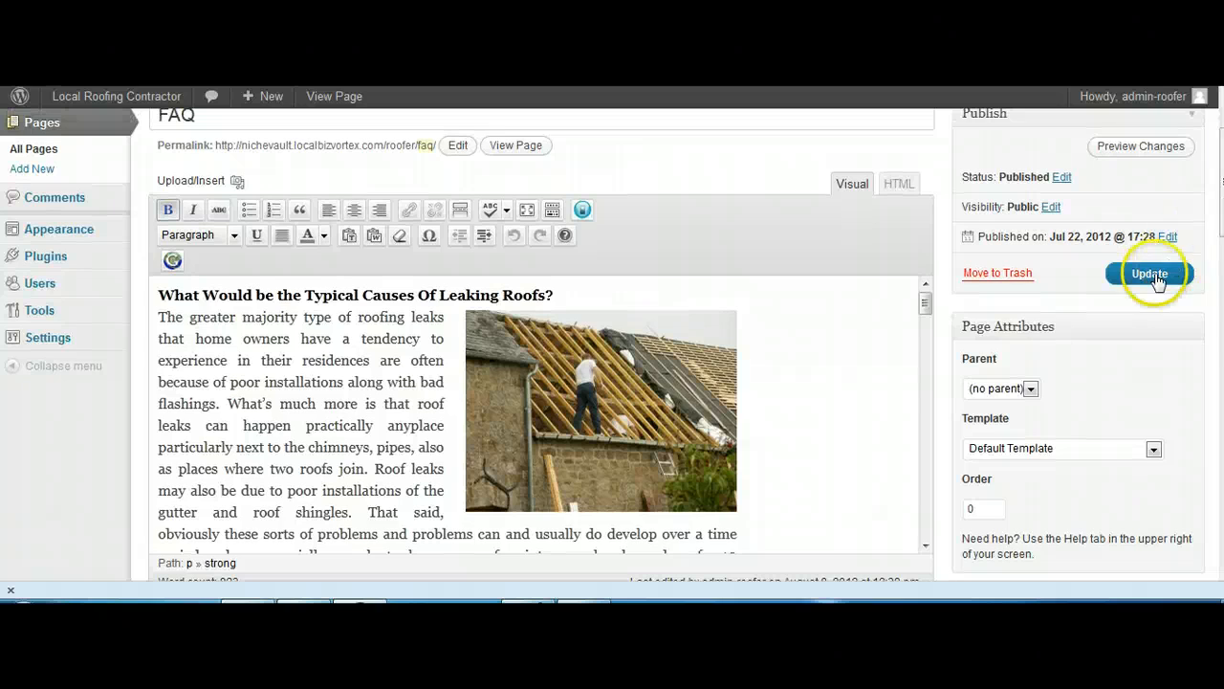
Step: Save the FAQ page's spun content with the Publish box's Update button
left_click(1150, 274)
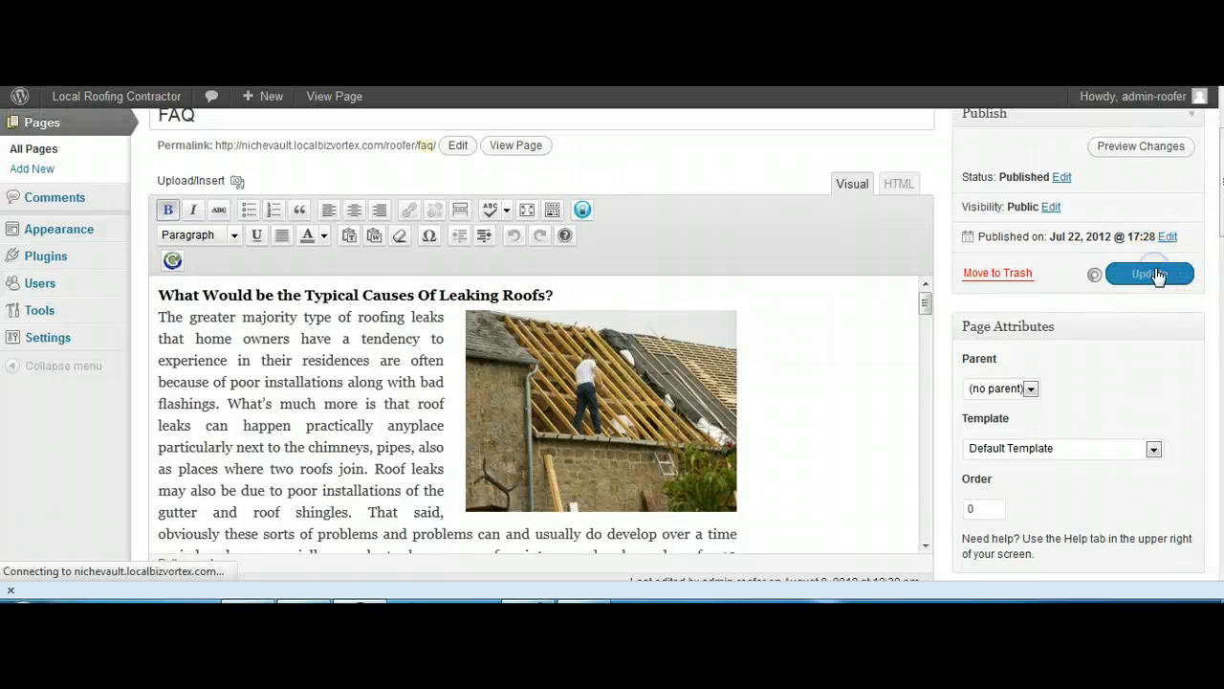
left_click(1148, 273)
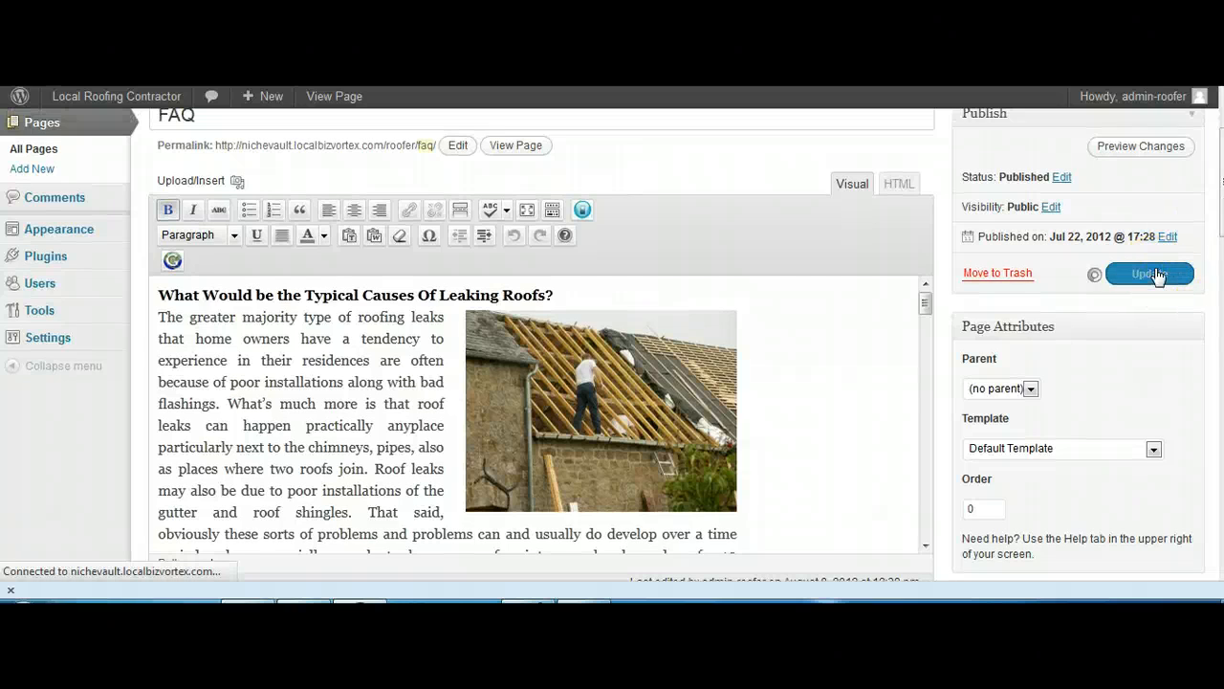
left_click(1148, 273)
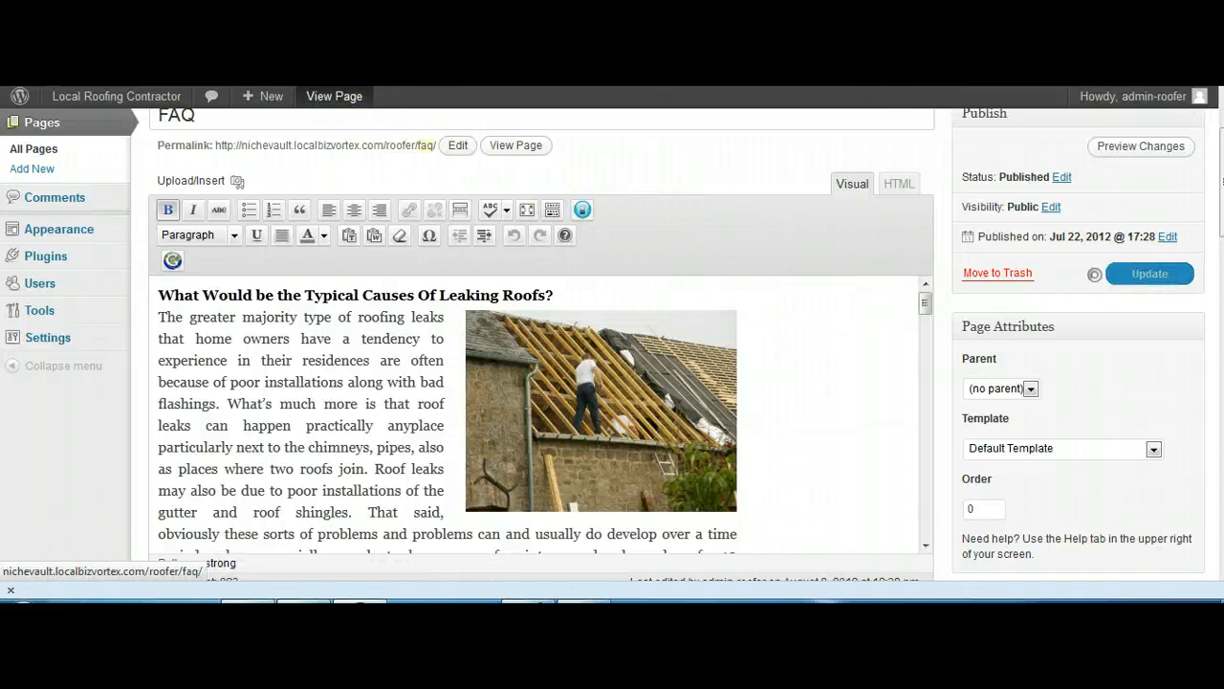
left_click(516, 146)
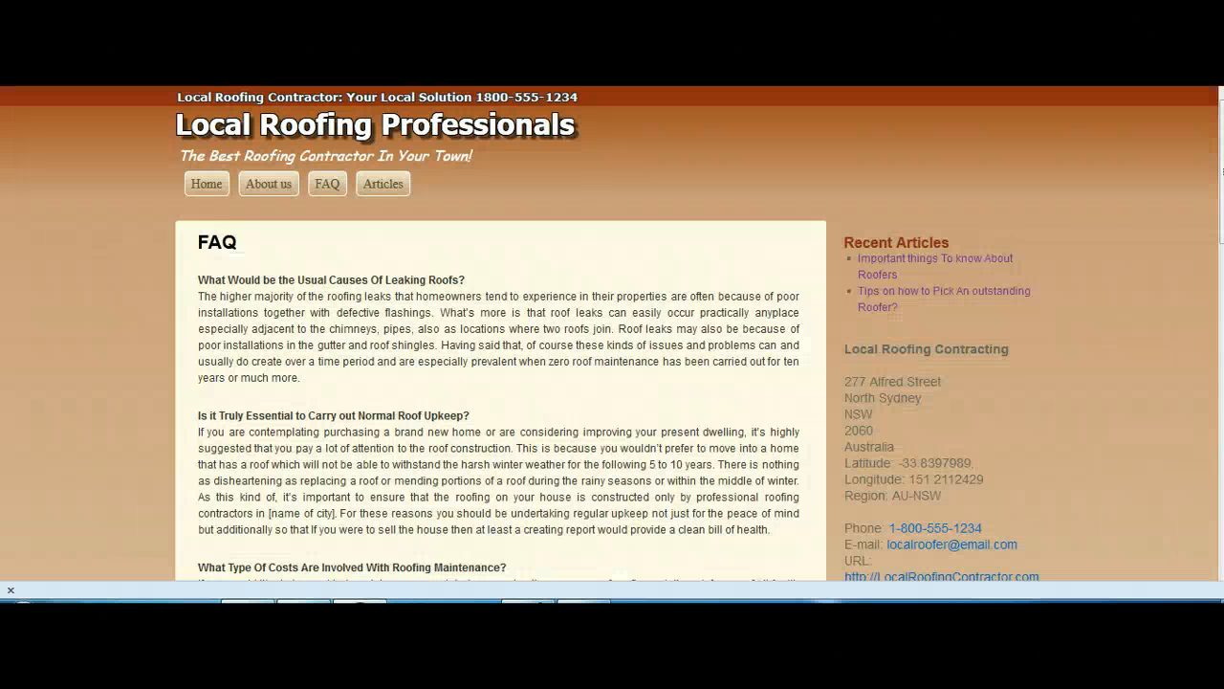
mouse_move(555, 304)
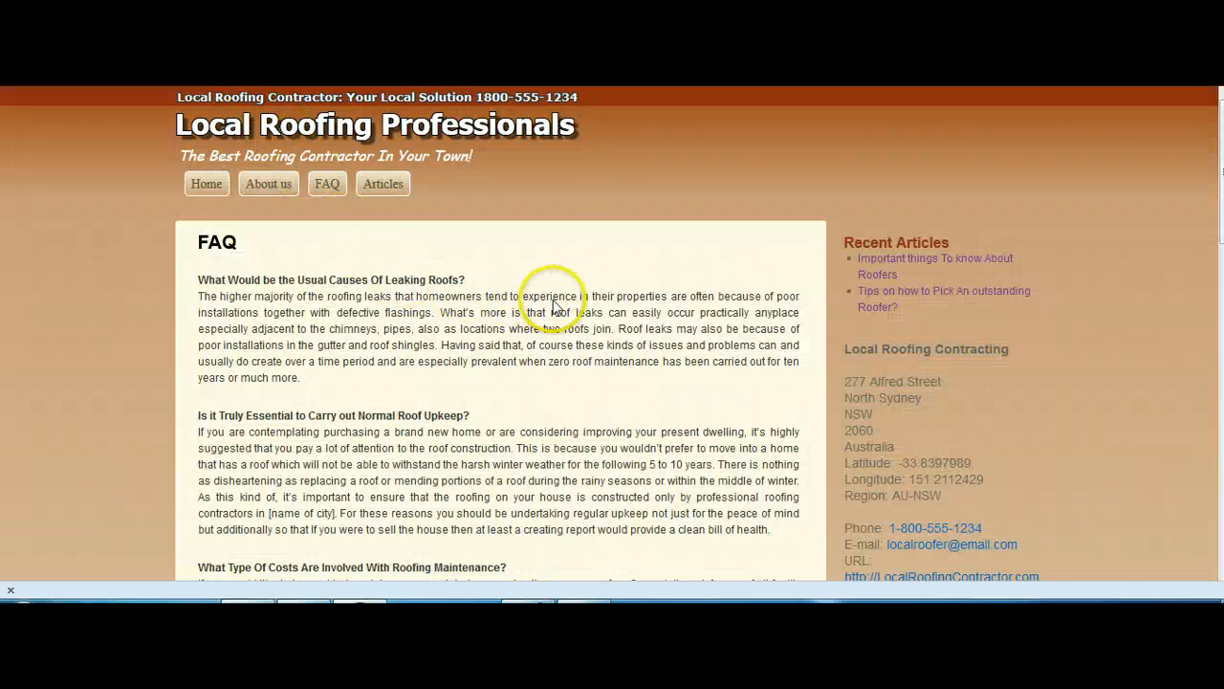
scroll("down", 3)
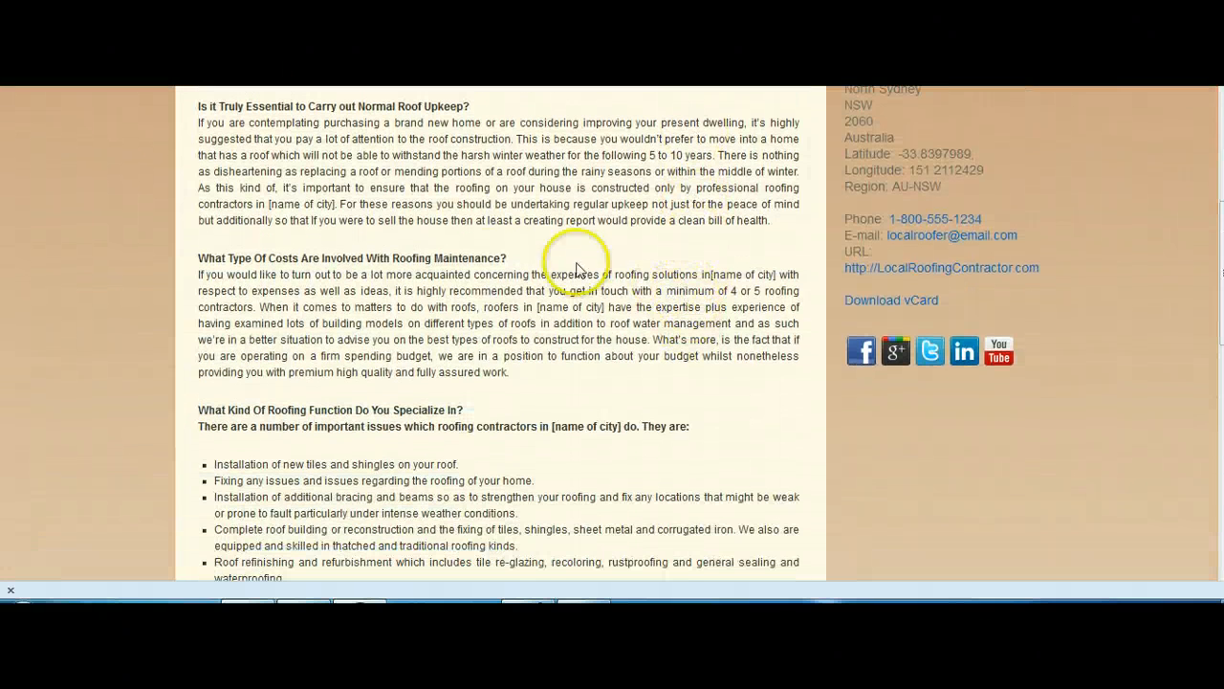
mouse_move(772, 313)
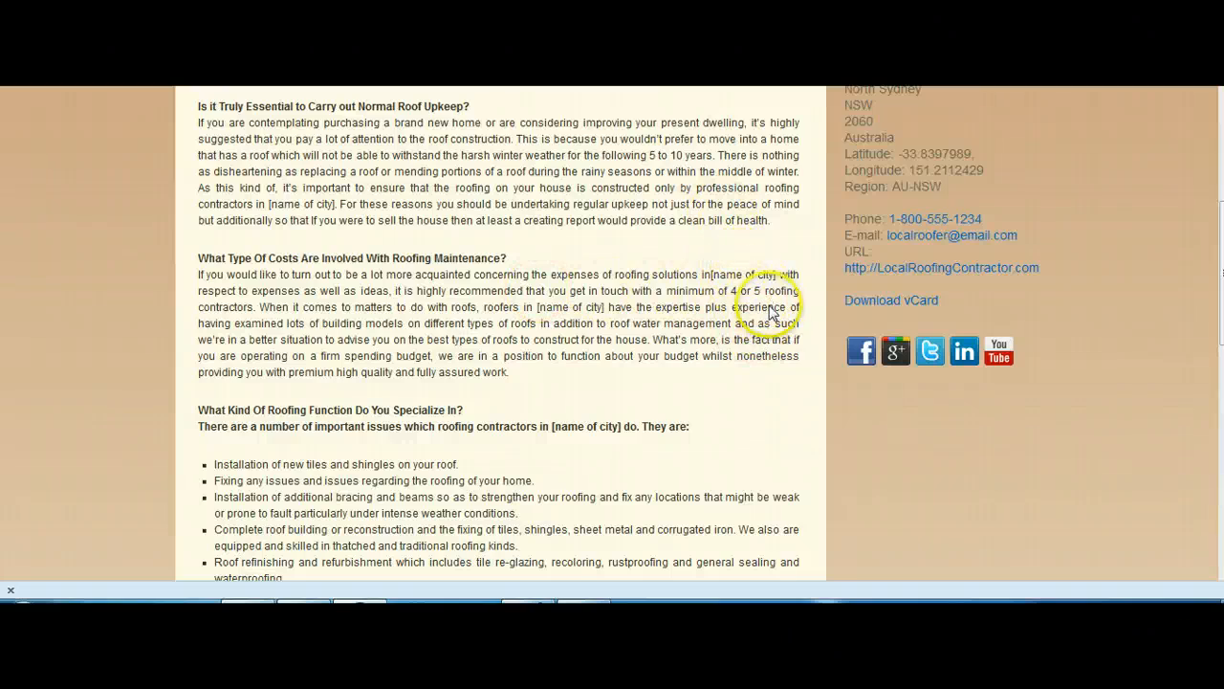
scroll("down", 3)
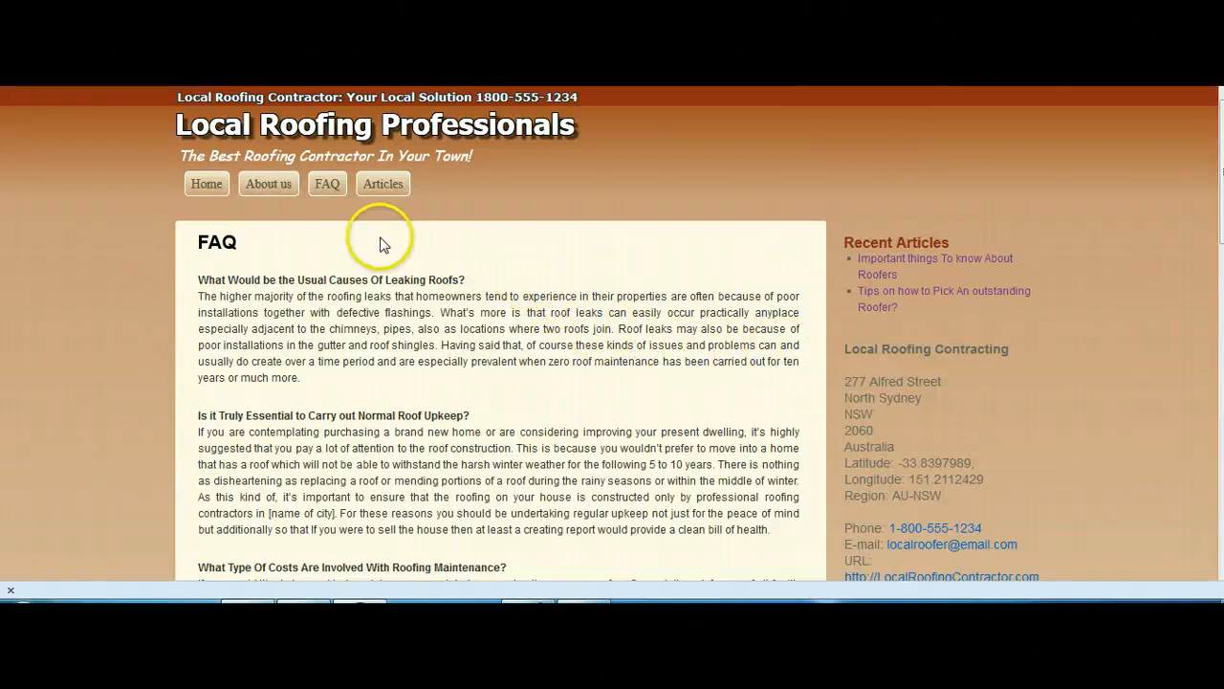
mouse_move(327, 184)
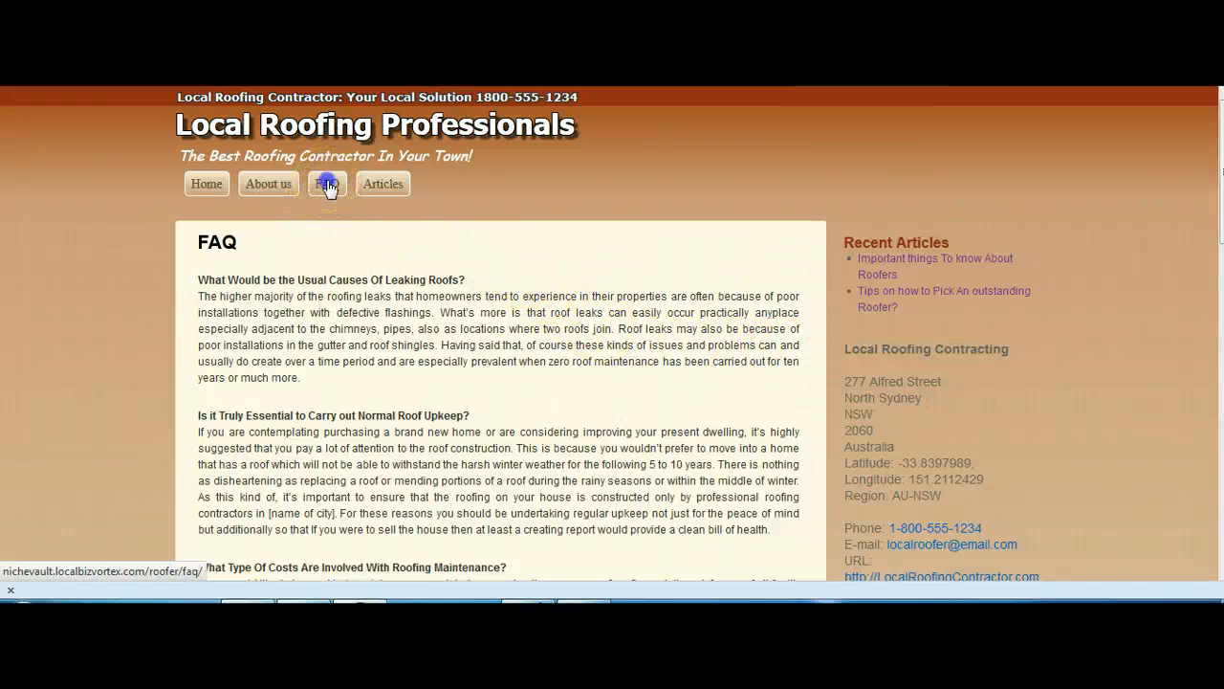
Step: Reload the live FAQ page and check the spun answers and roofer and solar panel photos
left_click(327, 184)
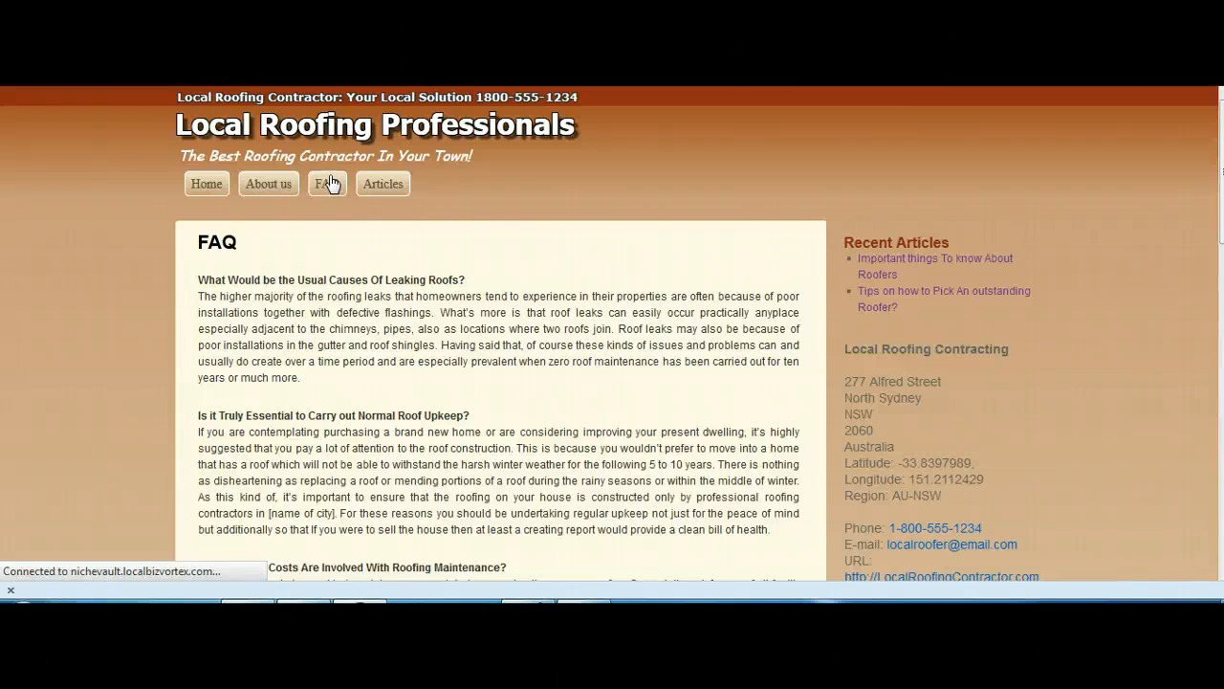
scroll("down", 3)
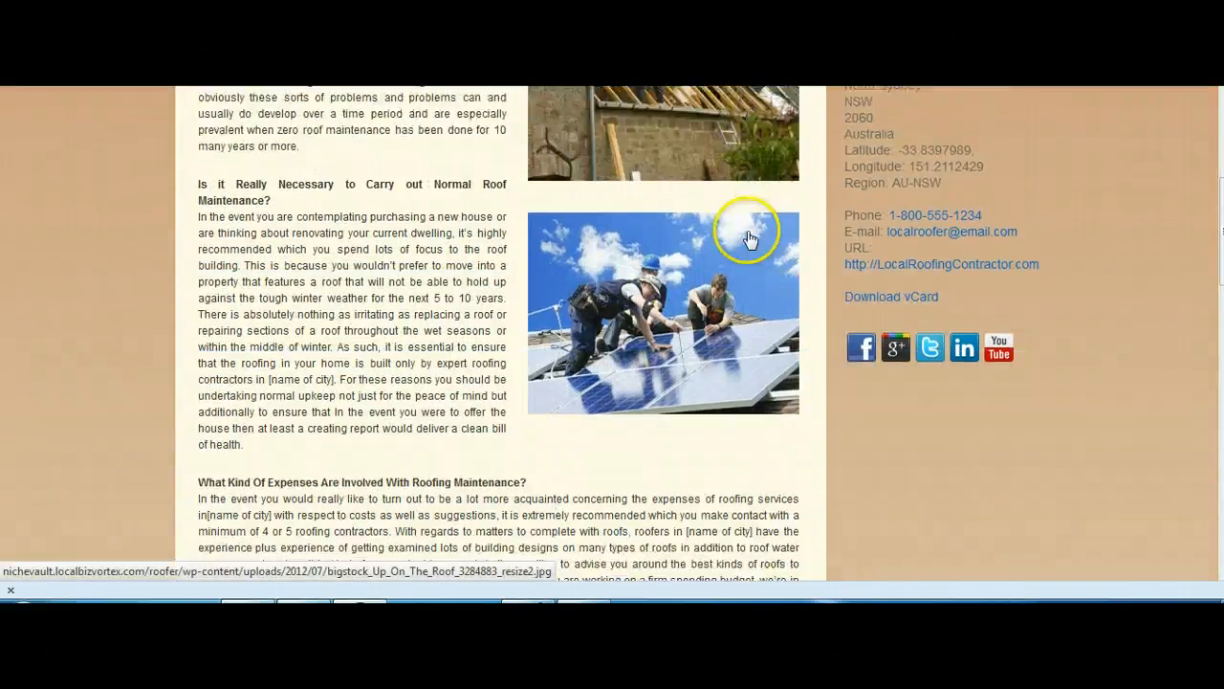
scroll("down", 3)
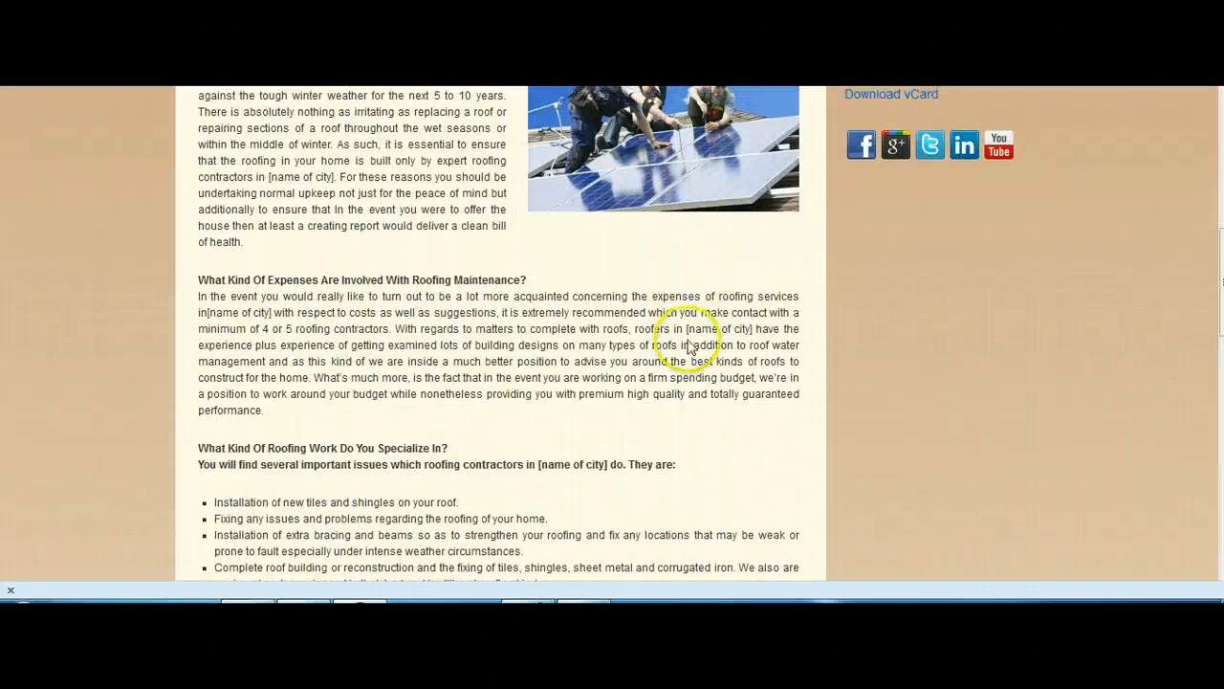
scroll("down", 3)
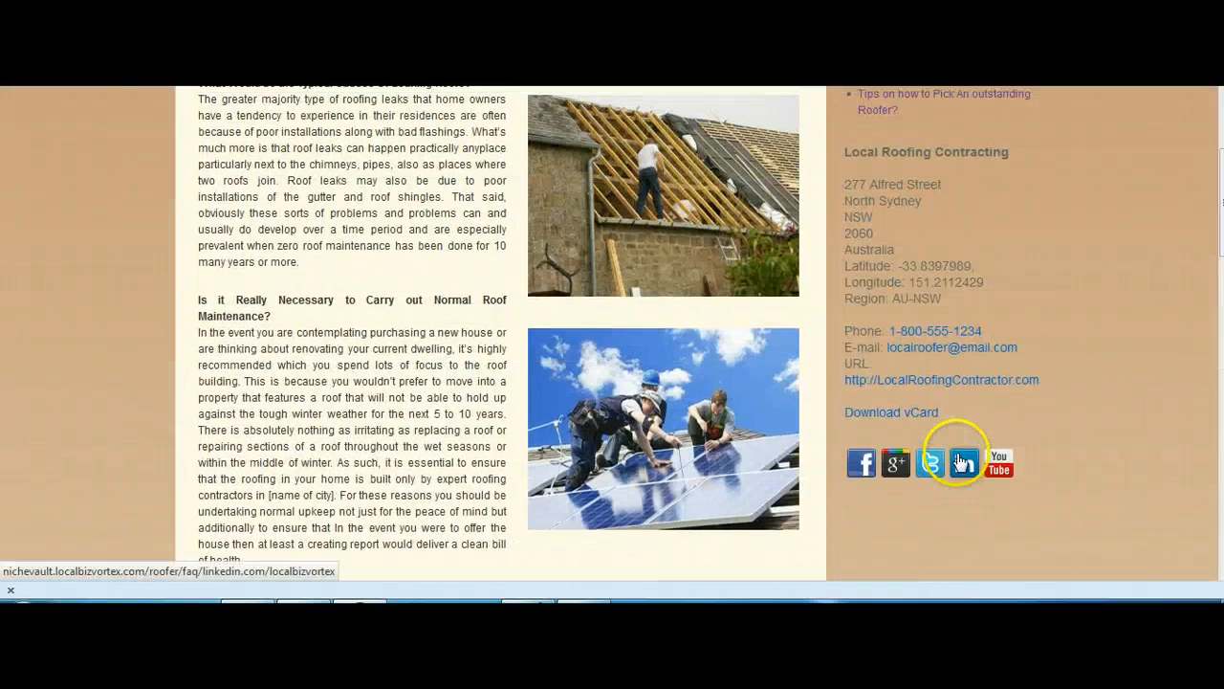
scroll("up", 3)
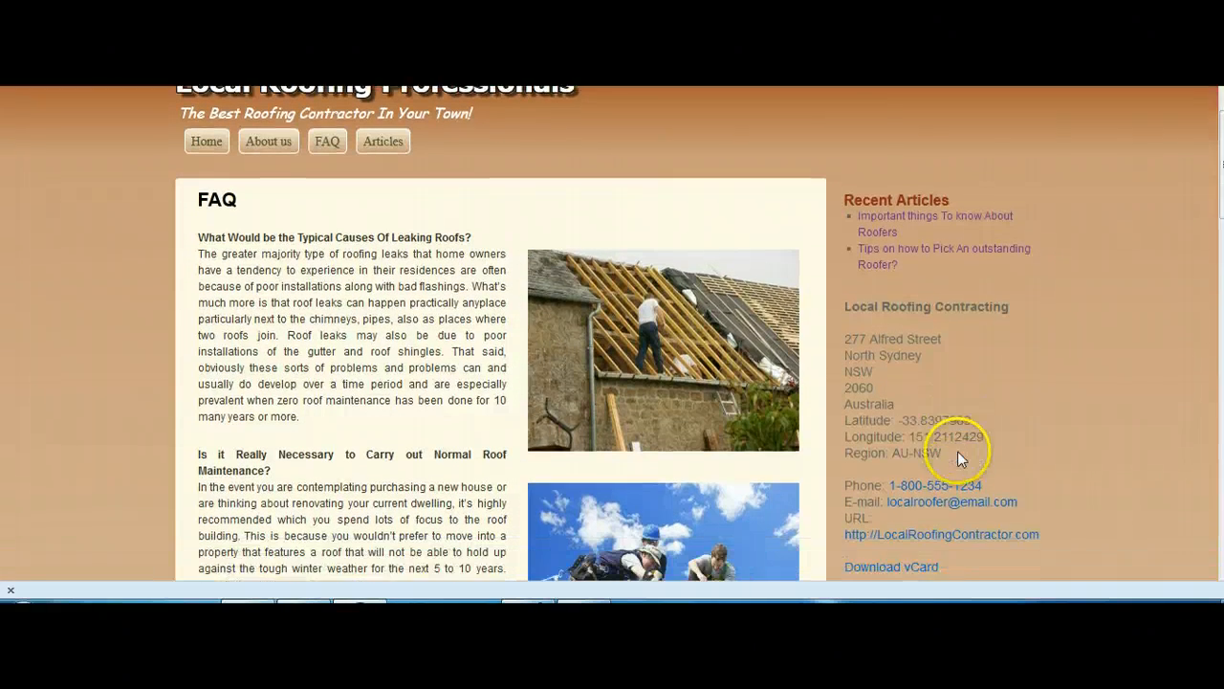
scroll("down", 3)
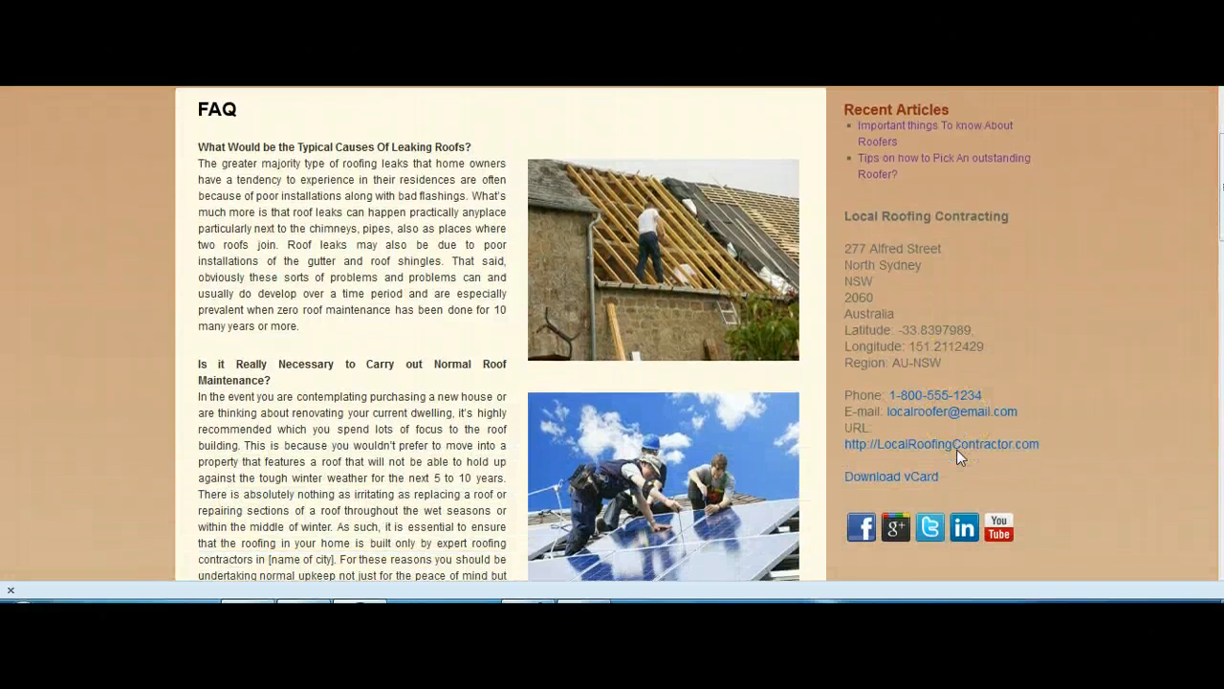
scroll("down", 3)
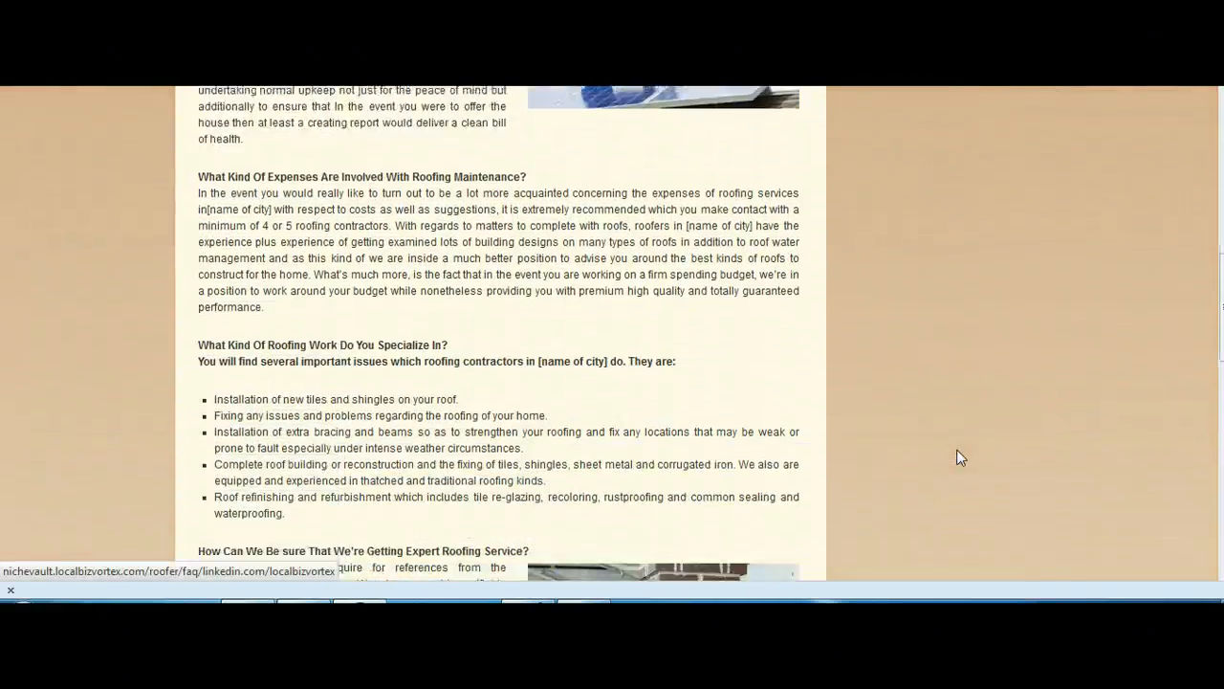
scroll("down", 3)
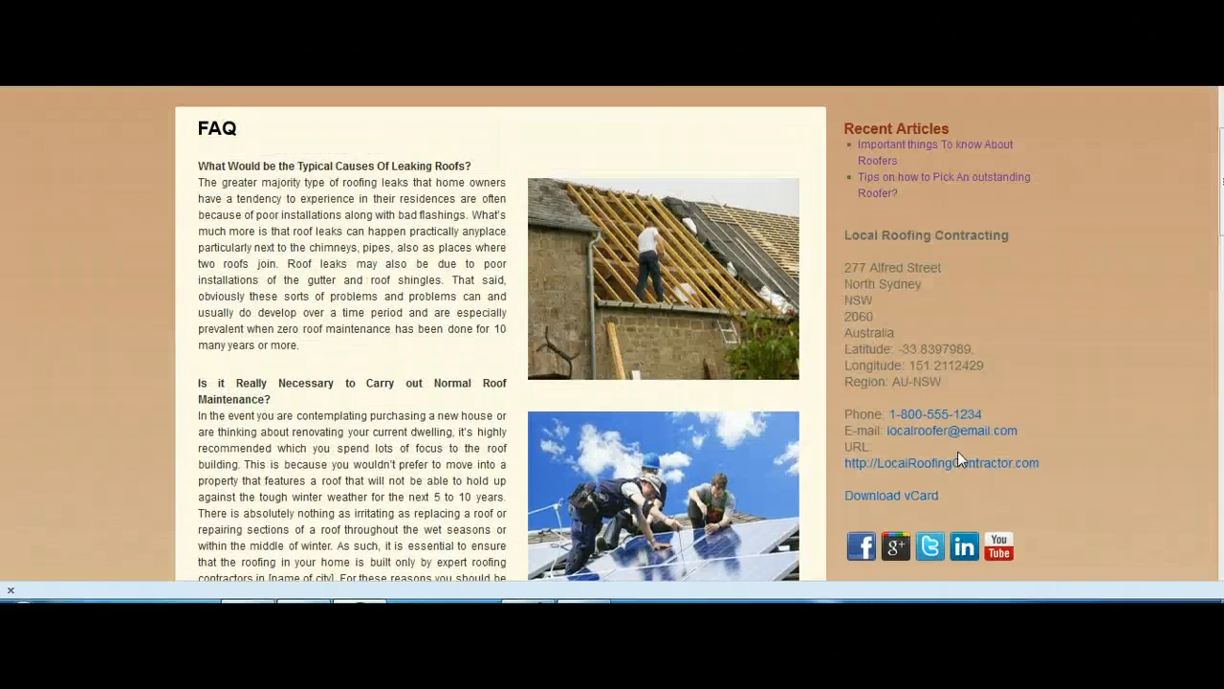
scroll("down", 3)
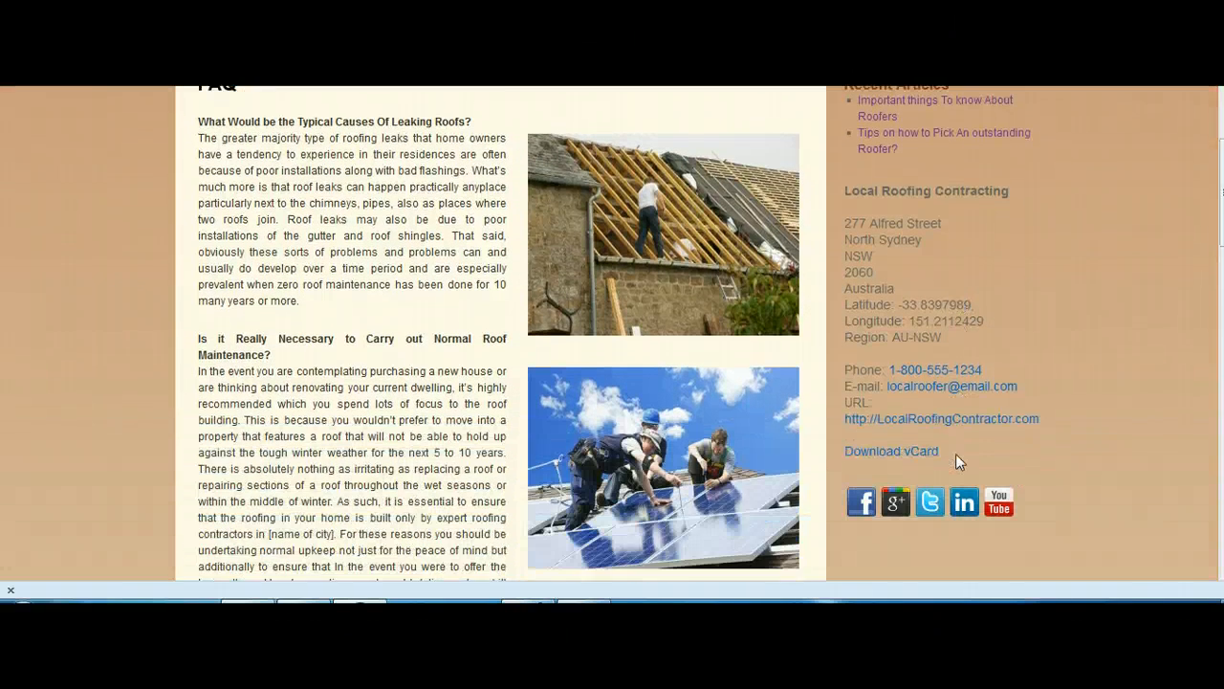
scroll("up", 3)
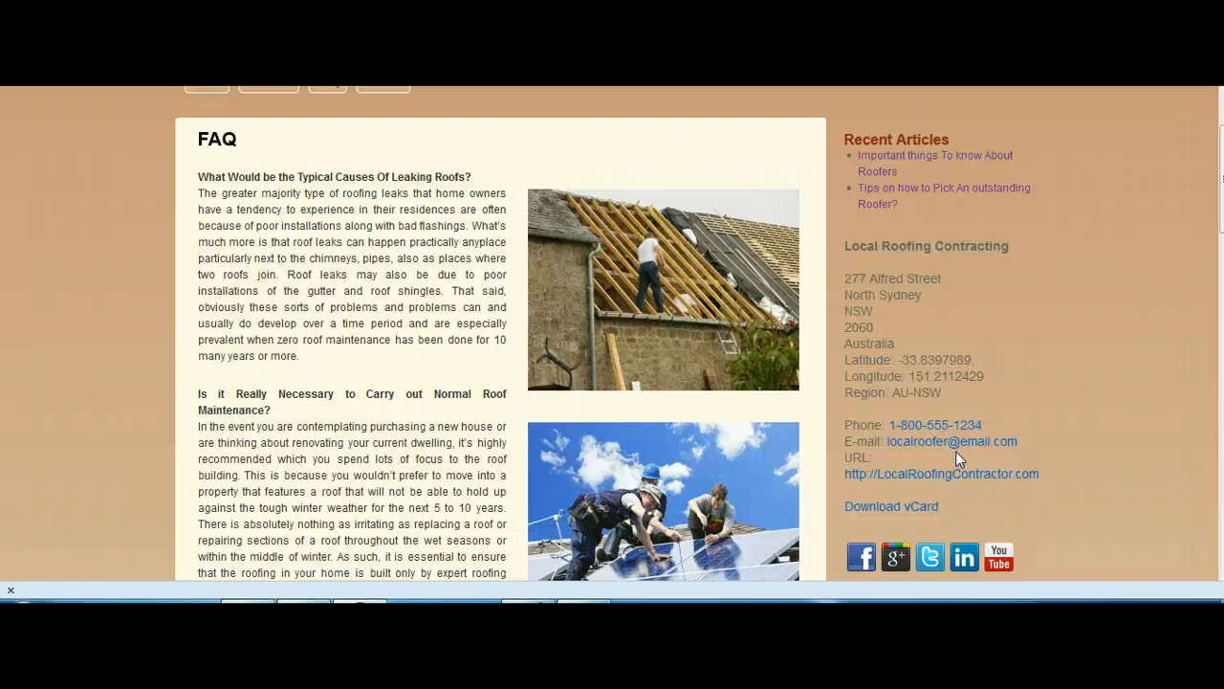
scroll("down", 3)
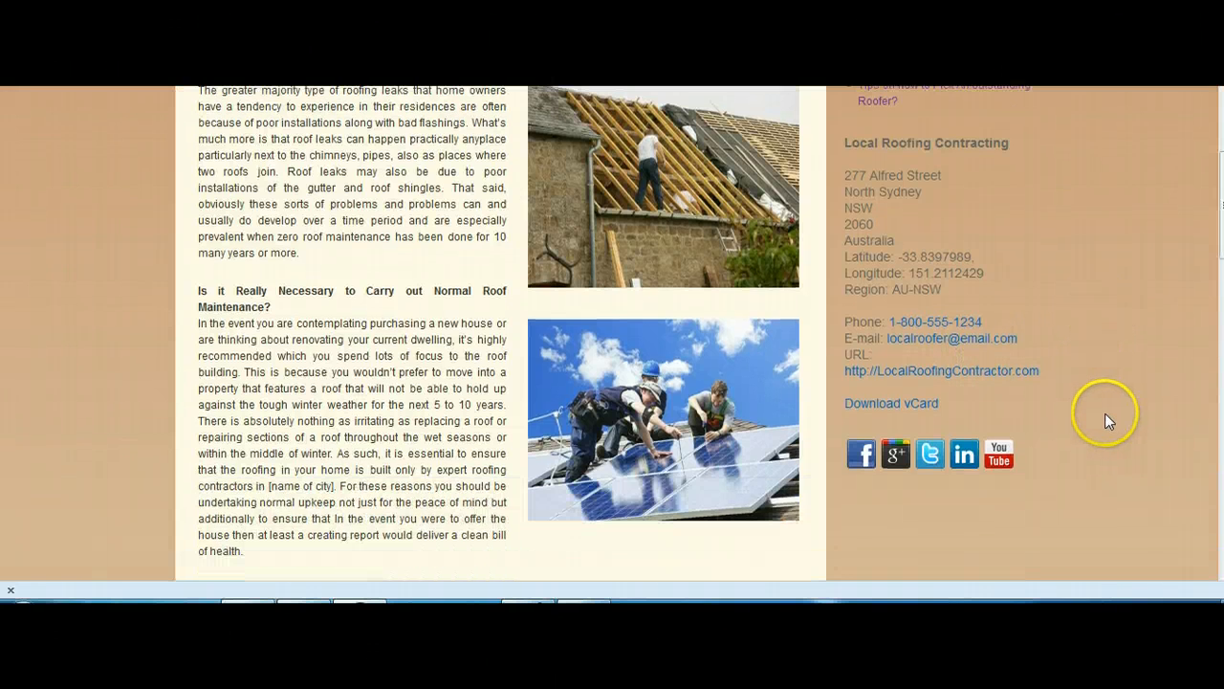
scroll("up", 3)
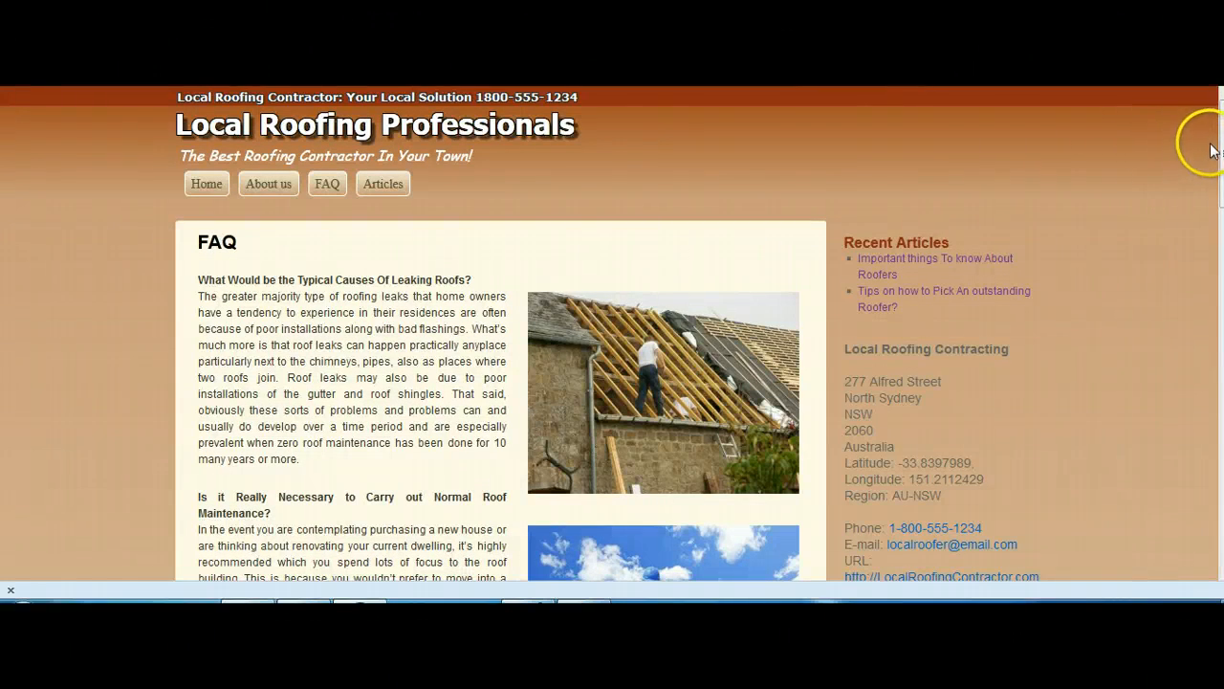
scroll("down", 3)
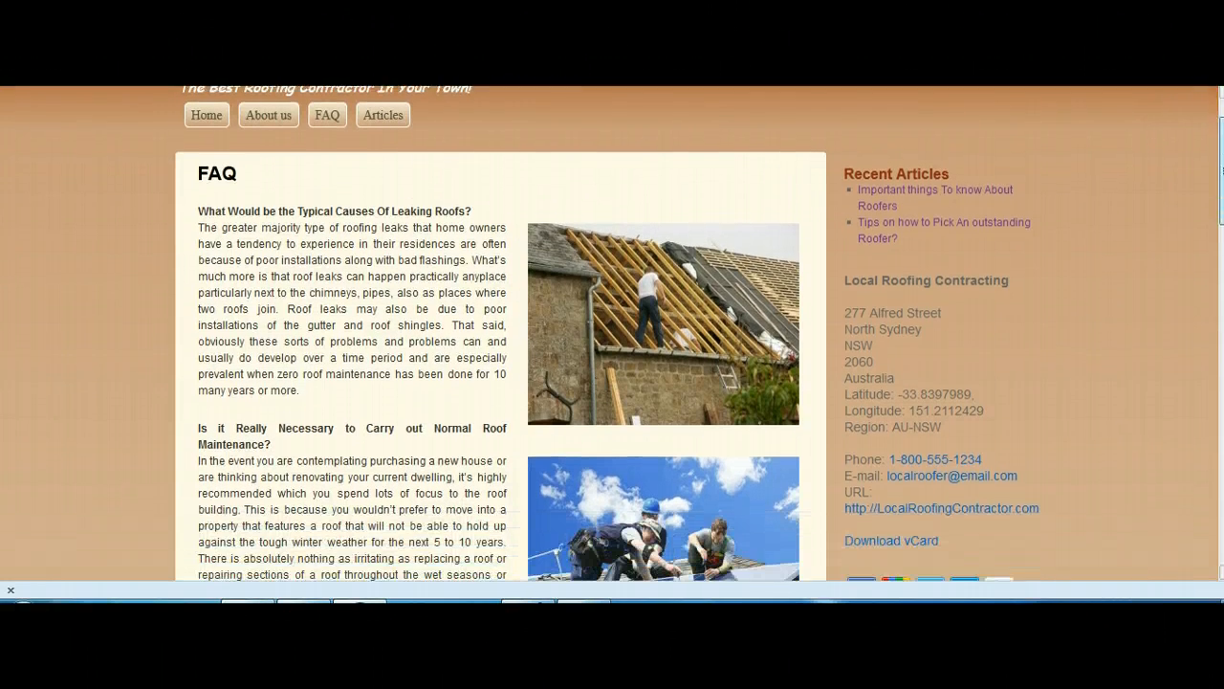
scroll("down", 3)
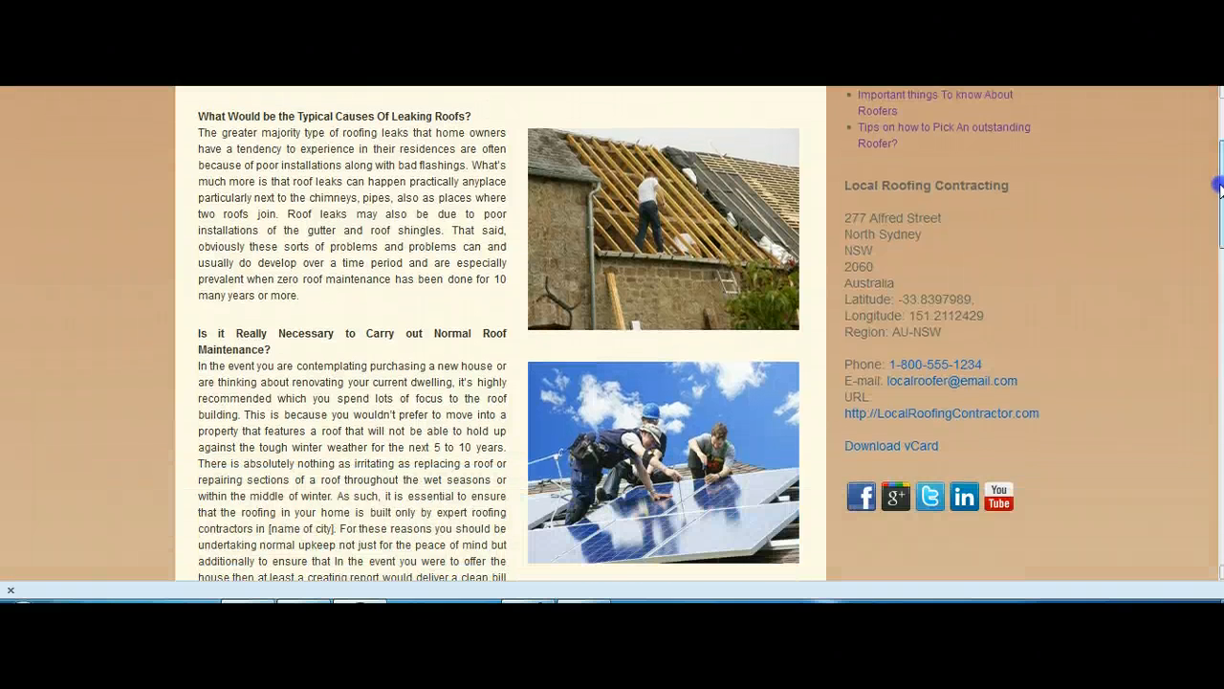
scroll("down", 3)
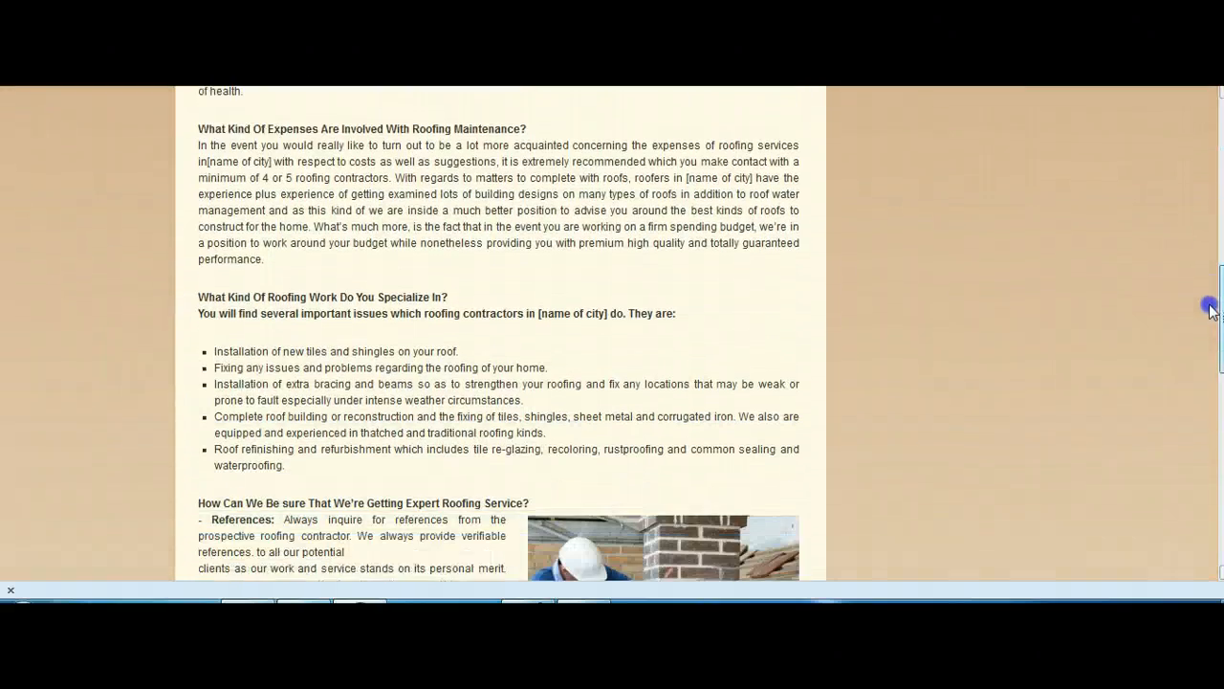
scroll("down", 3)
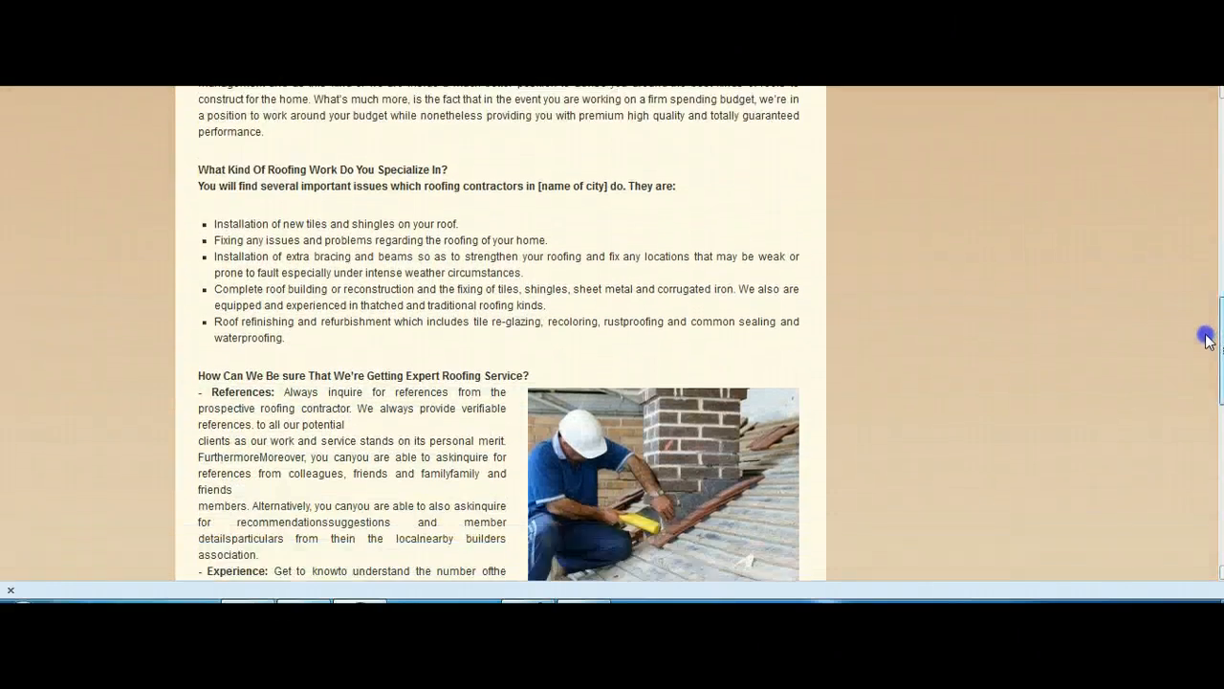
scroll("down", 3)
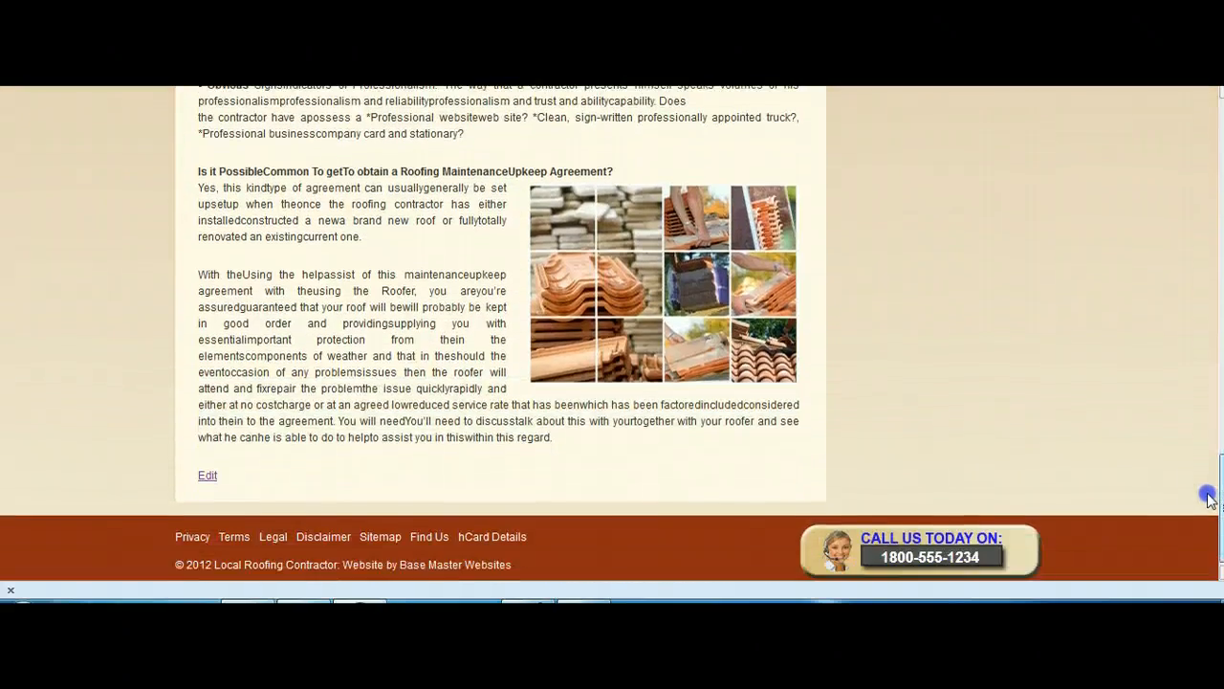
scroll("up", 3)
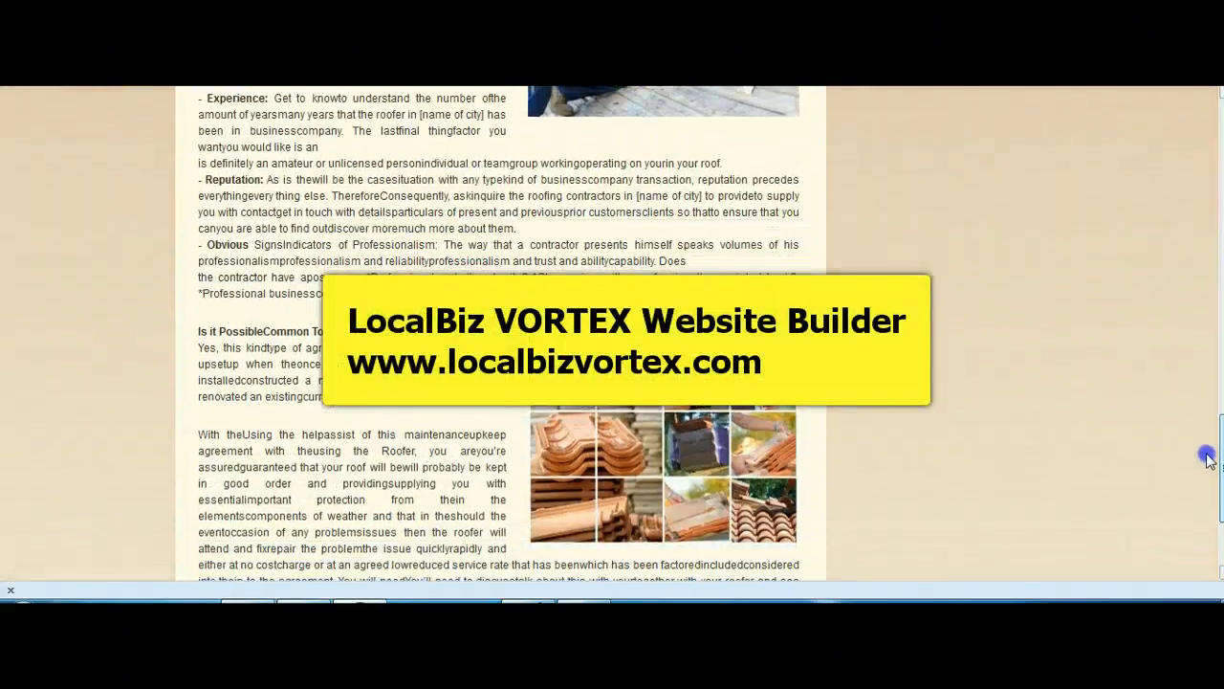
scroll("up", 3)
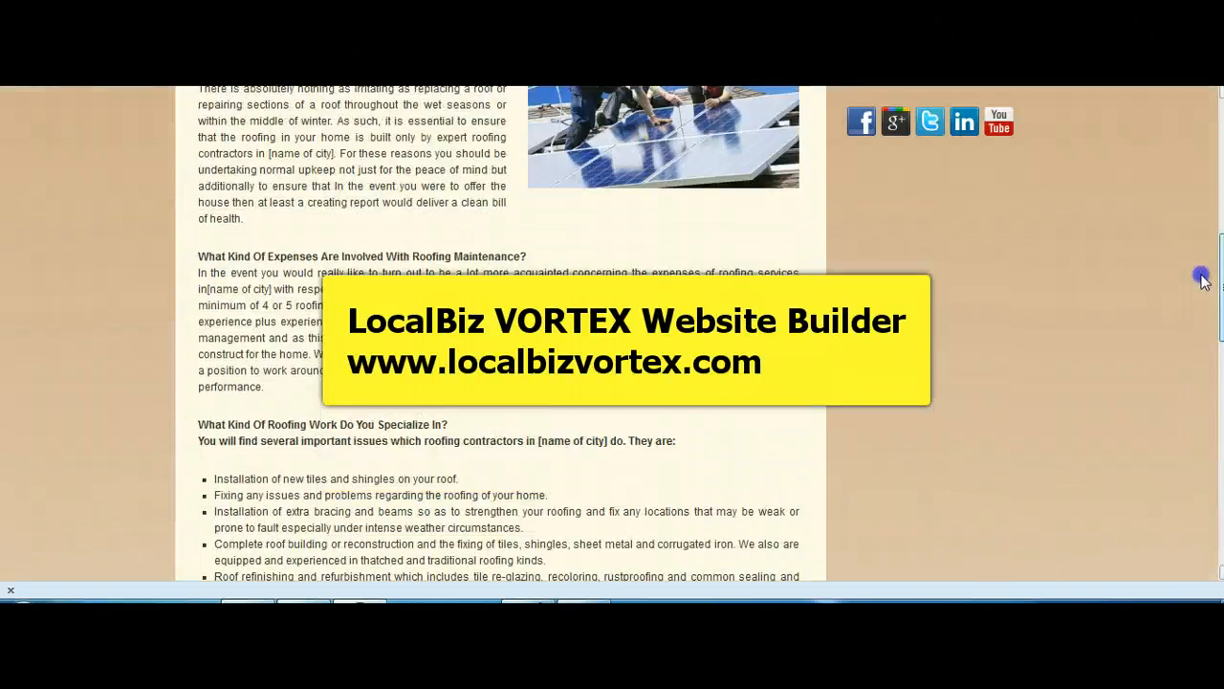
scroll("up", 3)
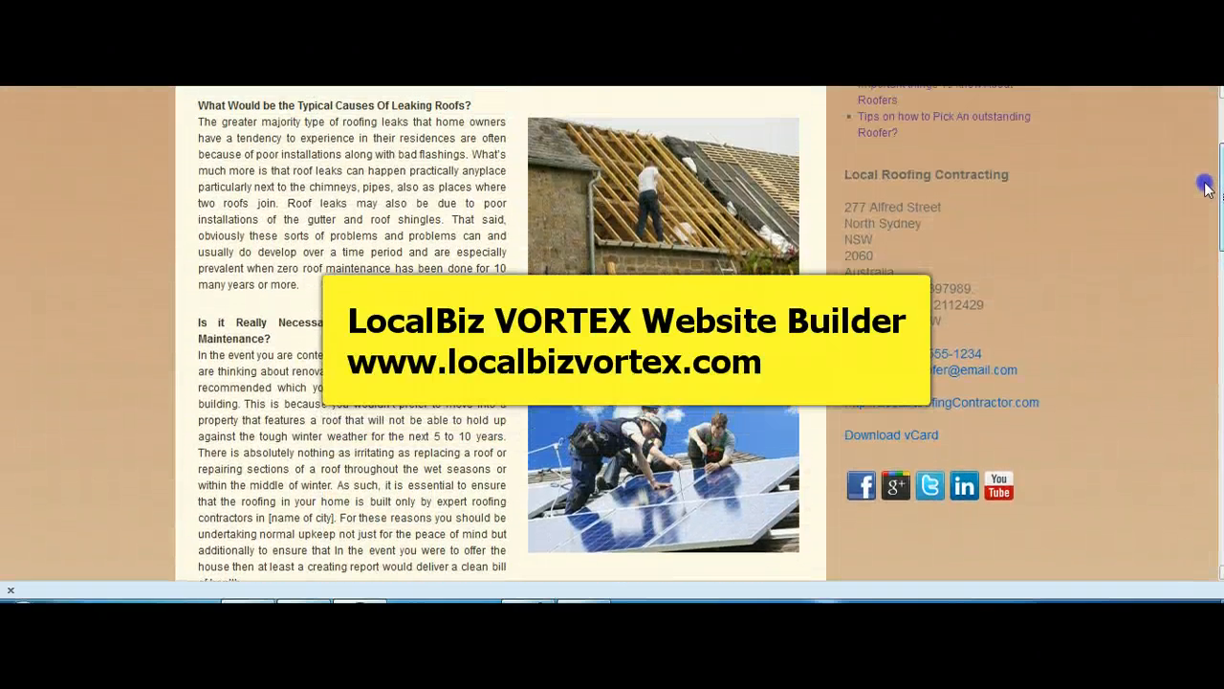
scroll("up", 3)
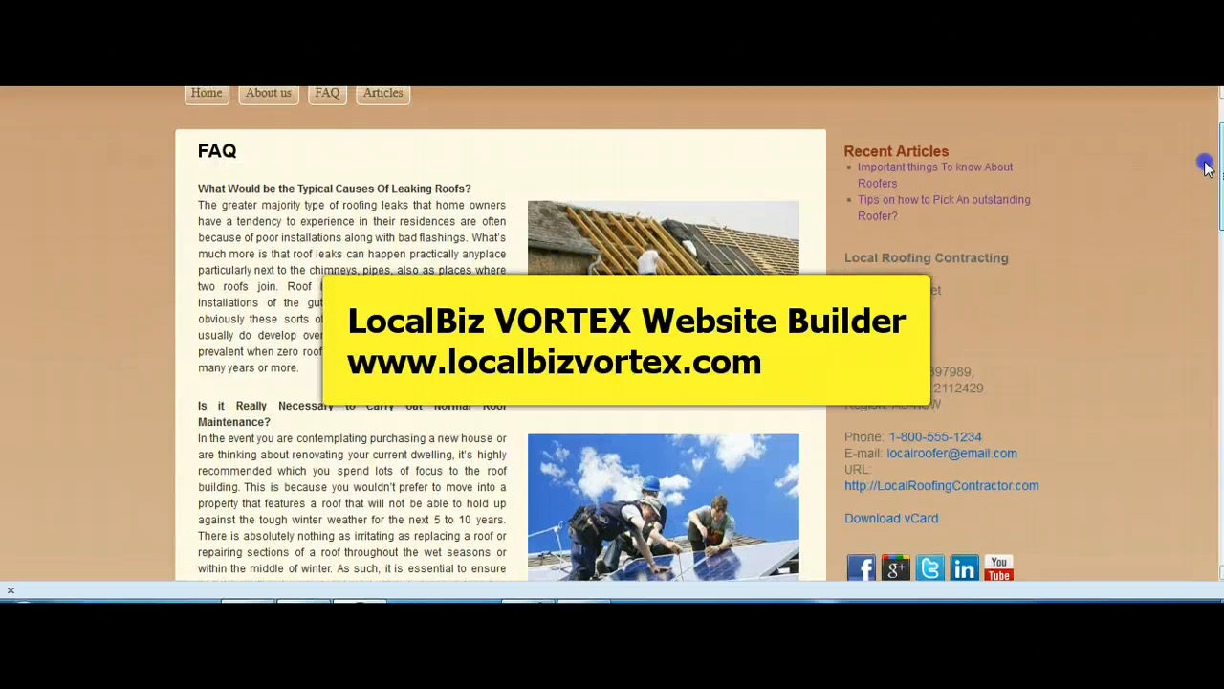